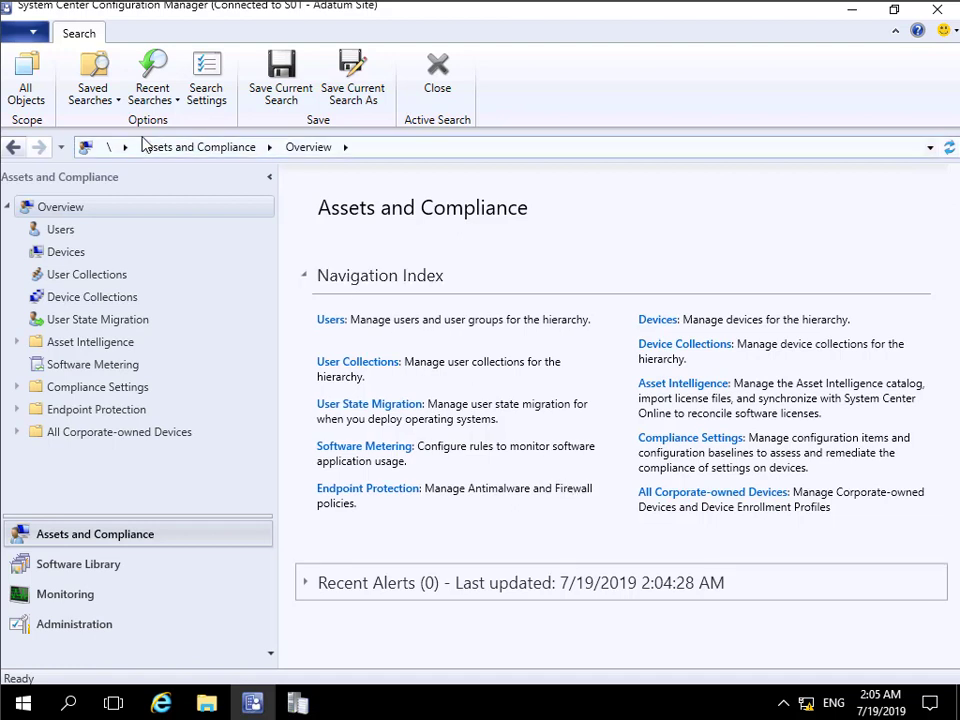
{"action": "mouse_move", "coordinate": [148, 32]}
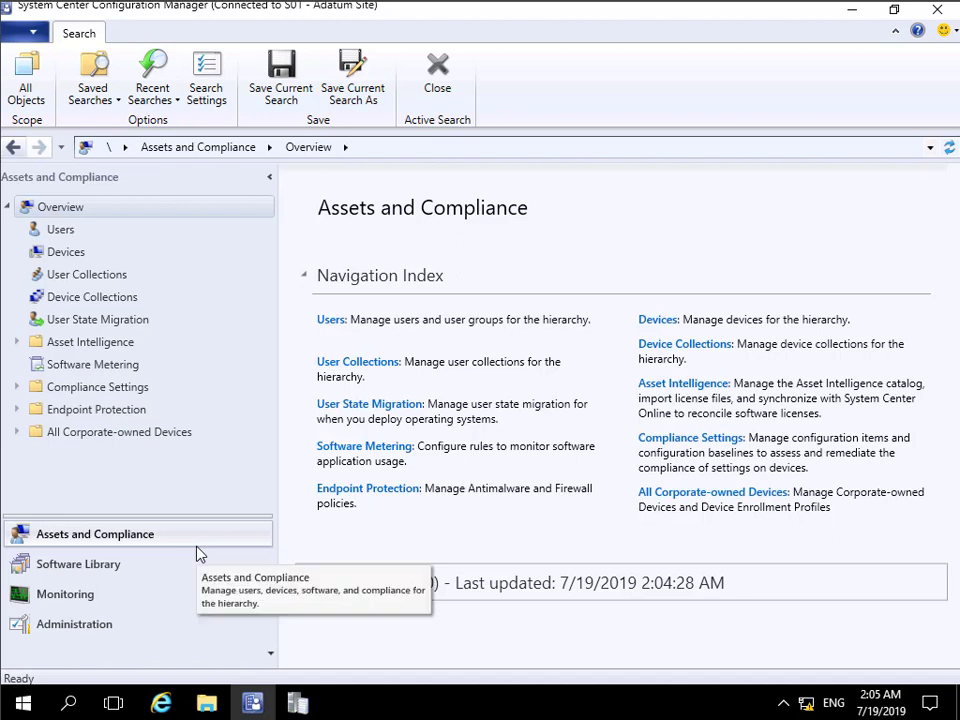
- Show the Antimalware Policies list under Endpoint Protection in Assets and Compliance
{"action": "left_click", "coordinate": [96, 408]}
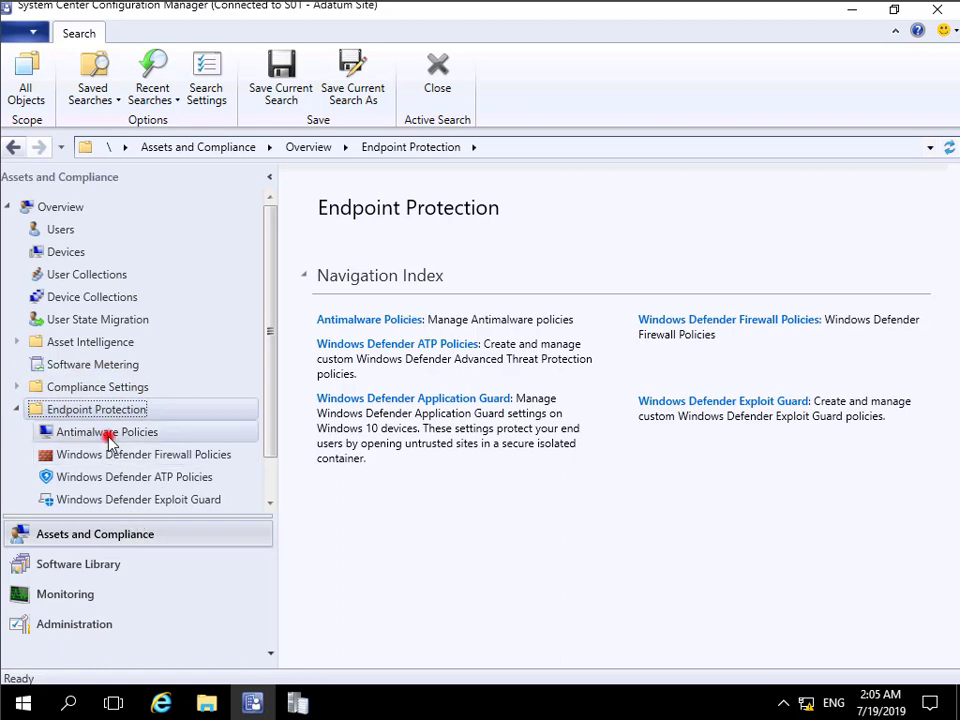
{"action": "left_click", "coordinate": [106, 432]}
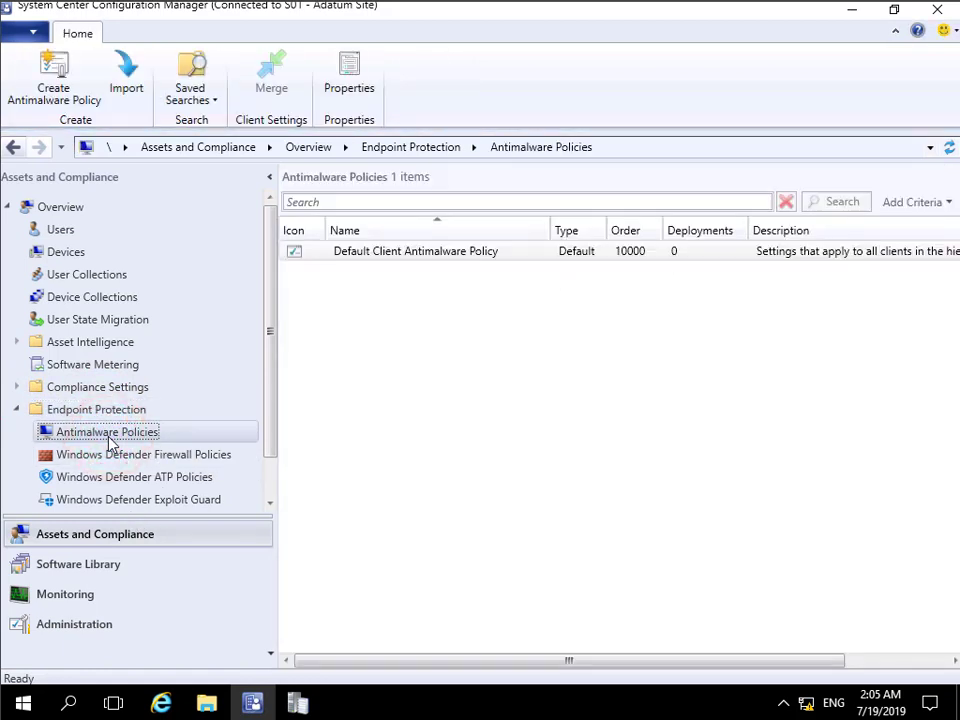
- Create a new antimalware policy named 'Pilot Group' with all nine settings categories ticked
{"action": "right_click", "coordinate": [108, 432]}
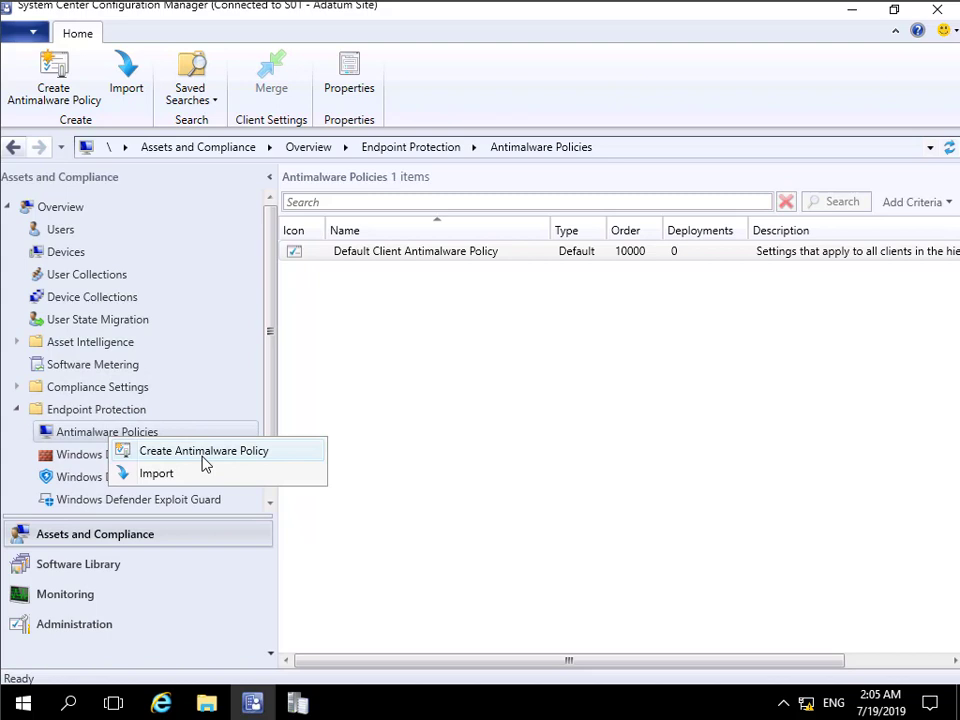
{"action": "left_click", "coordinate": [204, 450]}
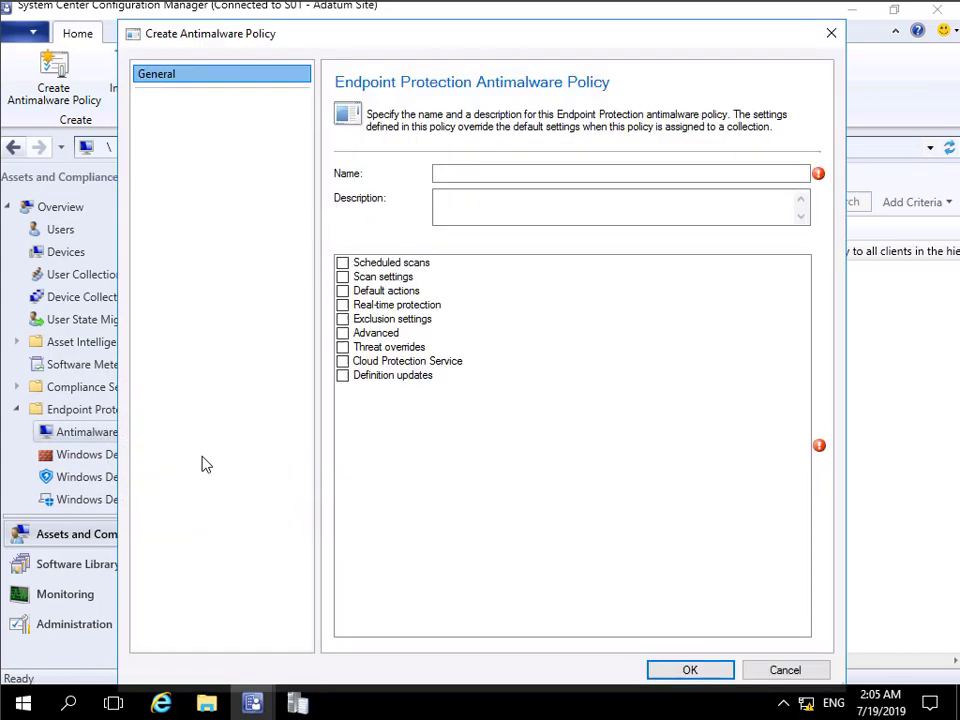
{"action": "left_click", "coordinate": [620, 172]}
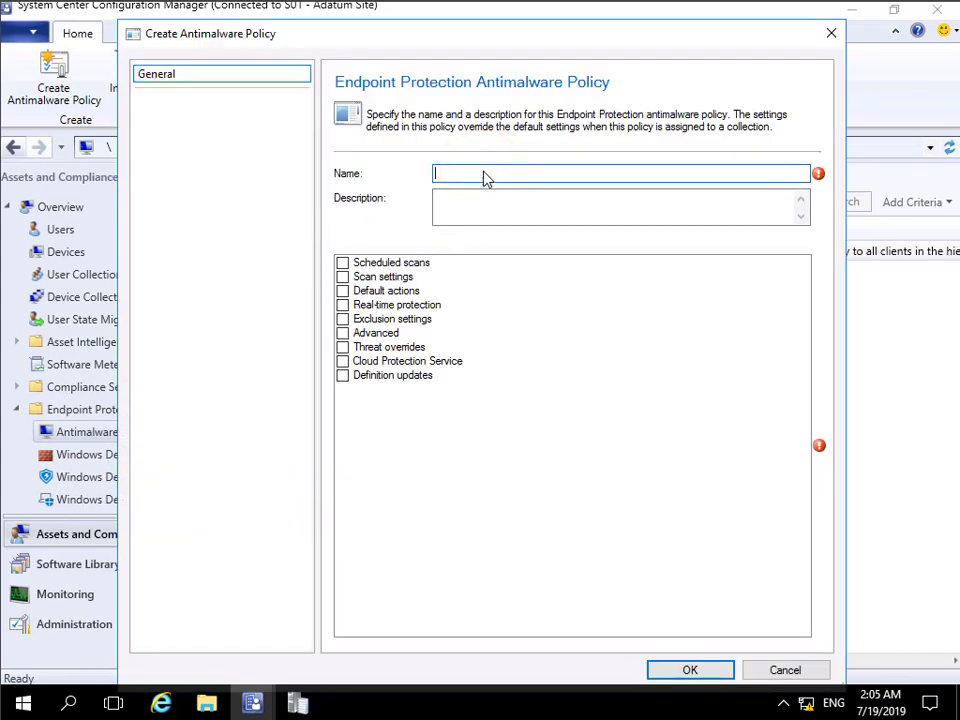
{"action": "type", "text": "P"}
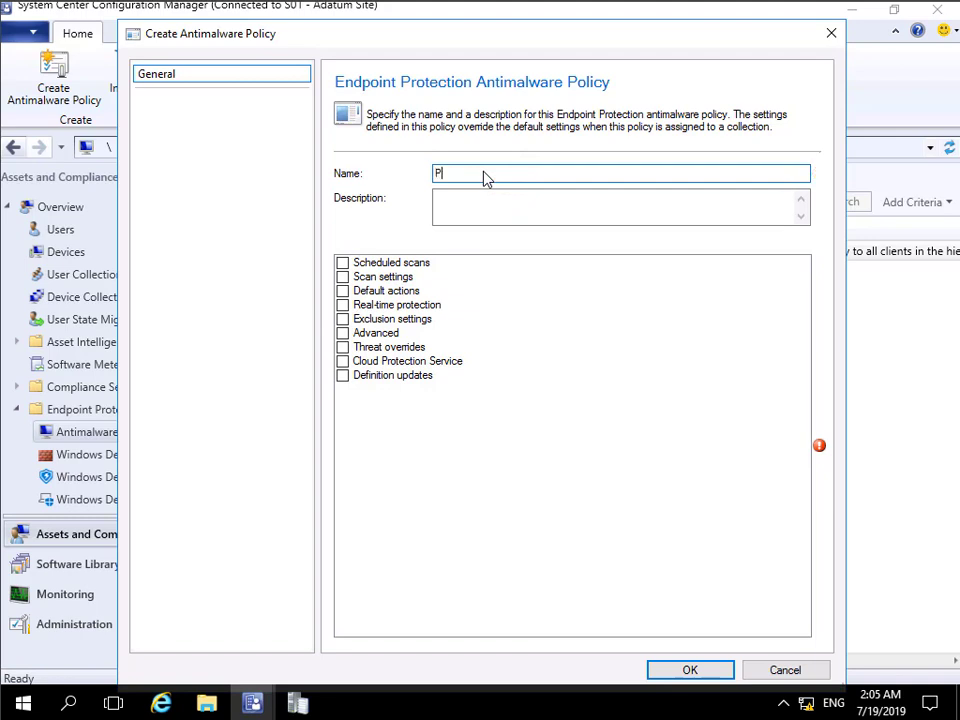
{"action": "type", "text": "ilot"}
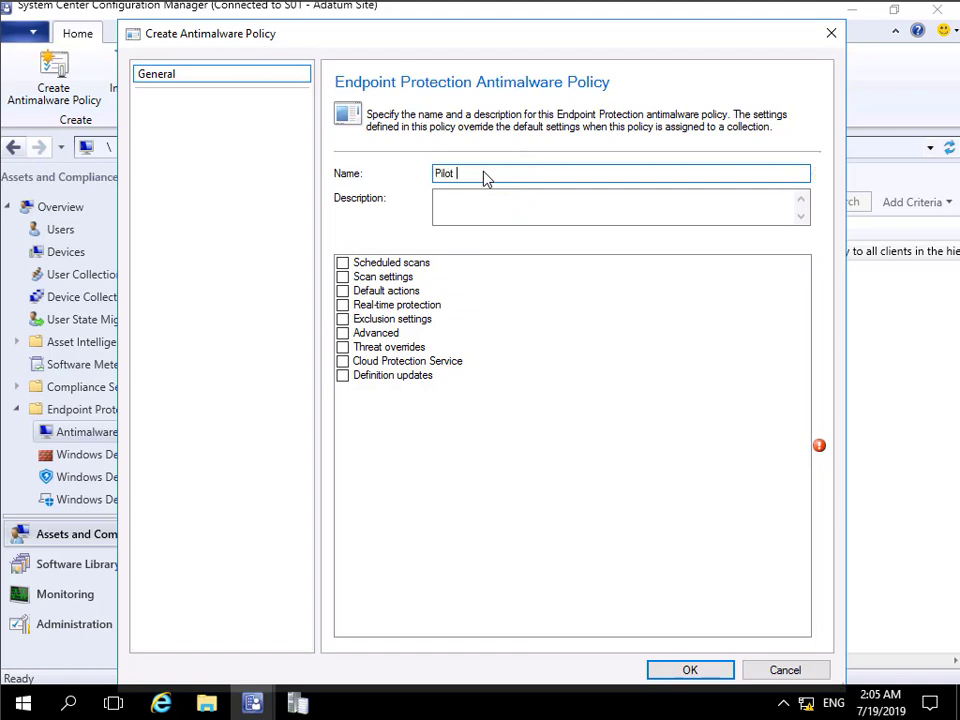
{"action": "type", "text": "Group"}
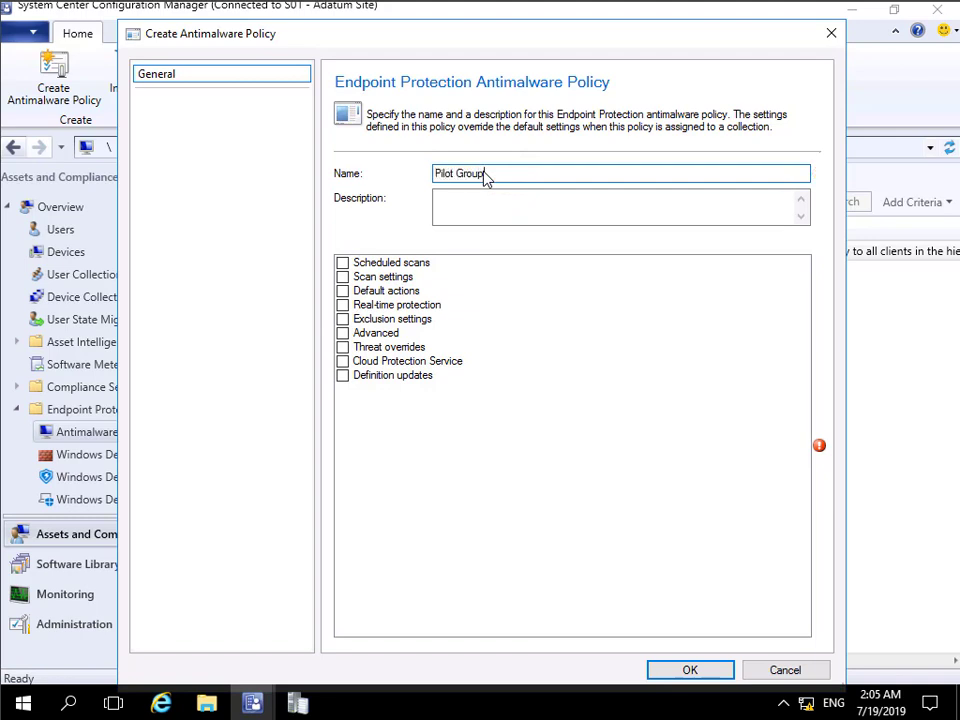
{"action": "left_click", "coordinate": [392, 262]}
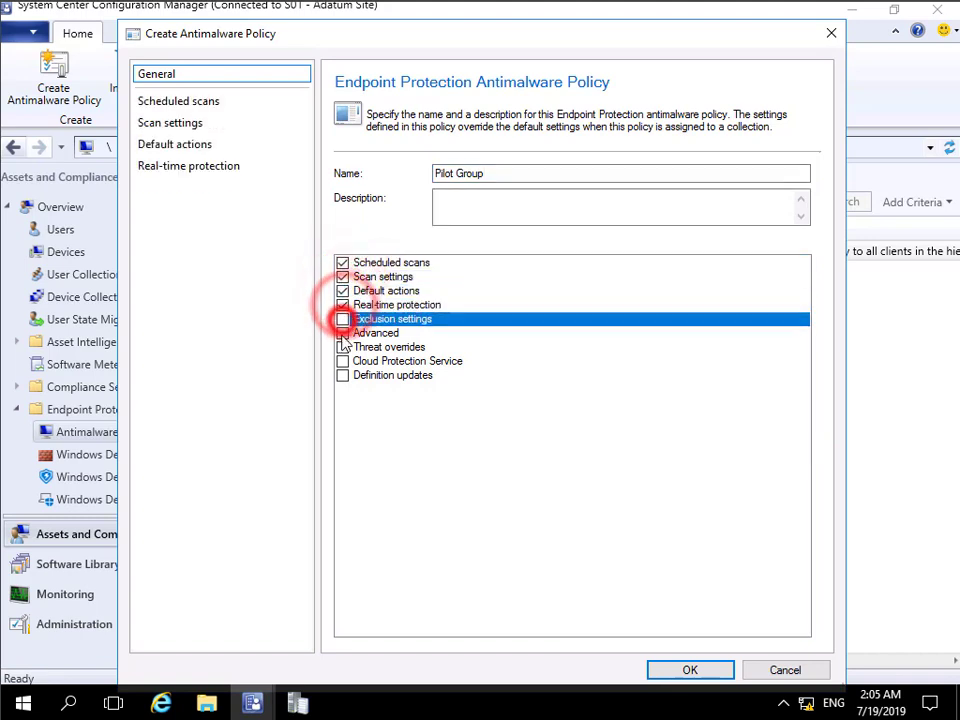
{"action": "left_click", "coordinate": [344, 360]}
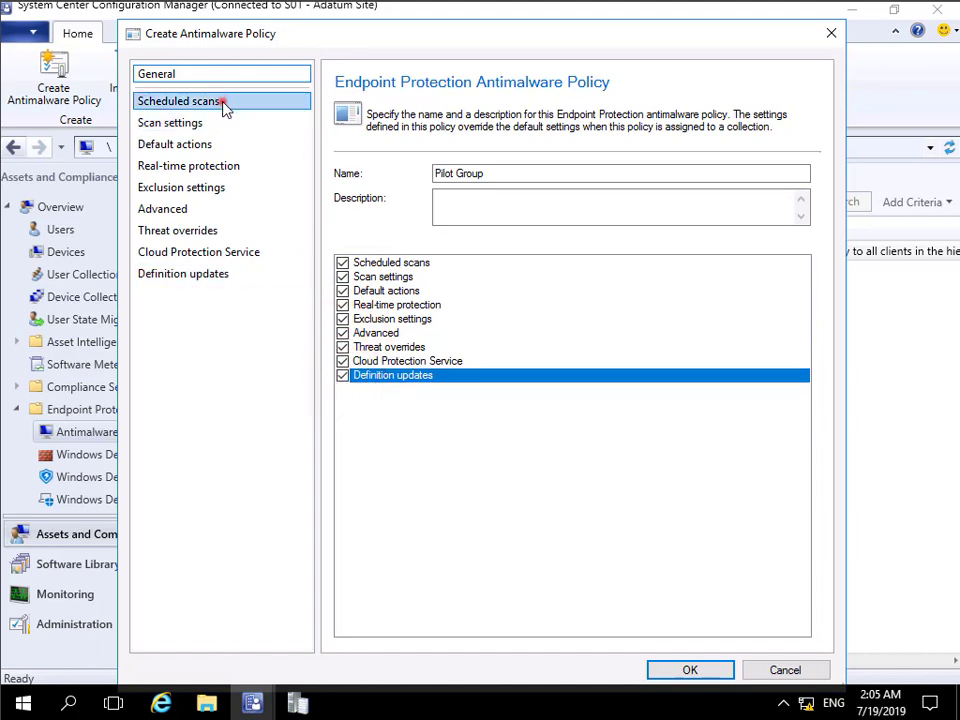
- Schedule the scan Daily at 6:00 PM with Check for latest definition updates set to Yes
{"action": "left_click", "coordinate": [178, 100]}
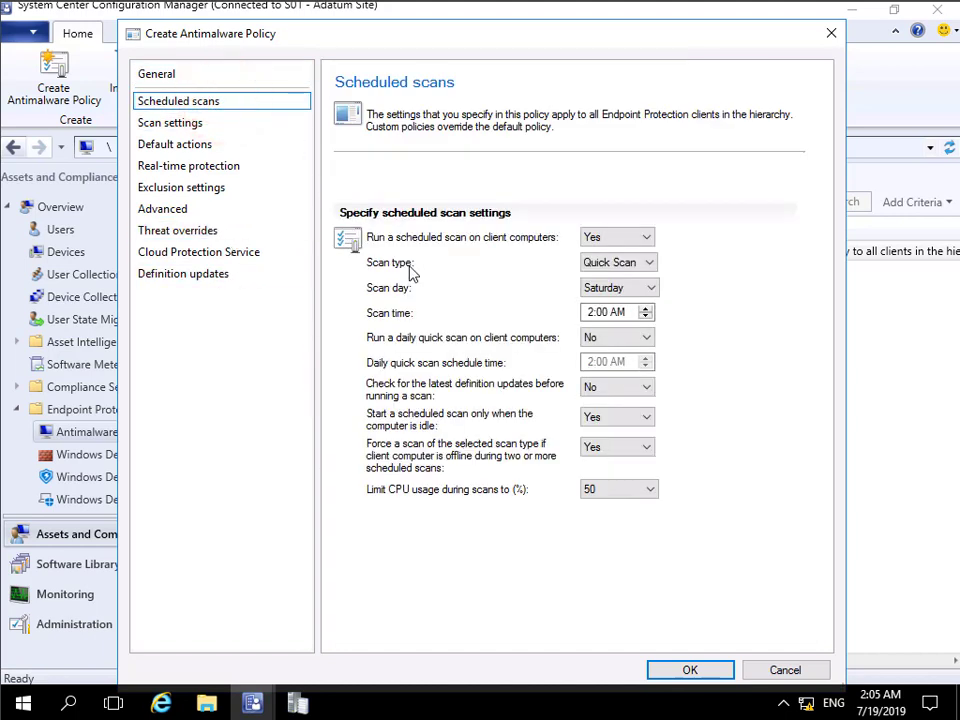
{"action": "mouse_move", "coordinate": [480, 250]}
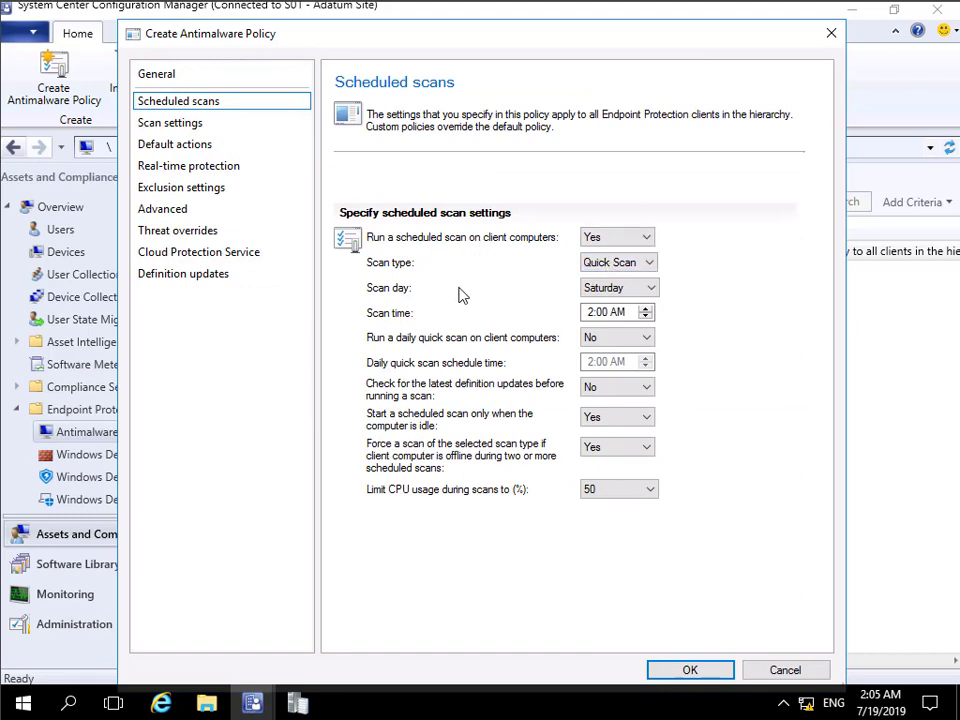
{"action": "left_click", "coordinate": [644, 288]}
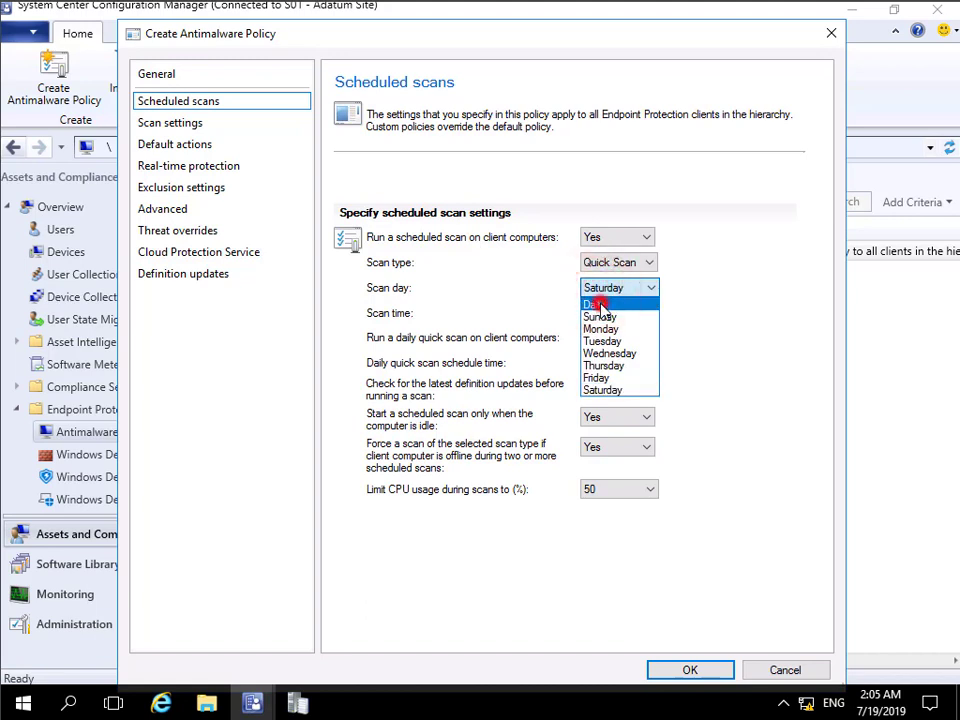
{"action": "left_click", "coordinate": [600, 304]}
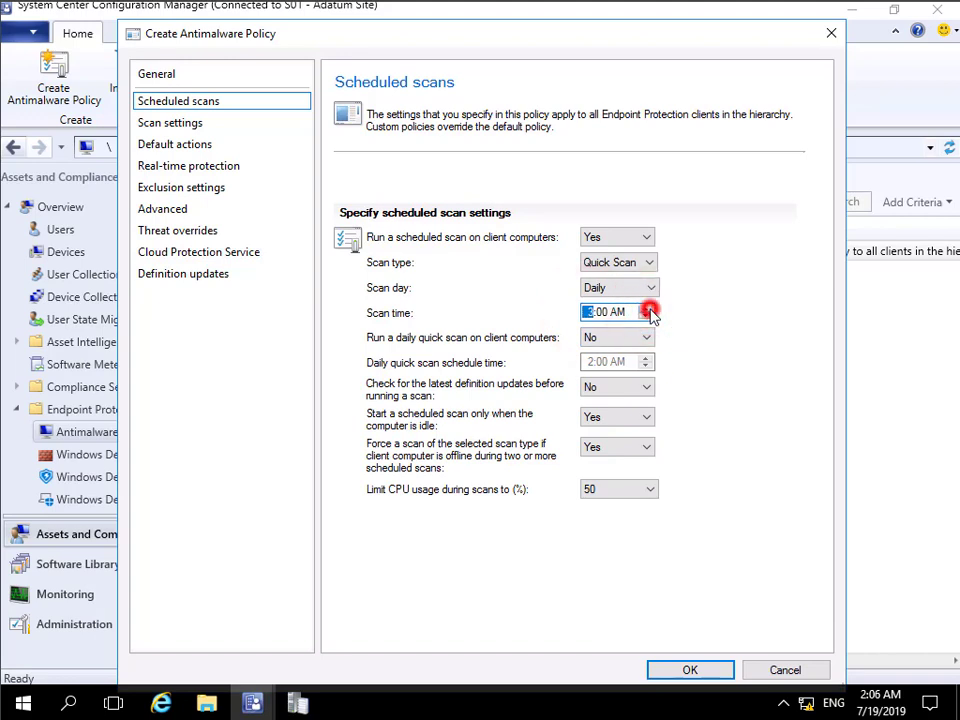
{"action": "left_click", "coordinate": [648, 308]}
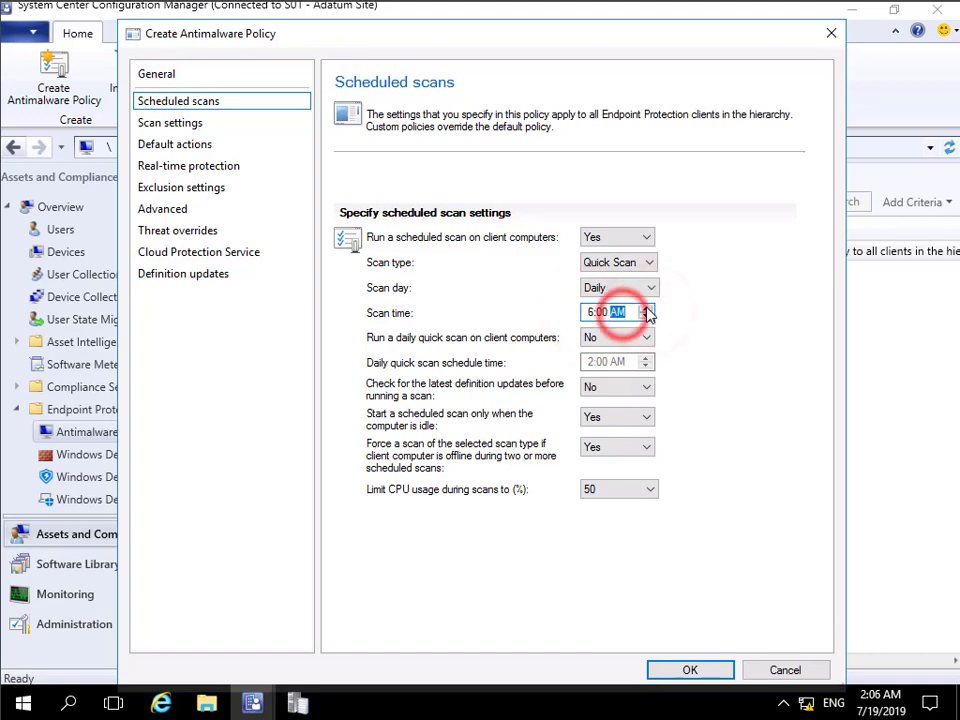
{"action": "left_click", "coordinate": [644, 312]}
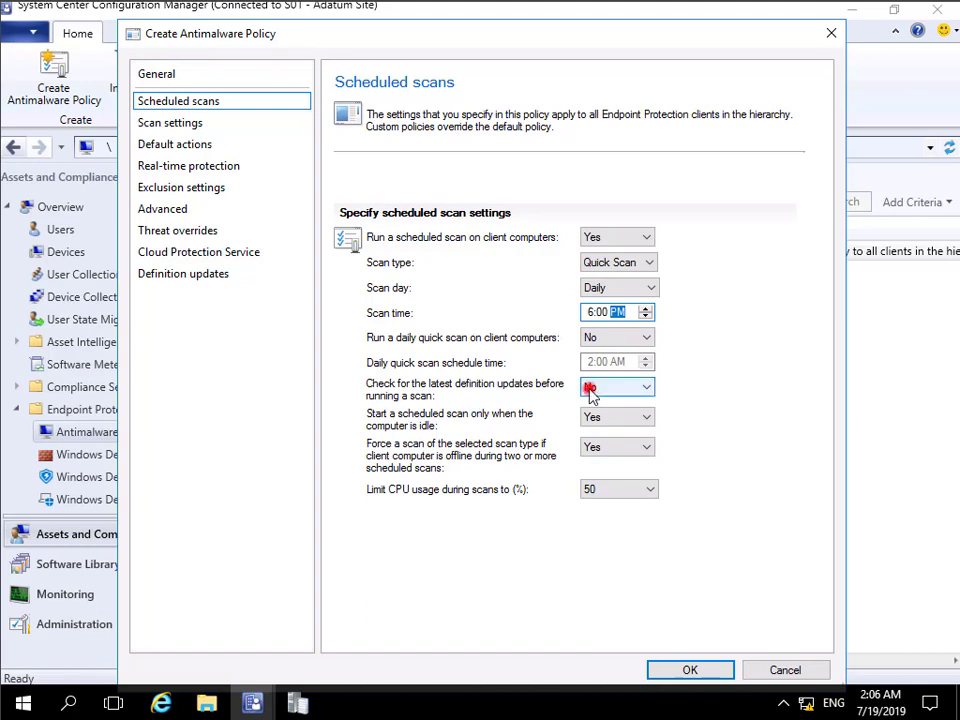
{"action": "left_click", "coordinate": [644, 388]}
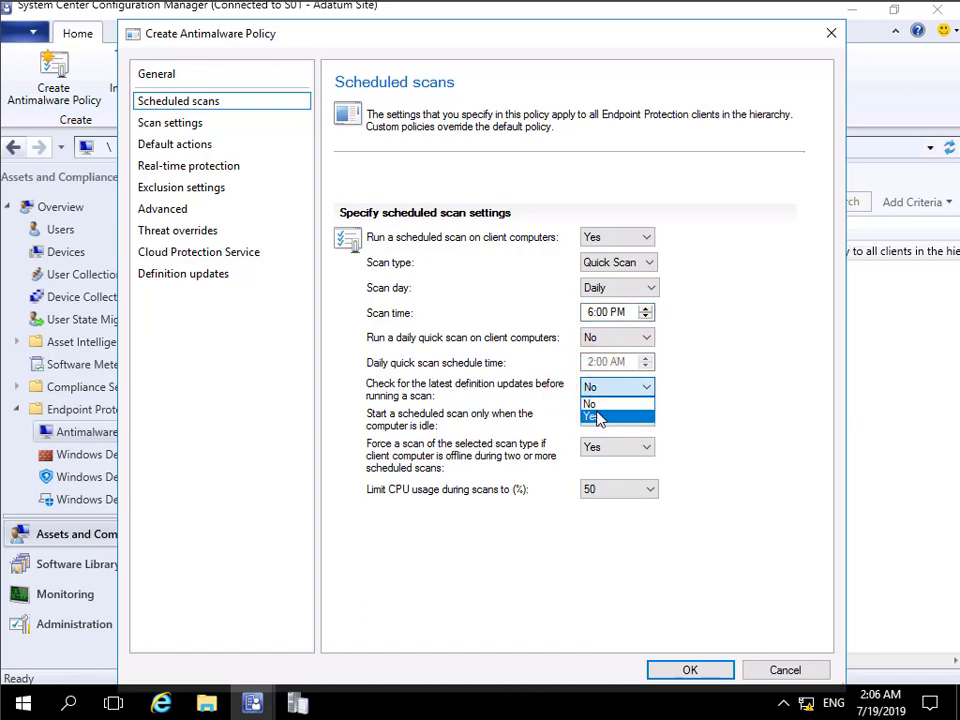
{"action": "left_click", "coordinate": [592, 418]}
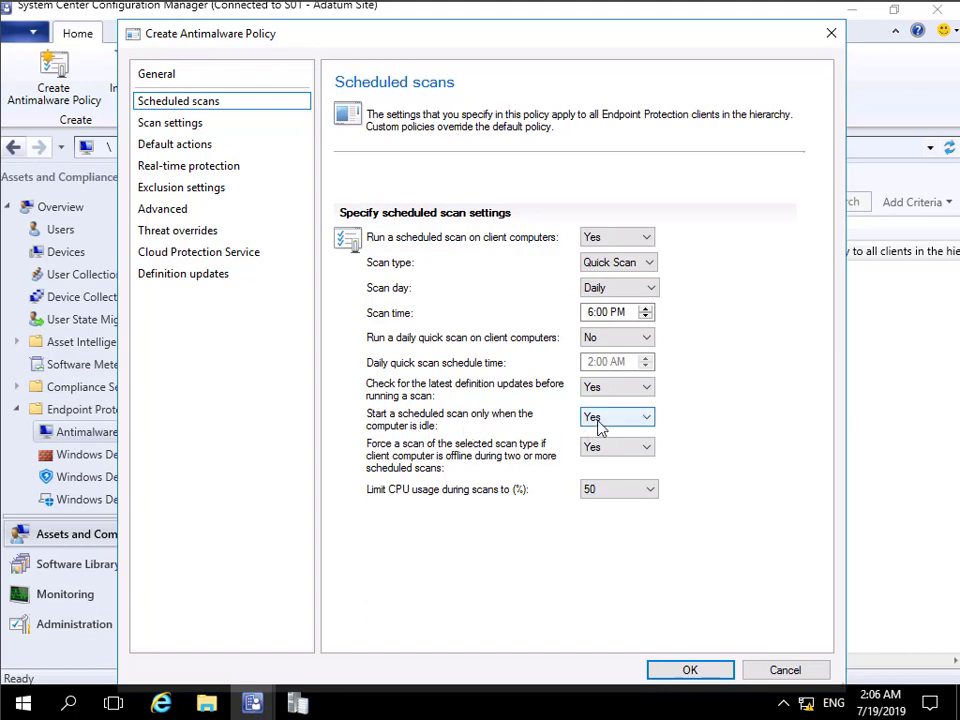
{"action": "mouse_move", "coordinate": [616, 488]}
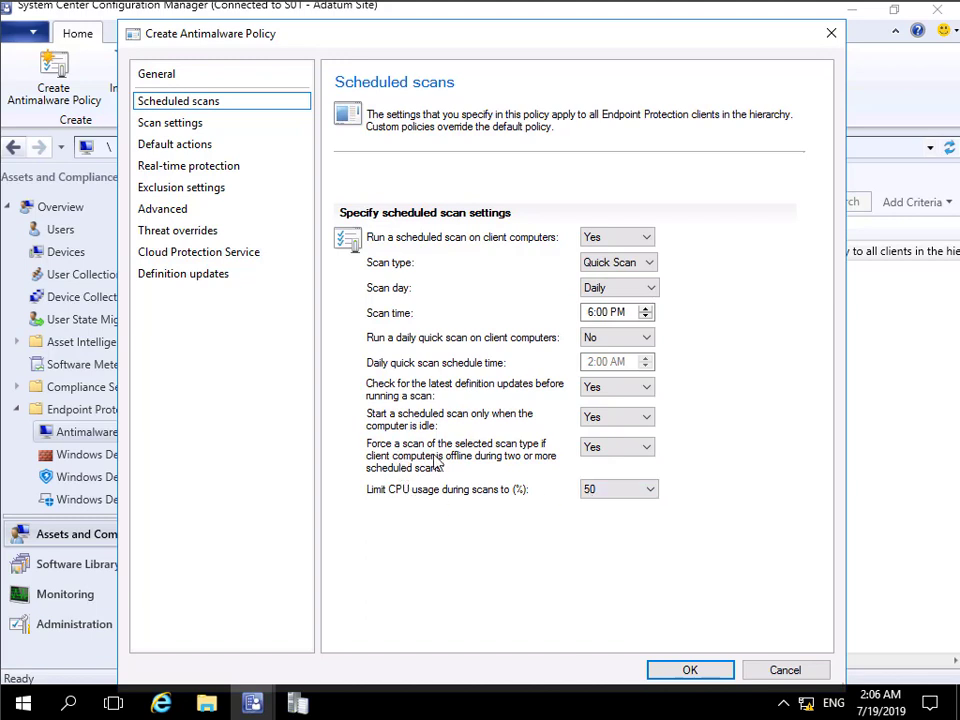
{"action": "mouse_move", "coordinate": [452, 472]}
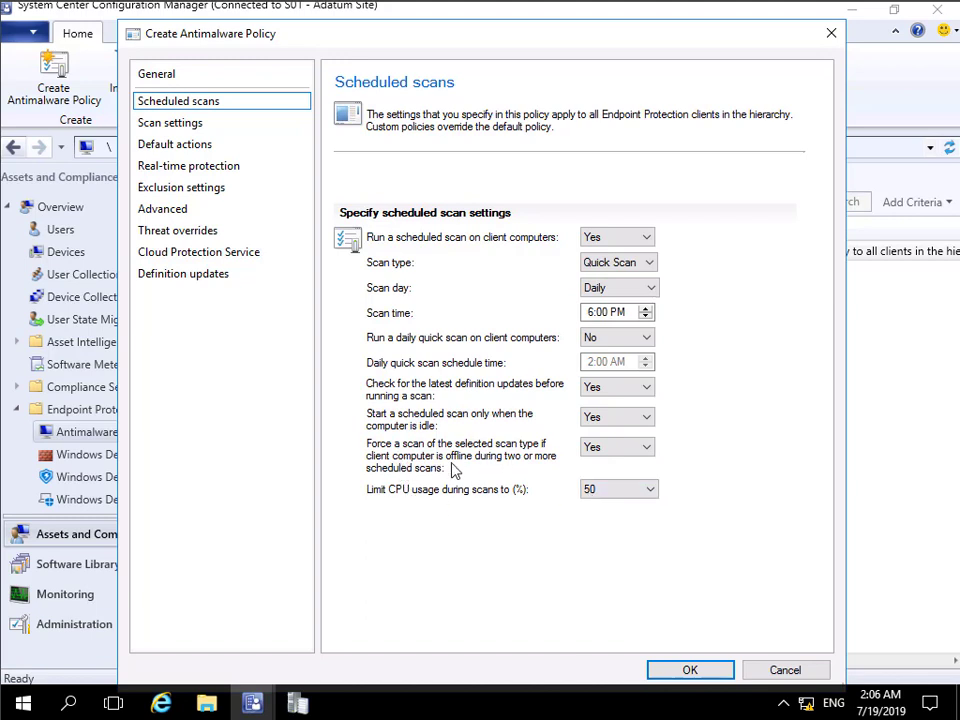
{"action": "mouse_move", "coordinate": [444, 476]}
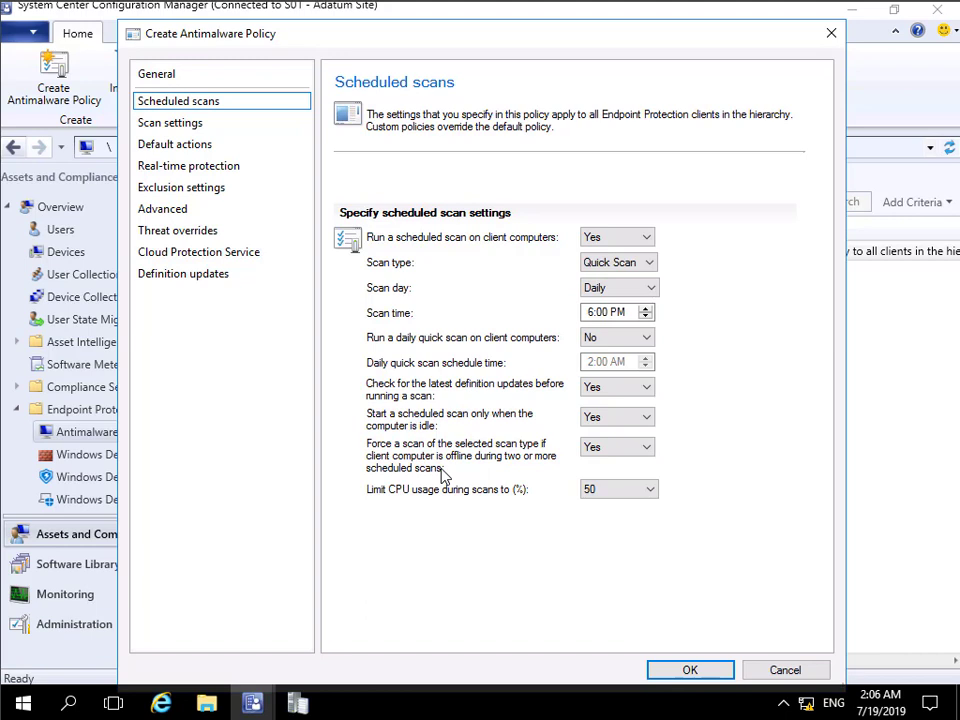
{"action": "mouse_move", "coordinate": [564, 400]}
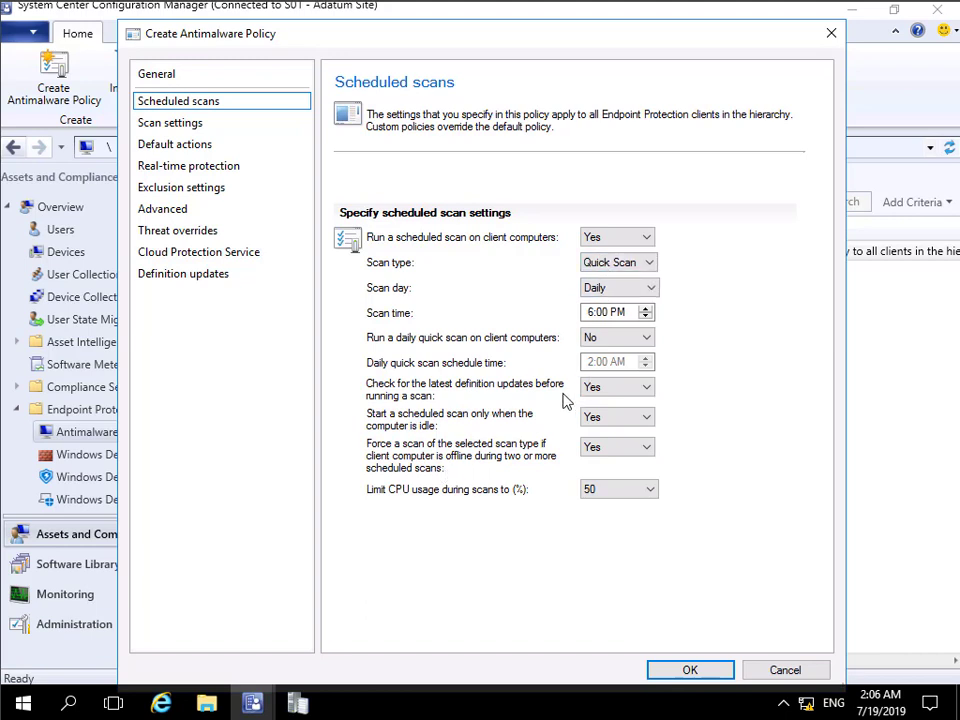
{"action": "left_click", "coordinate": [170, 122]}
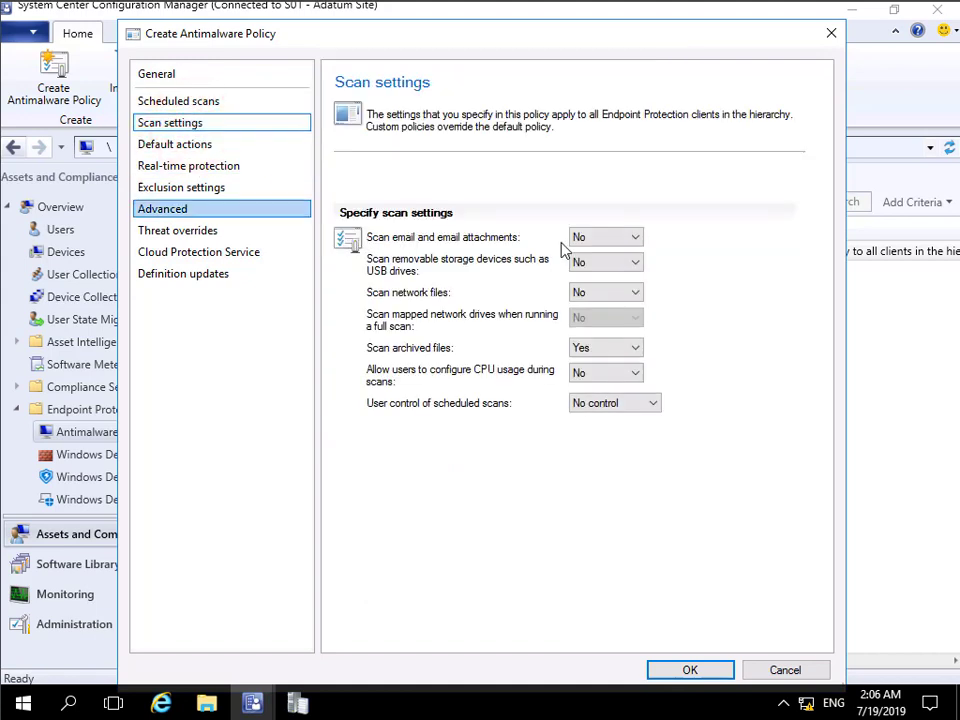
- Scan email attachments and removable drives, keeping user control of scheduled scans at No control
{"action": "left_click", "coordinate": [604, 236]}
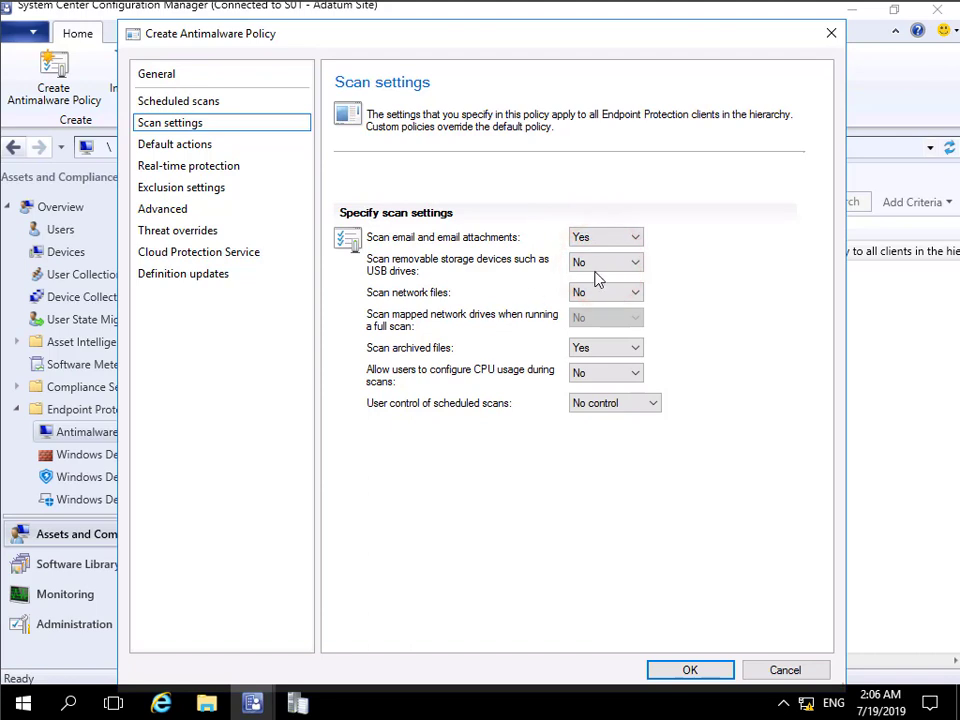
{"action": "left_click", "coordinate": [604, 262]}
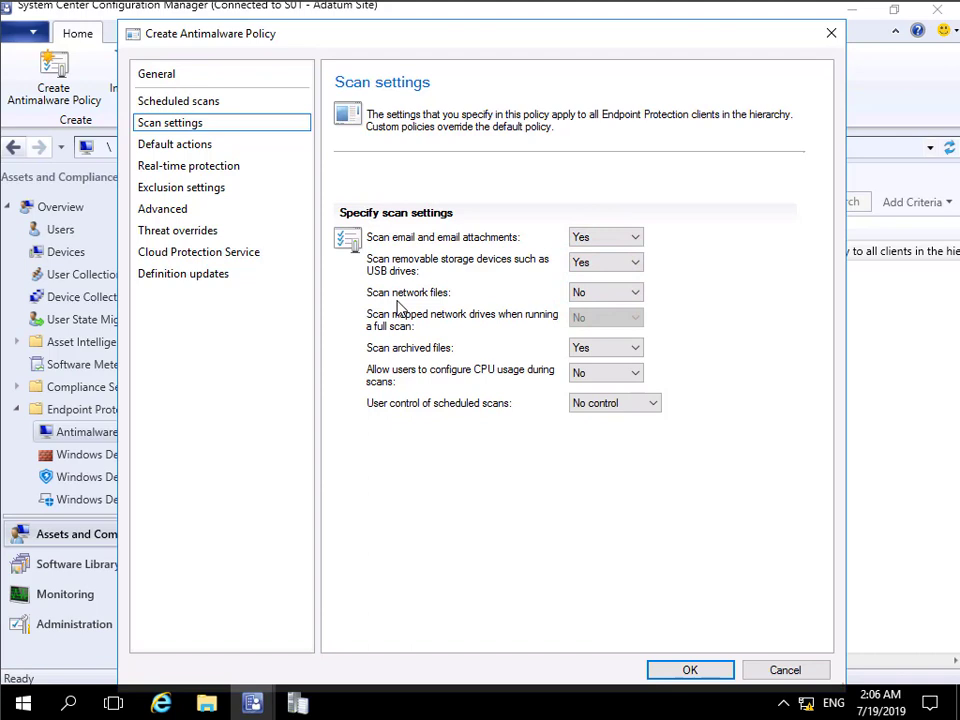
{"action": "mouse_move", "coordinate": [606, 292]}
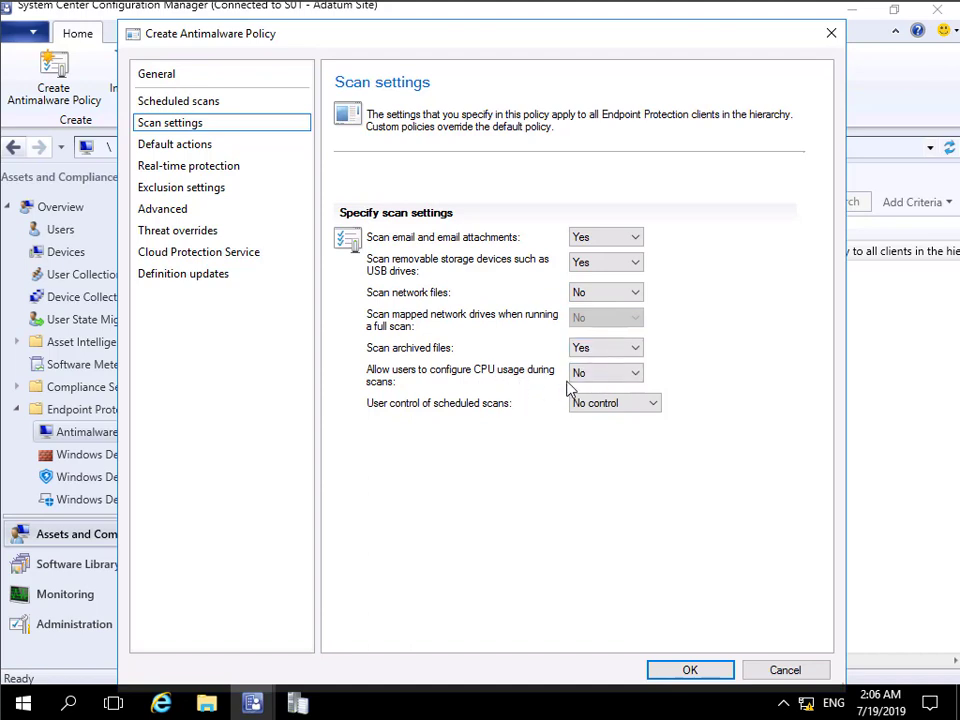
{"action": "mouse_move", "coordinate": [600, 414]}
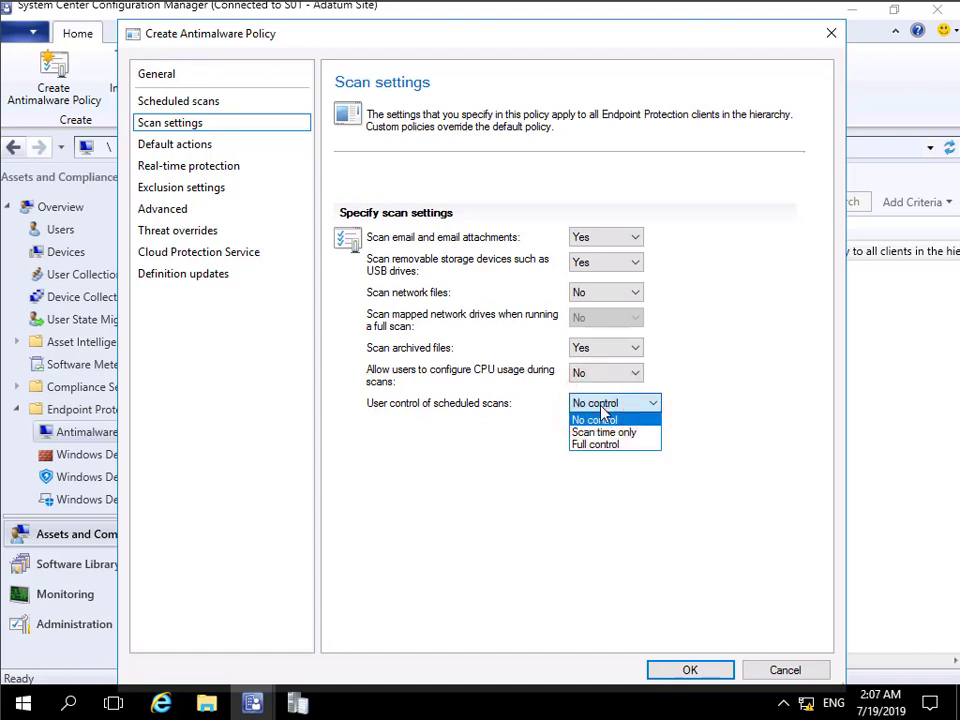
{"action": "mouse_move", "coordinate": [604, 432]}
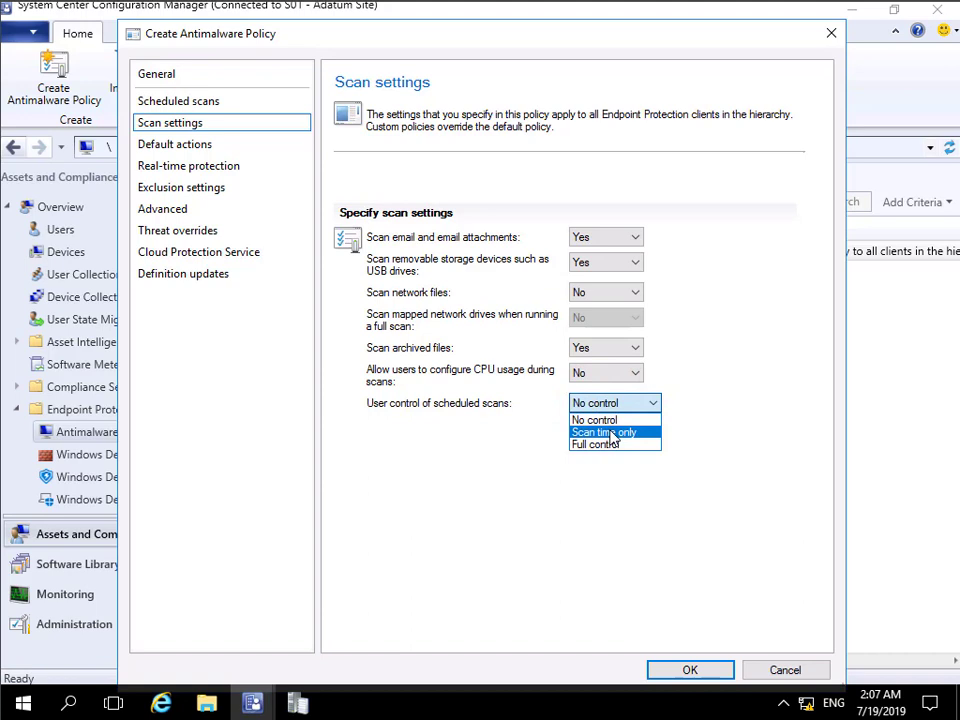
{"action": "left_click", "coordinate": [594, 420]}
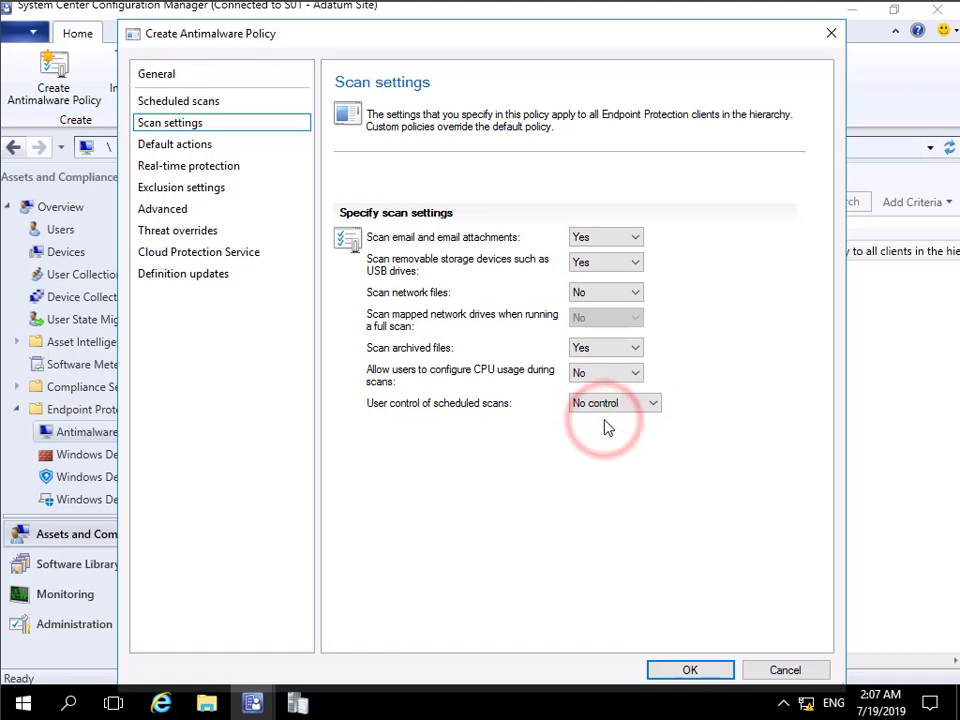
{"action": "left_click", "coordinate": [174, 144]}
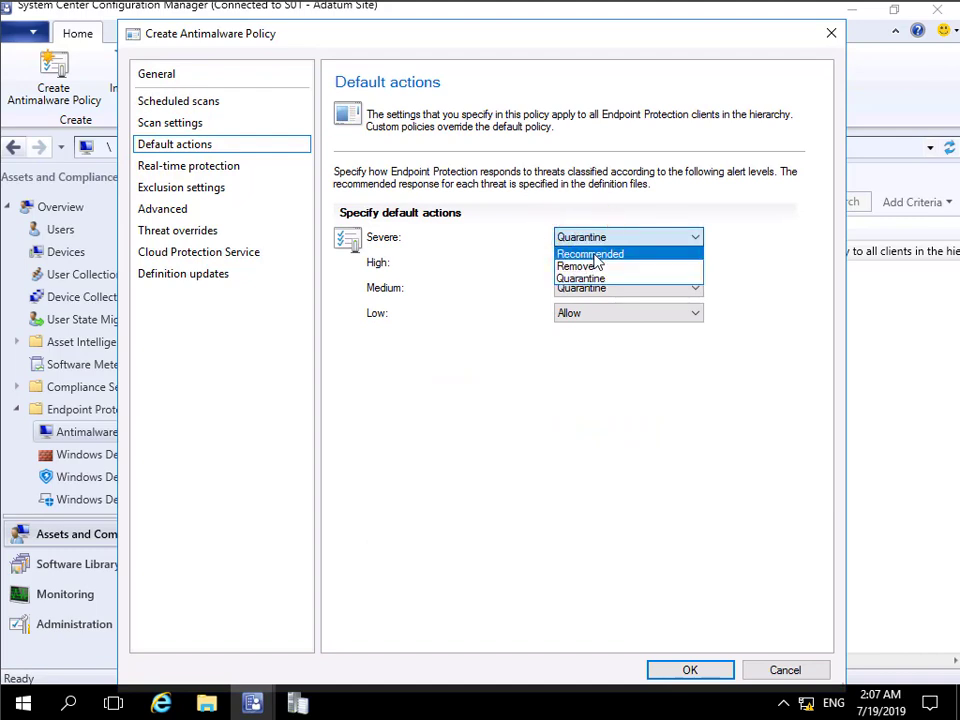
- Set Severe threats to Remove, accepting the warning; High and Medium stay Quarantine, Low Allow
{"action": "left_click", "coordinate": [580, 266]}
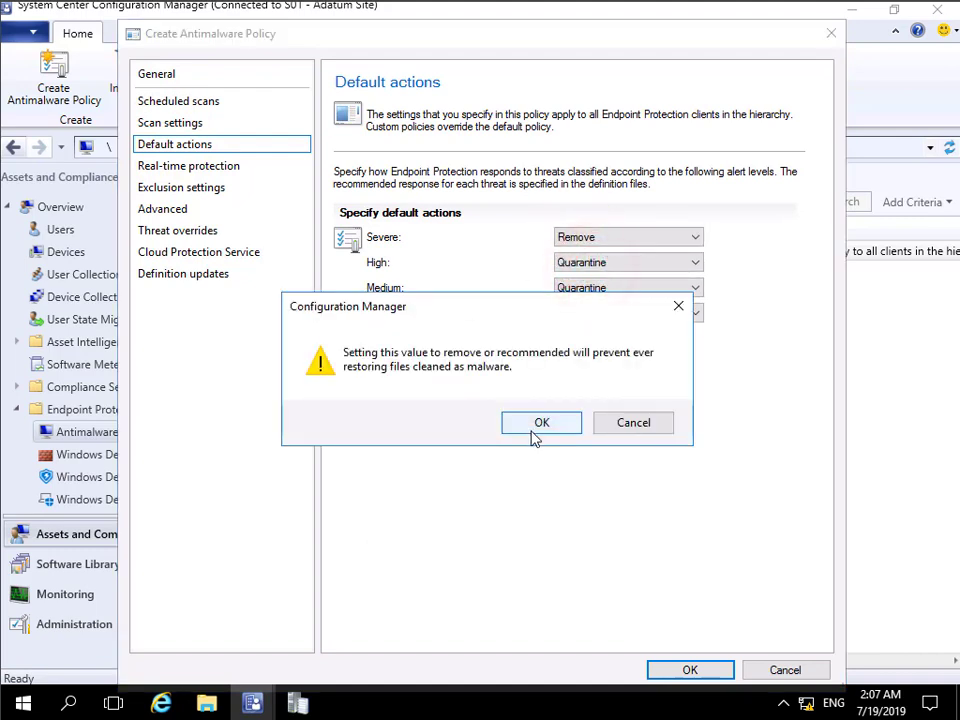
{"action": "left_click", "coordinate": [540, 422]}
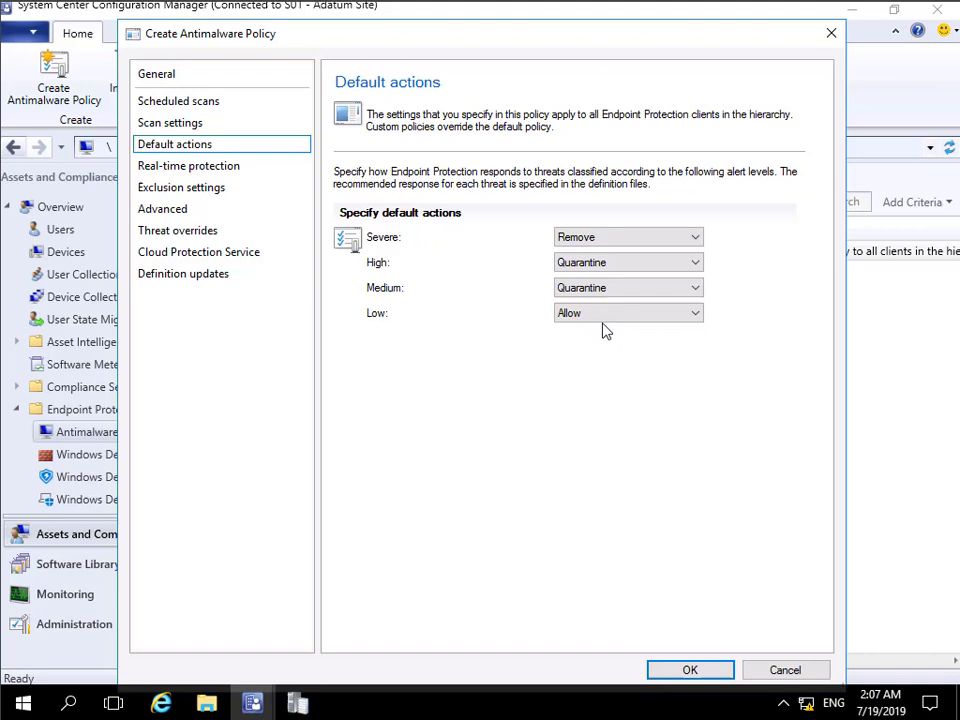
{"action": "left_click", "coordinate": [188, 164]}
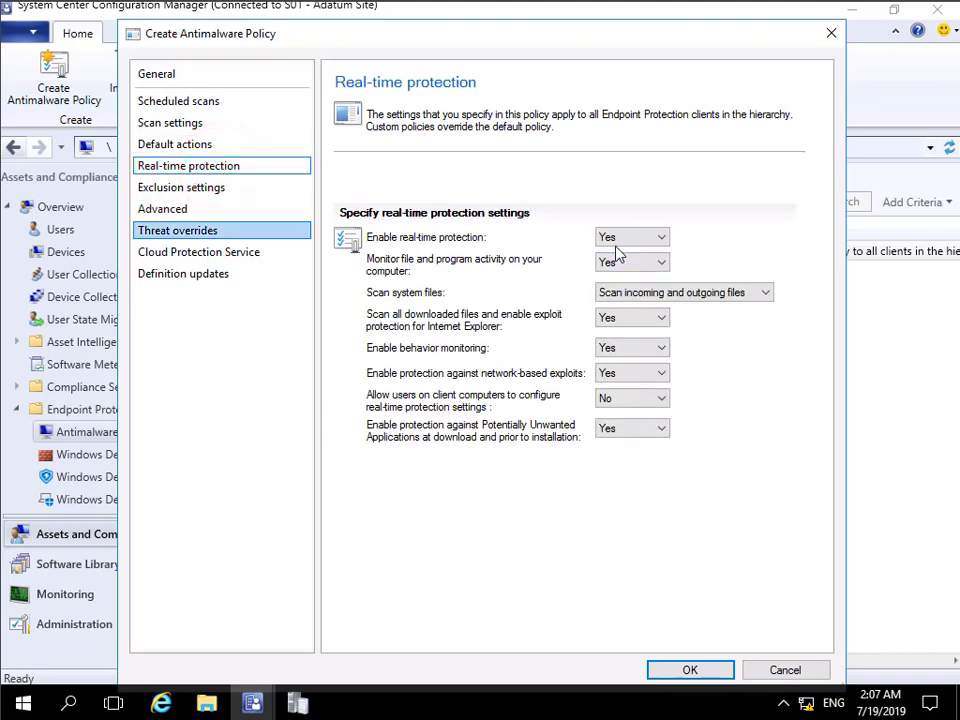
{"action": "mouse_move", "coordinate": [578, 276]}
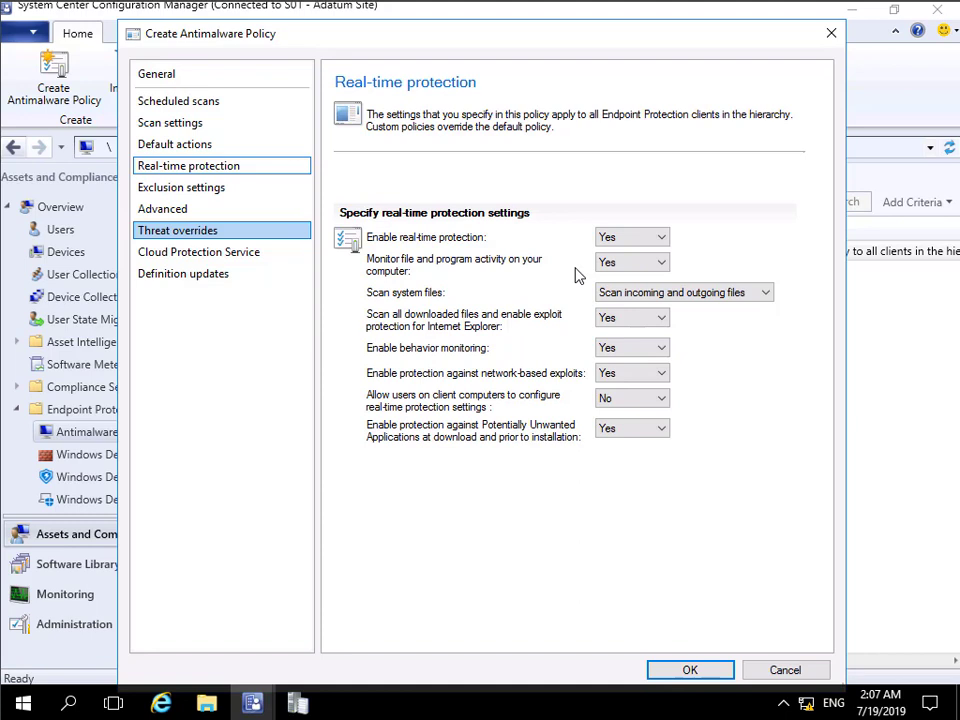
{"action": "mouse_move", "coordinate": [532, 276]}
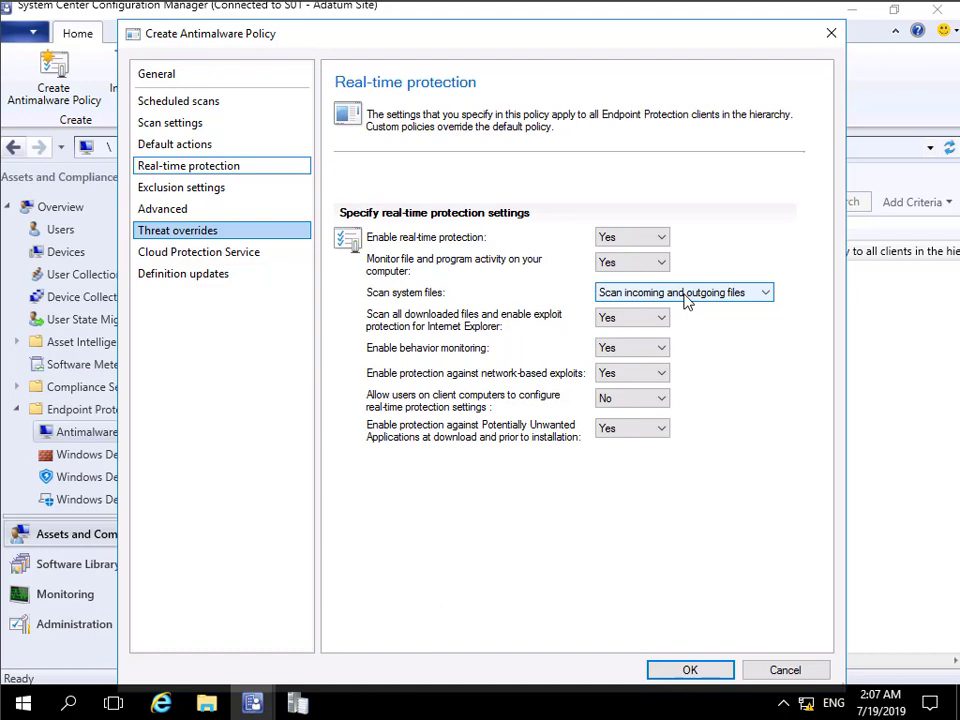
{"action": "mouse_move", "coordinate": [660, 296]}
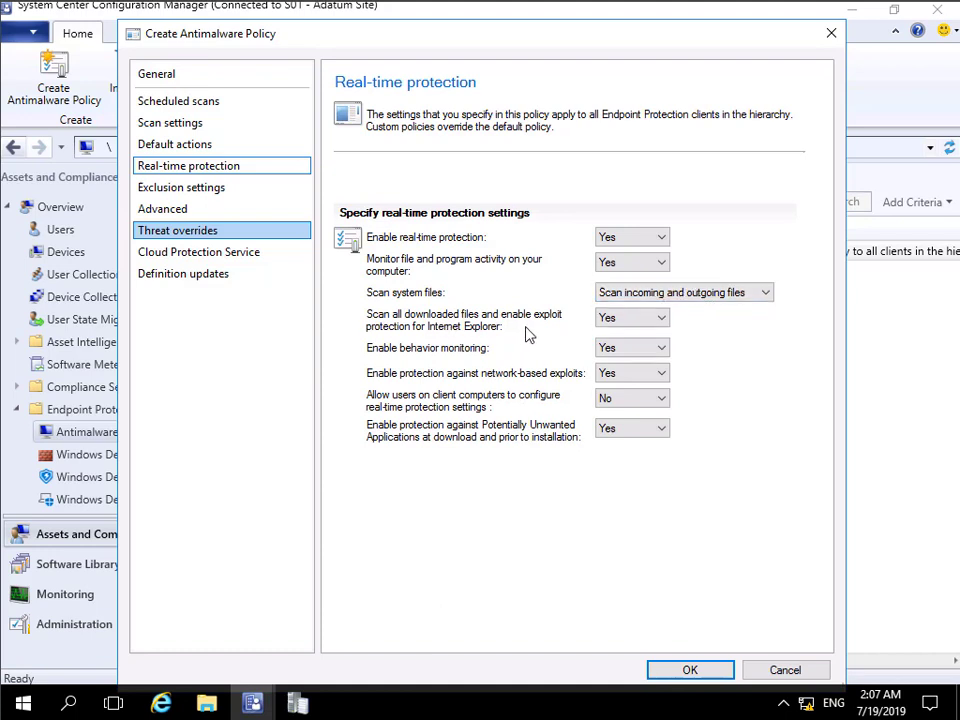
{"action": "mouse_move", "coordinate": [464, 344]}
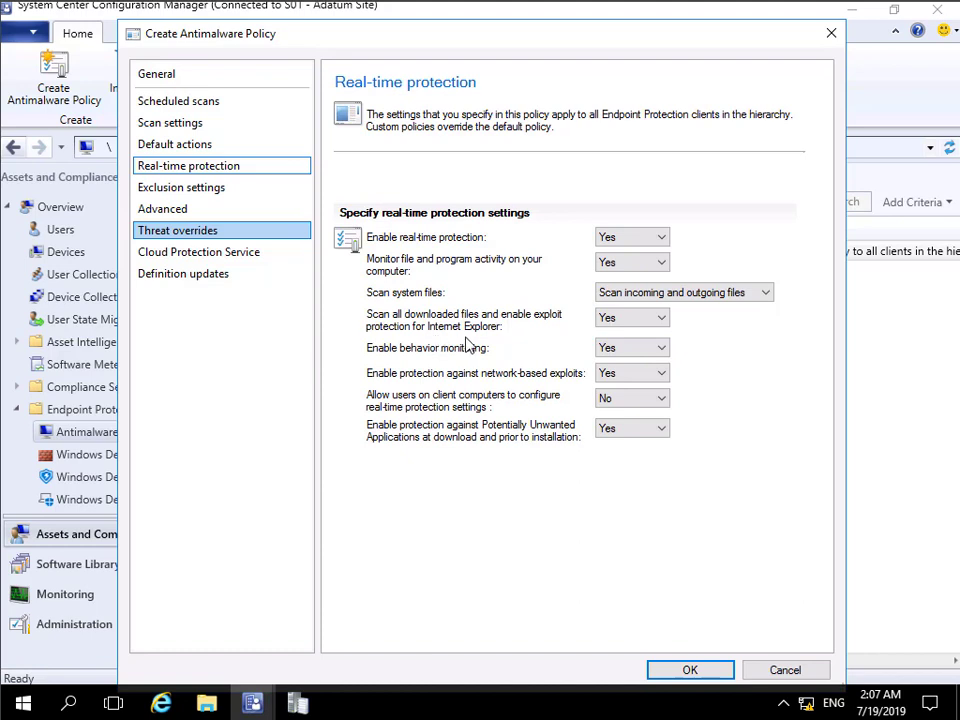
{"action": "mouse_move", "coordinate": [528, 378]}
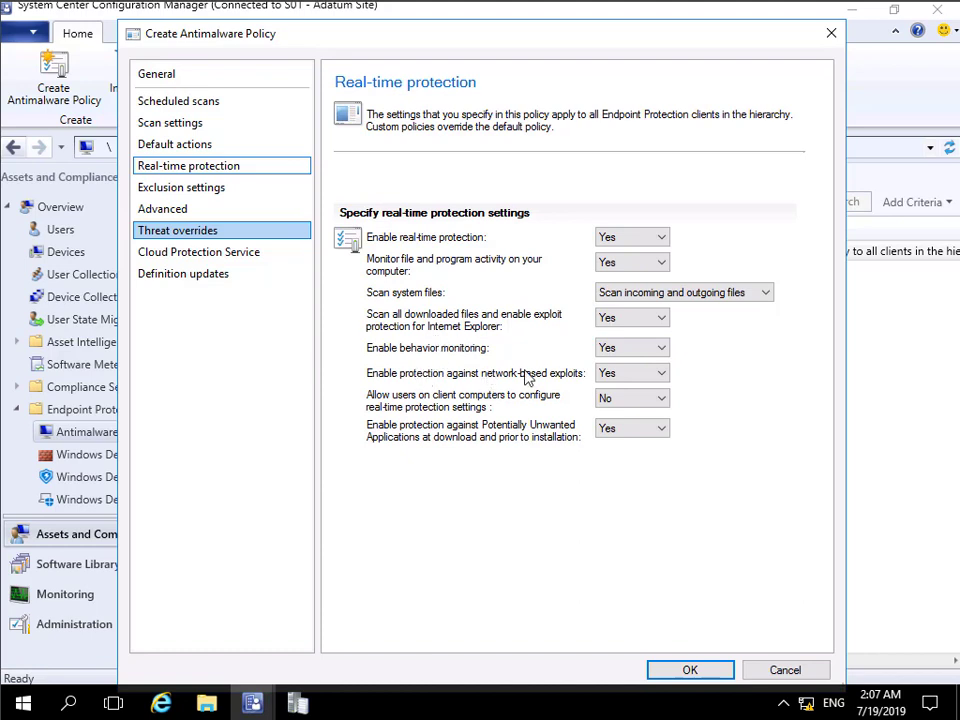
{"action": "mouse_move", "coordinate": [478, 396]}
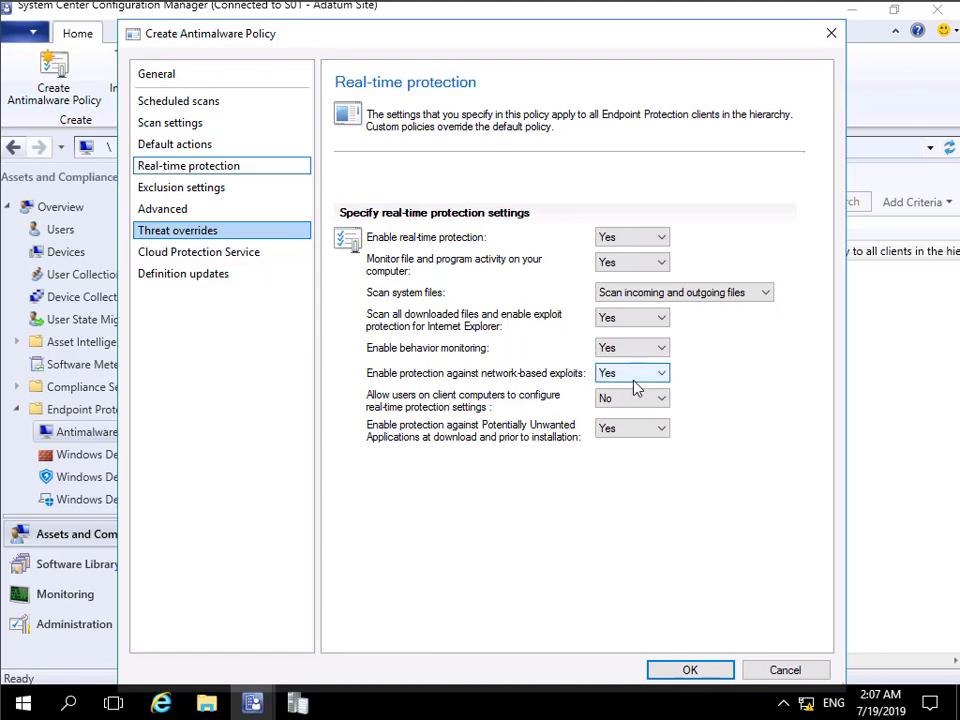
{"action": "mouse_move", "coordinate": [590, 404]}
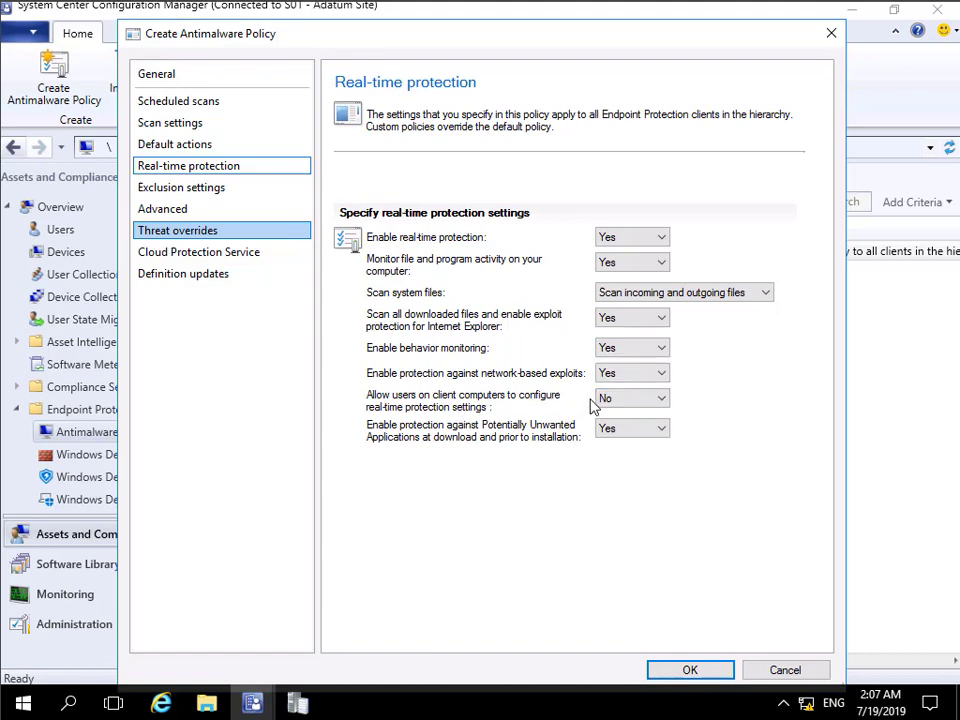
{"action": "mouse_move", "coordinate": [448, 448]}
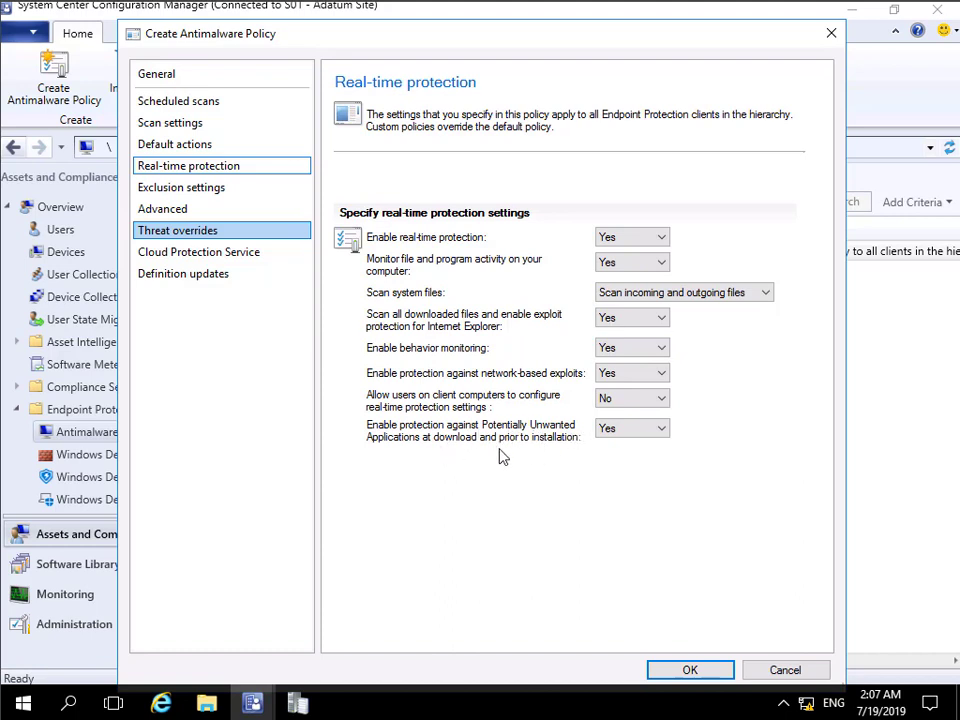
- Review the exclusion settings with their windir path and move to the Advanced page
{"action": "left_click", "coordinate": [180, 188]}
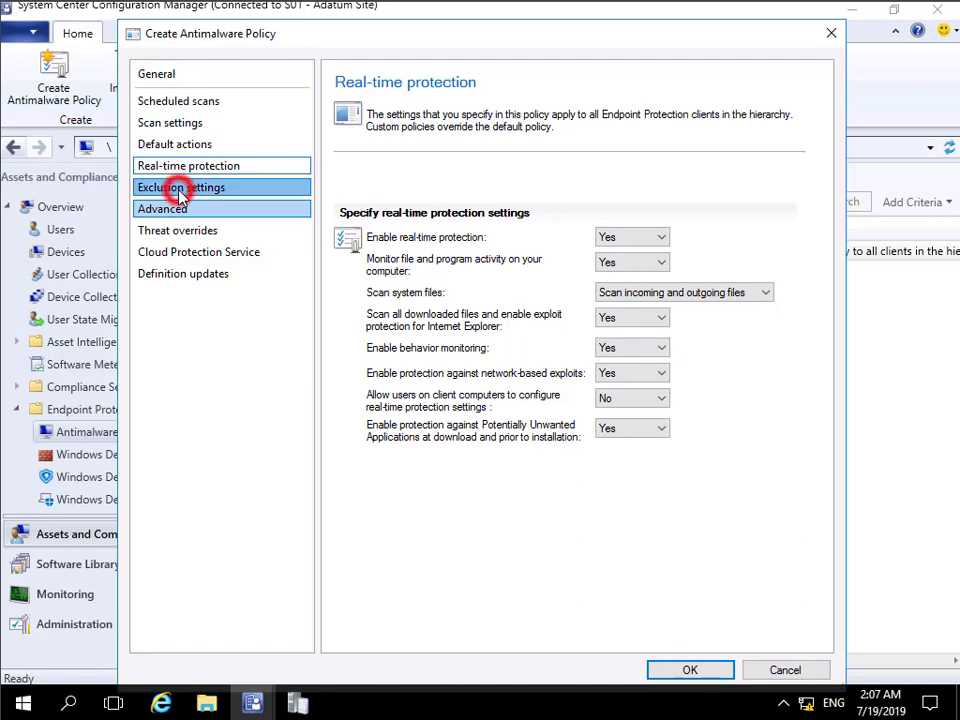
{"action": "left_click", "coordinate": [180, 188]}
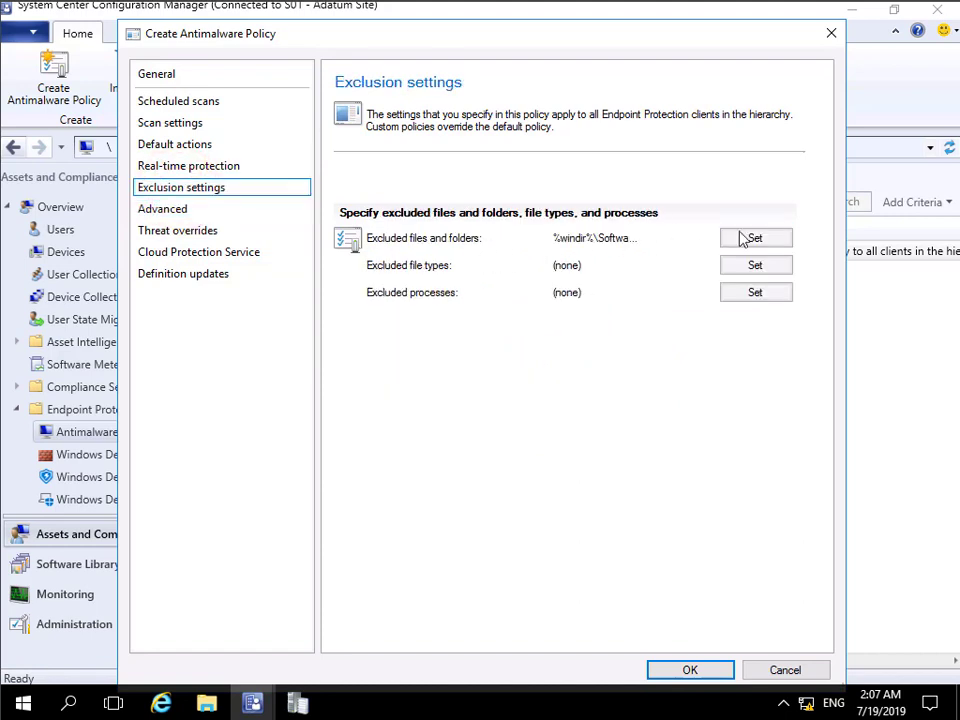
{"action": "left_click", "coordinate": [162, 208]}
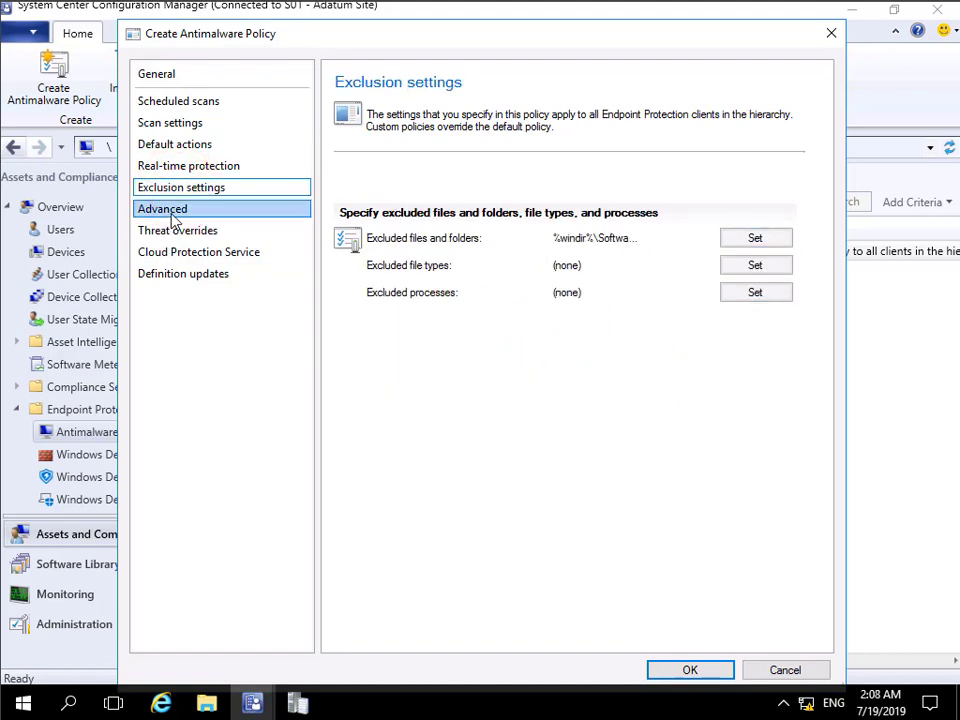
{"action": "left_click", "coordinate": [162, 208]}
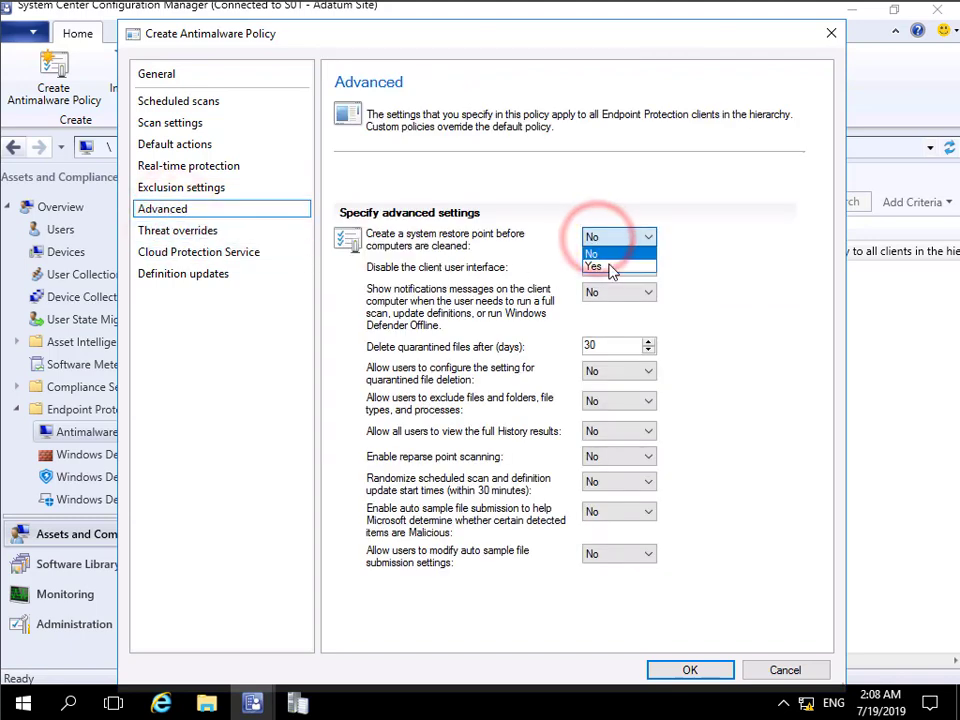
- Enable restore points before cleaning, disable client UI, show full-scan notifications and full History
{"action": "left_click", "coordinate": [592, 268]}
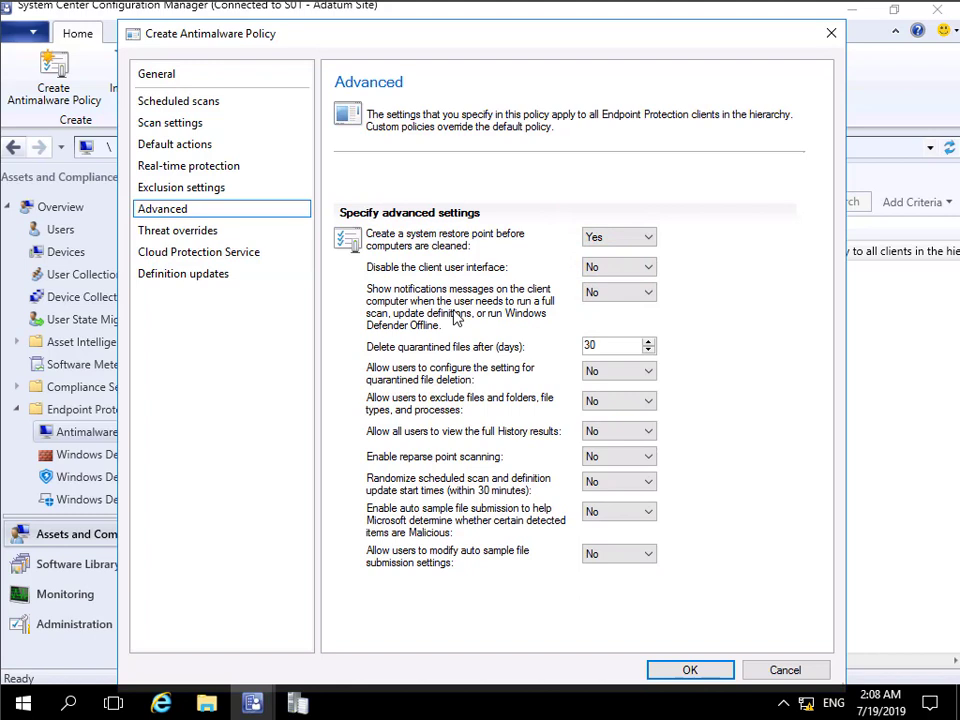
{"action": "mouse_move", "coordinate": [476, 280]}
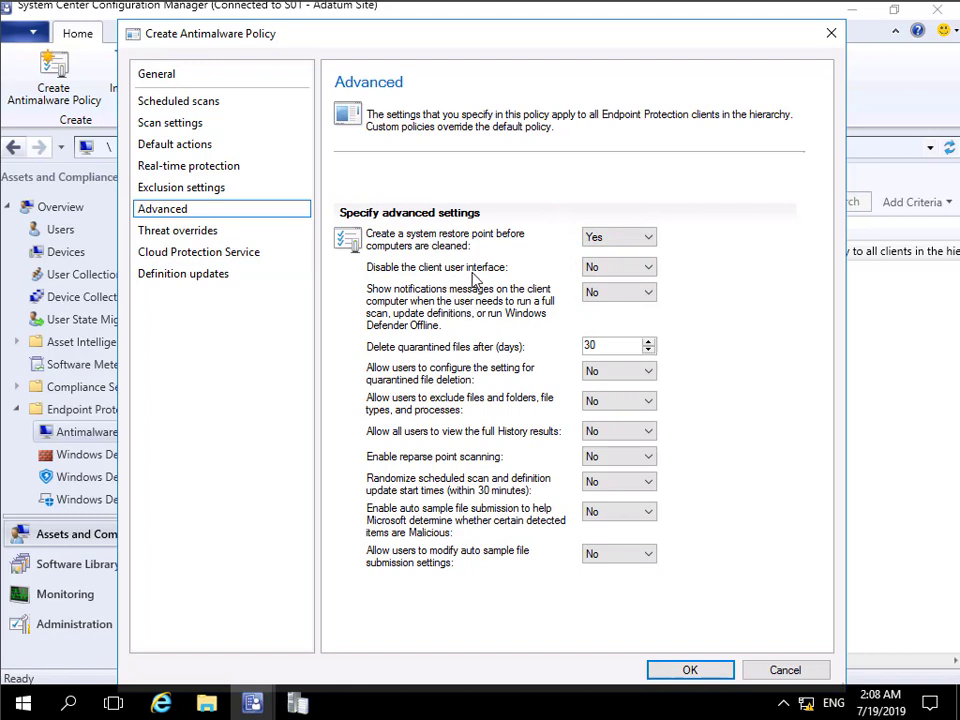
{"action": "left_click", "coordinate": [618, 268]}
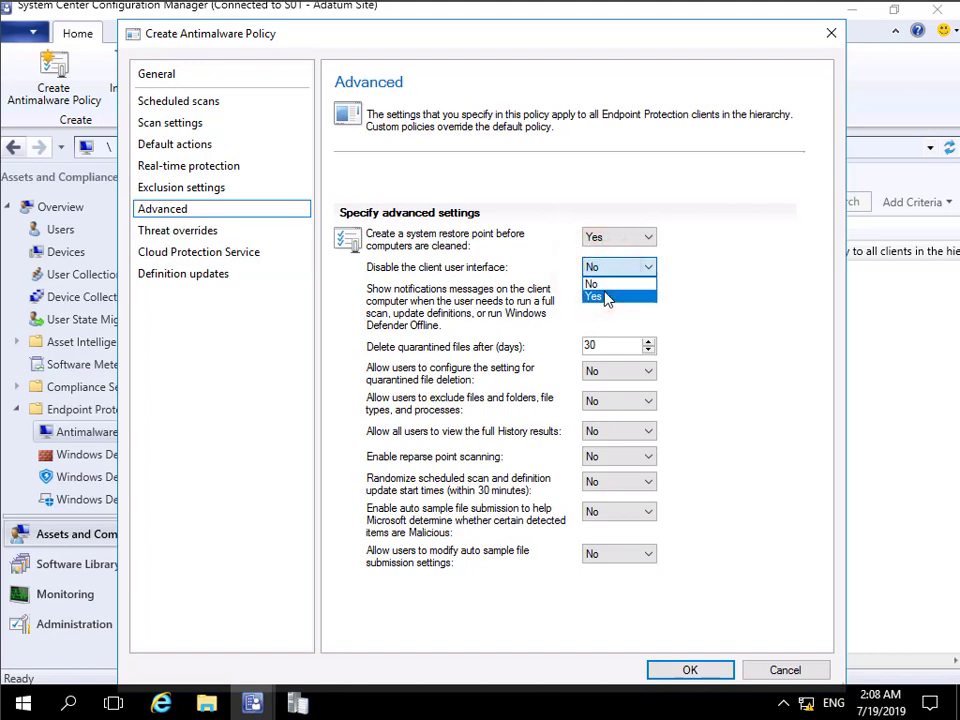
{"action": "left_click", "coordinate": [618, 292]}
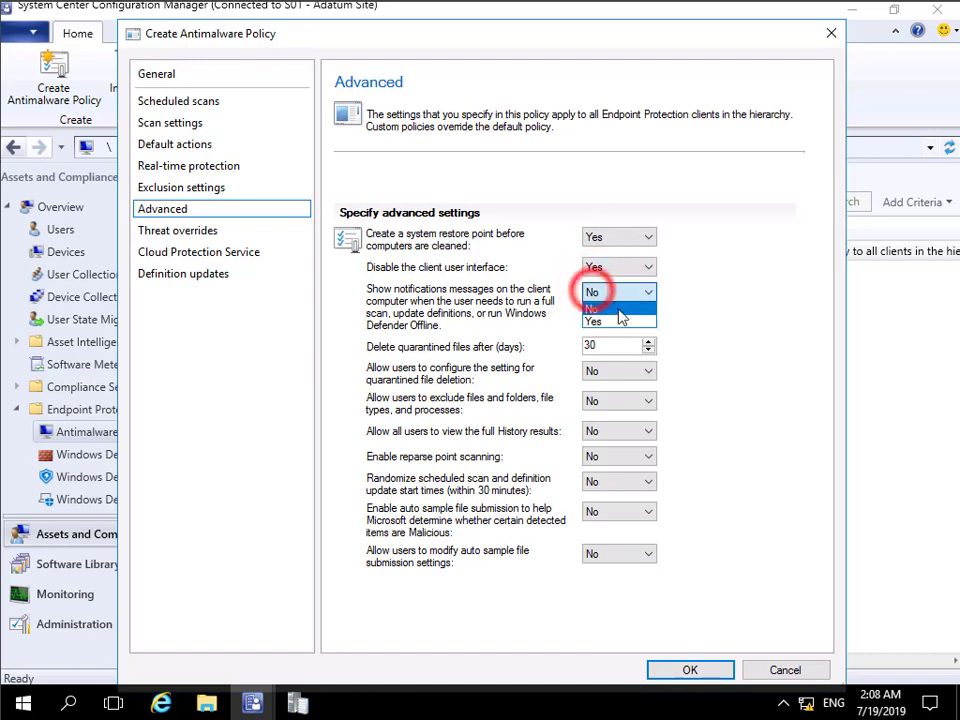
{"action": "left_click", "coordinate": [592, 322]}
{"action": "type", "text": "90"}
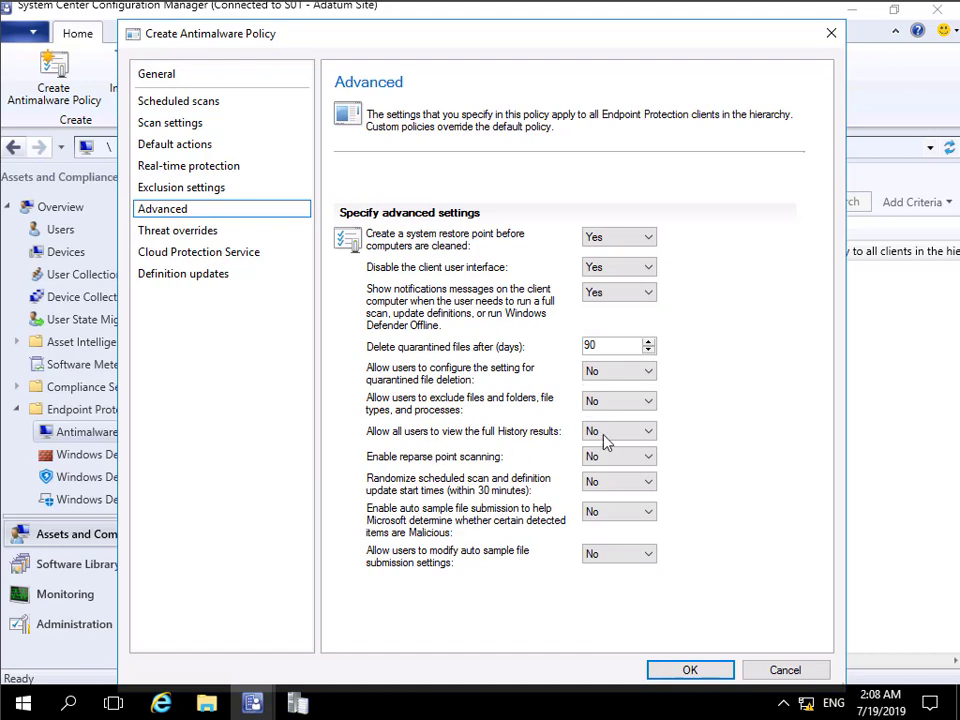
{"action": "left_click", "coordinate": [618, 432]}
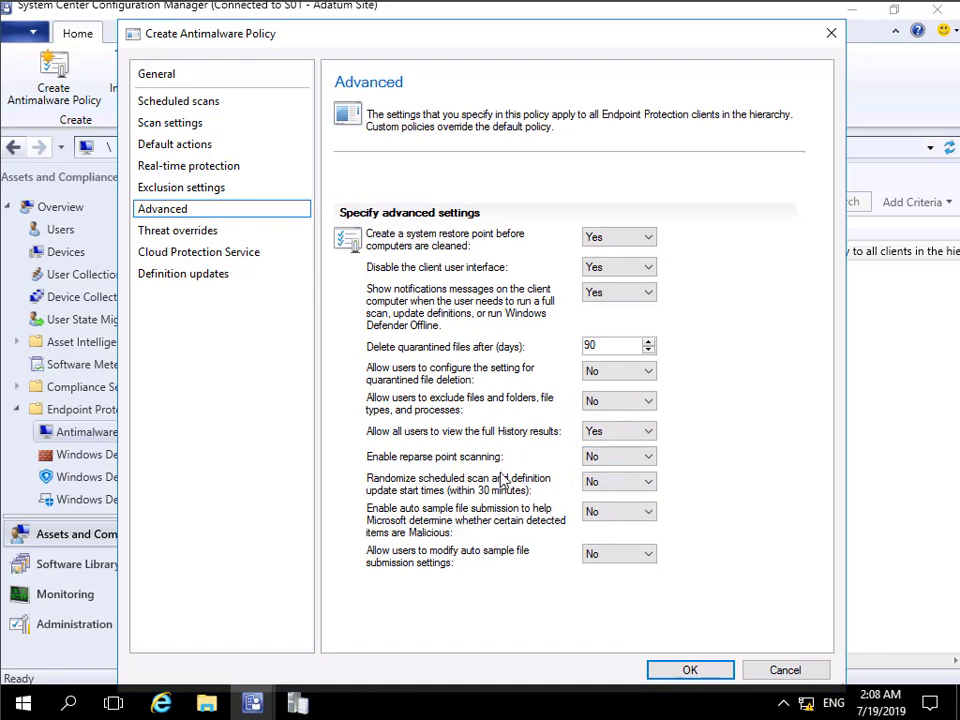
{"action": "mouse_move", "coordinate": [408, 490]}
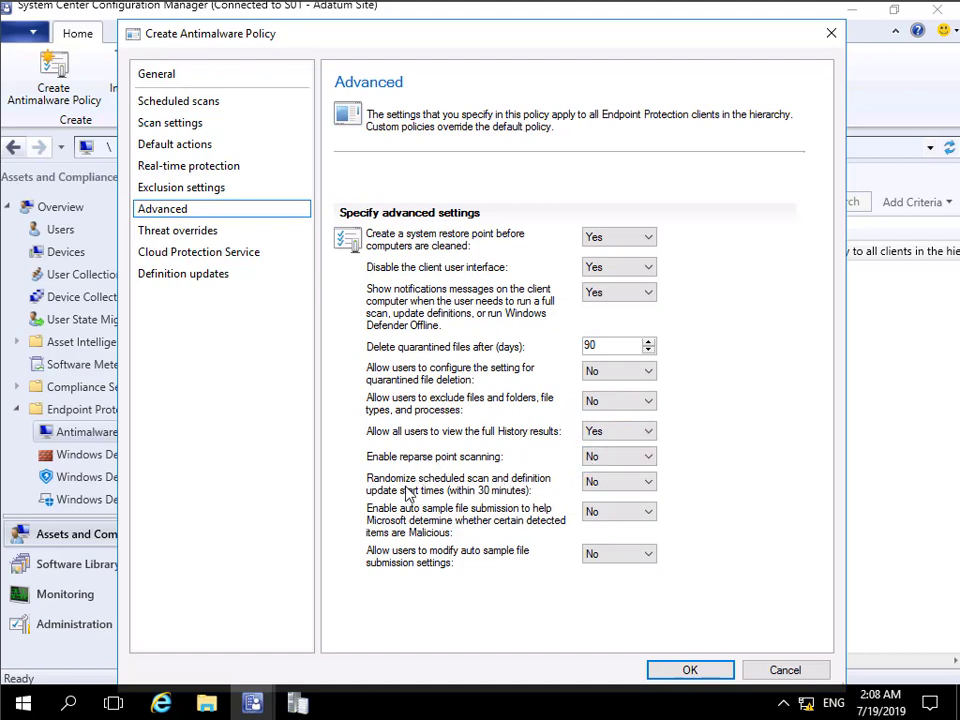
{"action": "mouse_move", "coordinate": [378, 530]}
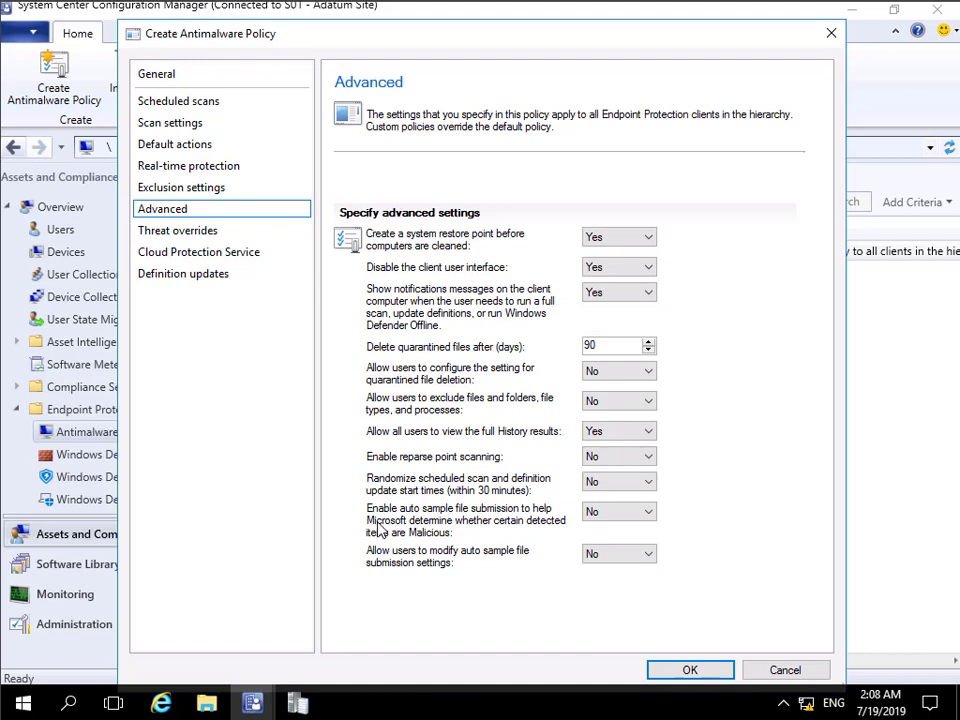
{"action": "mouse_move", "coordinate": [584, 520]}
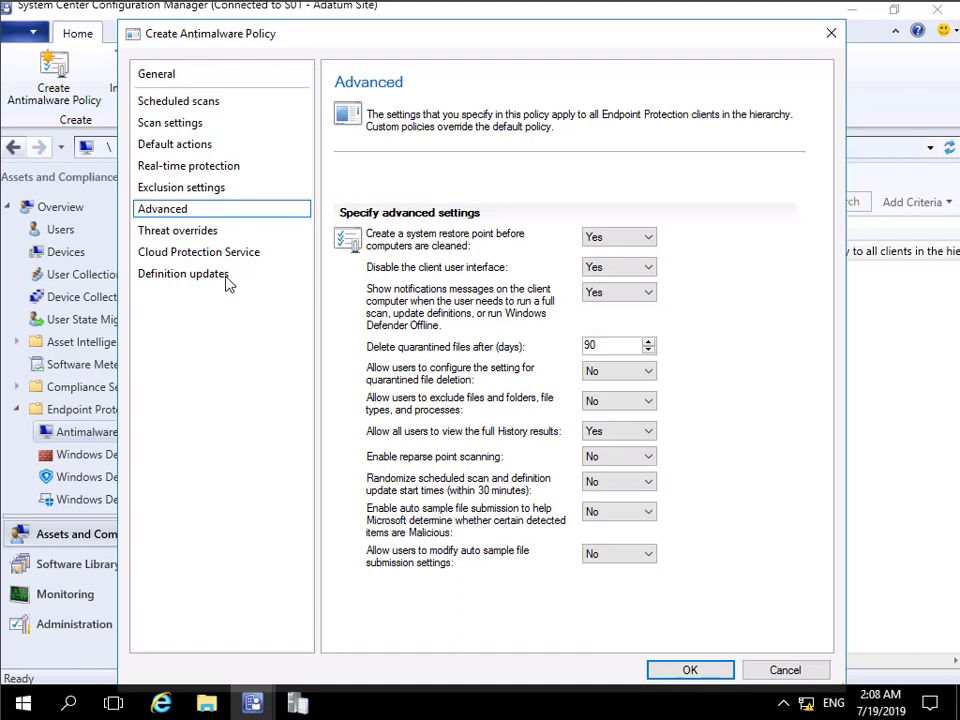
{"action": "left_click", "coordinate": [176, 230]}
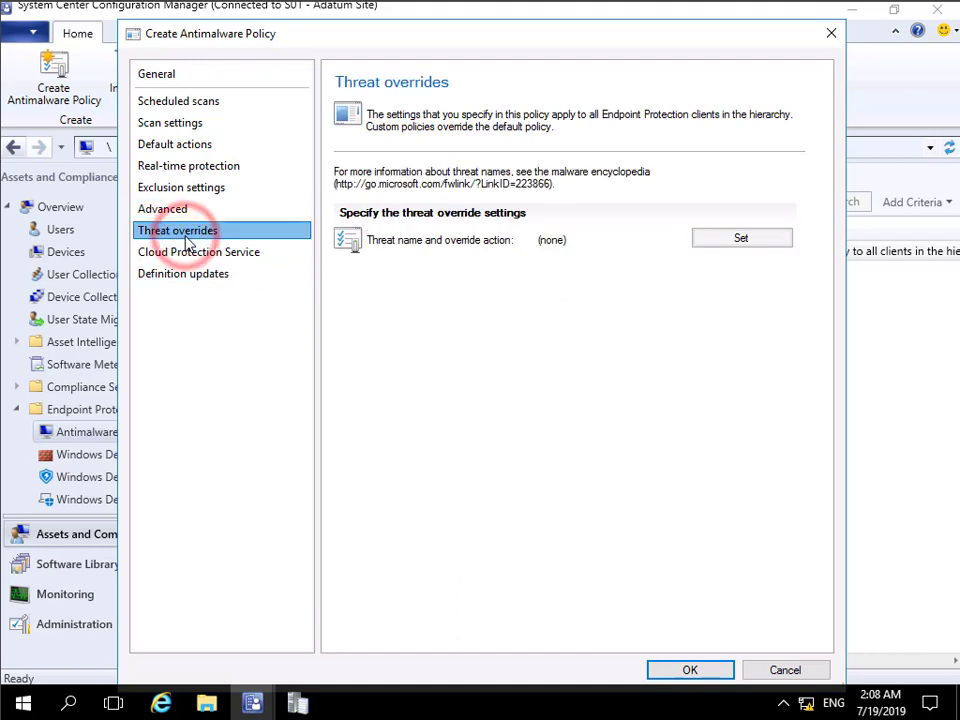
- Look over threat overrides and the Cloud Protection Service page, leaving both unchanged
{"action": "left_click", "coordinate": [184, 272]}
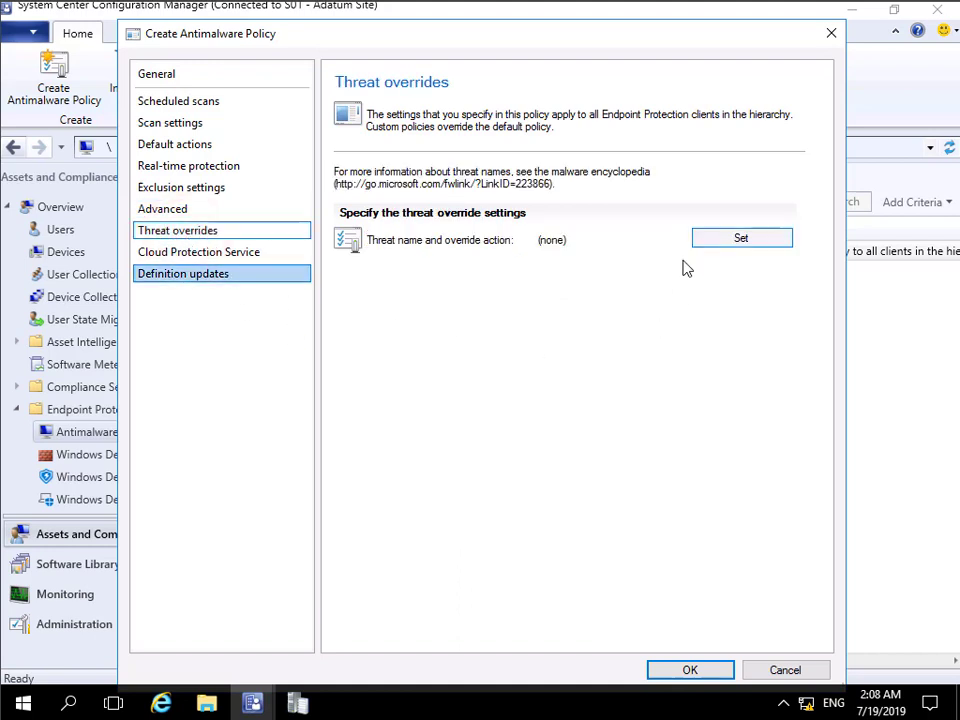
{"action": "left_click", "coordinate": [198, 252]}
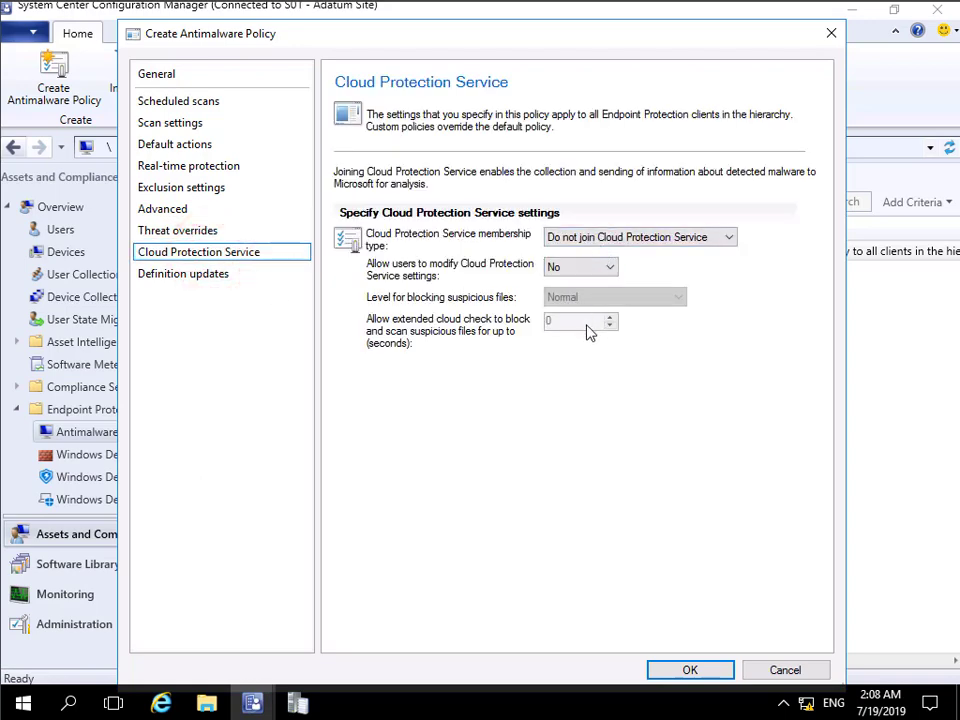
{"action": "left_click", "coordinate": [184, 272]}
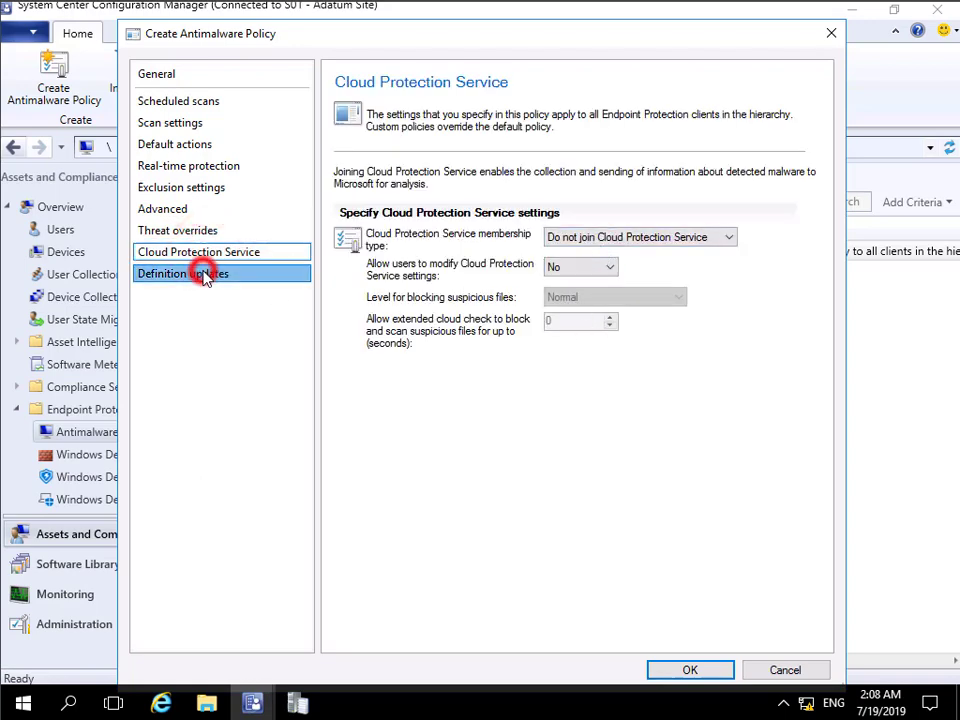
- Set the daily definition check time to 6:00 PM and review the update sources
{"action": "left_click", "coordinate": [184, 272]}
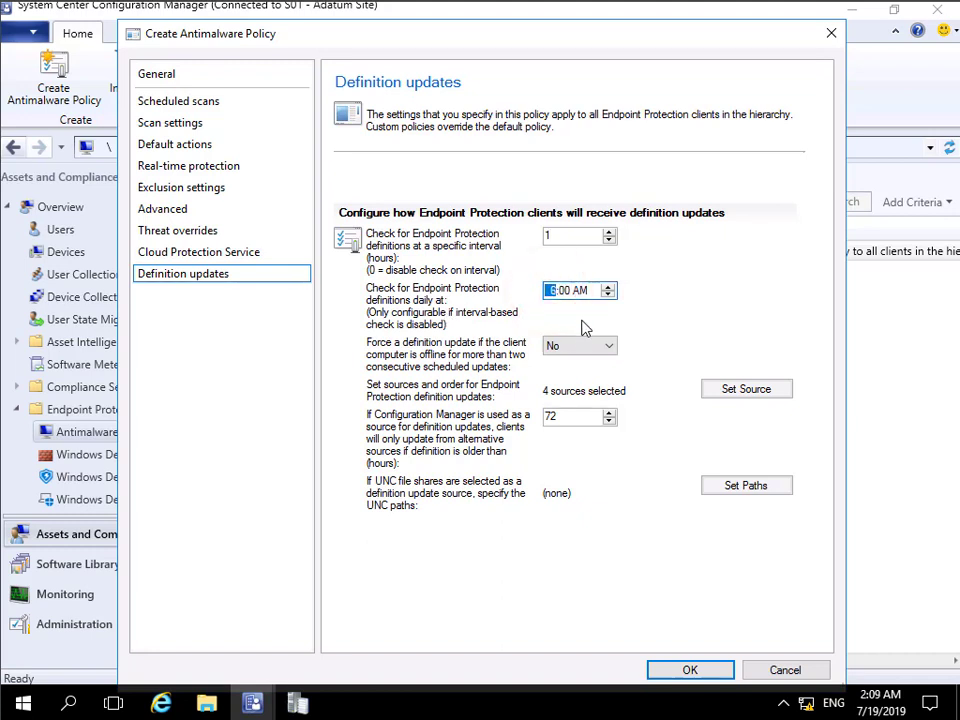
{"action": "left_click", "coordinate": [608, 284]}
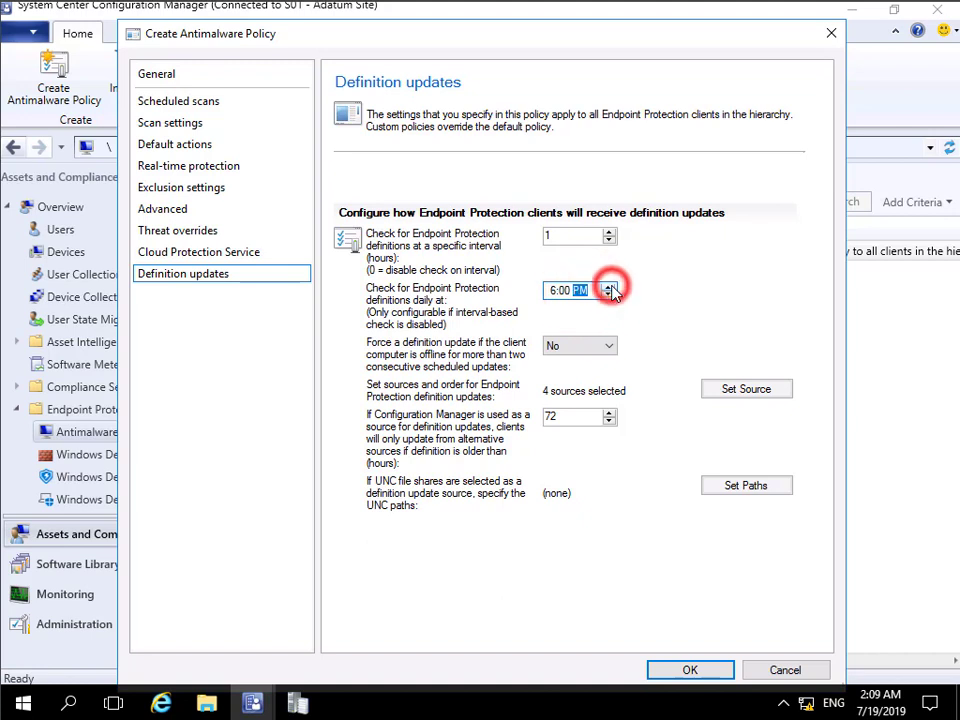
{"action": "mouse_move", "coordinate": [590, 344]}
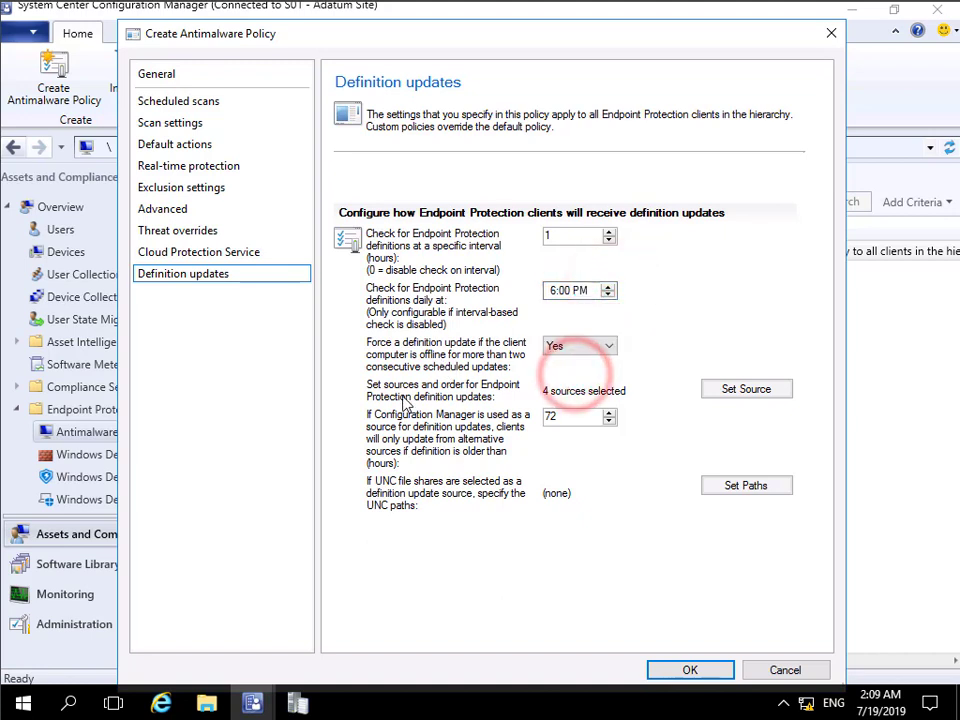
{"action": "left_click", "coordinate": [746, 388]}
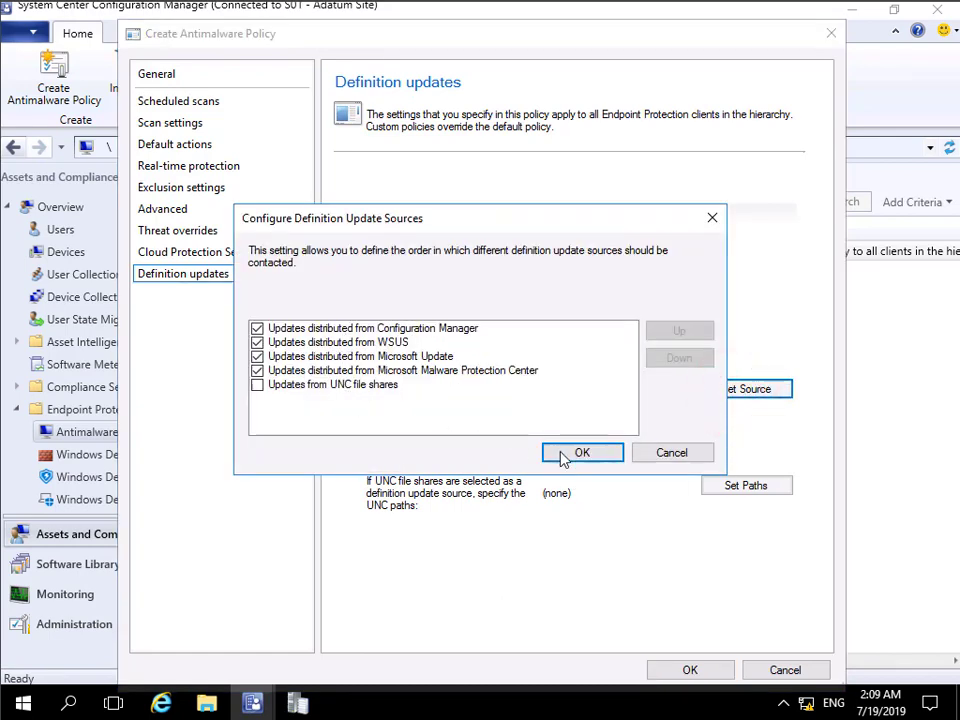
- Leave the definition update sources unchanged and OK the dialog to create the Pilot Group policy
{"action": "left_click", "coordinate": [582, 452]}
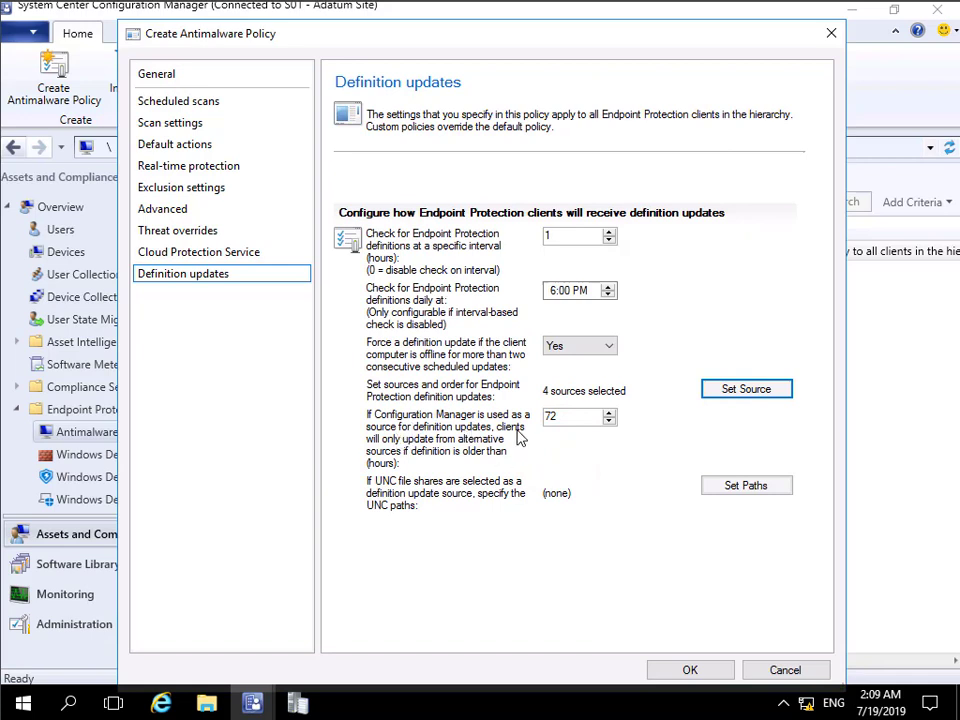
{"action": "mouse_move", "coordinate": [490, 424]}
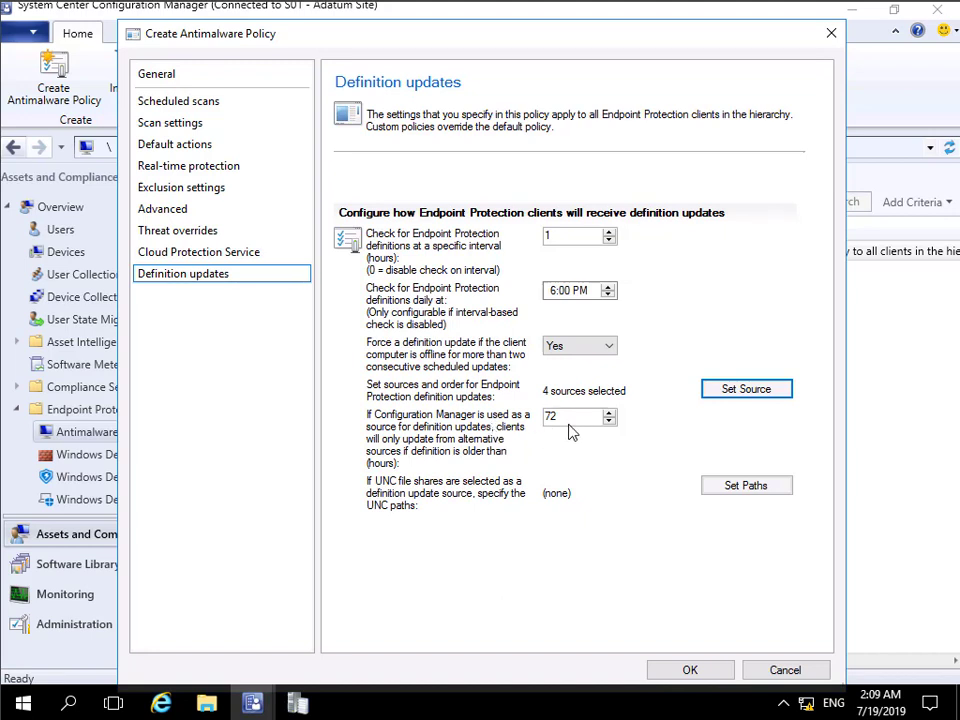
{"action": "mouse_move", "coordinate": [436, 510]}
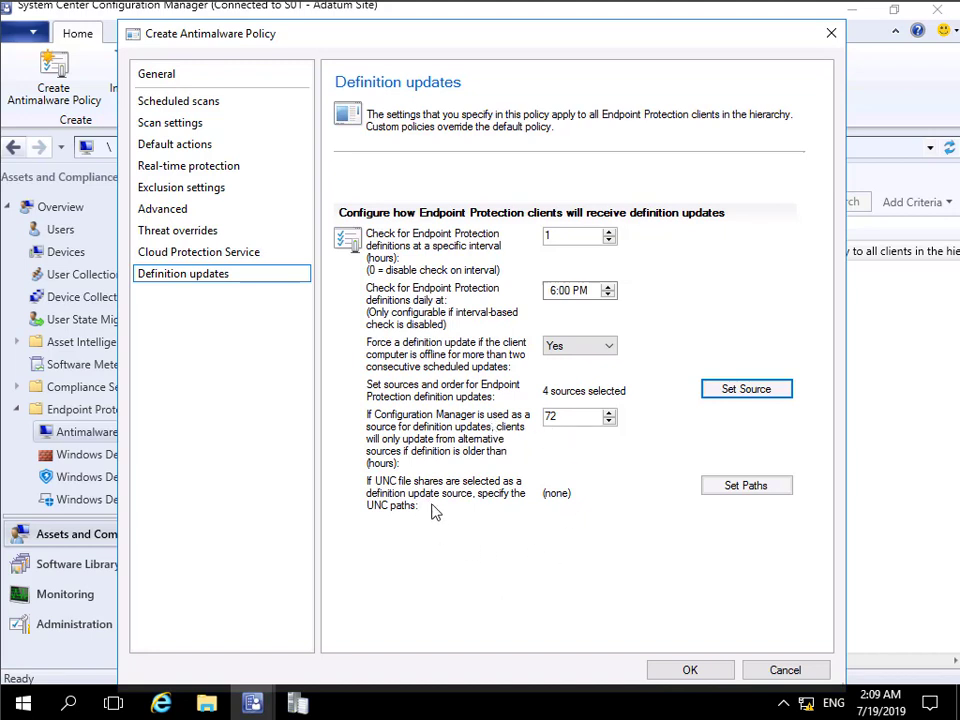
{"action": "mouse_move", "coordinate": [408, 512]}
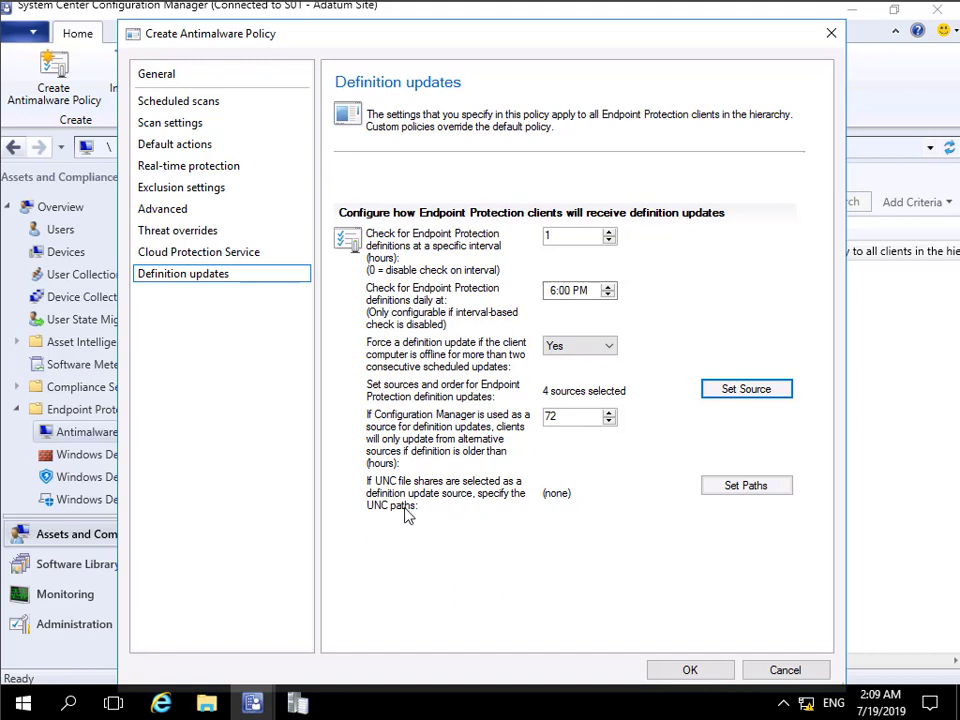
{"action": "left_click", "coordinate": [746, 388]}
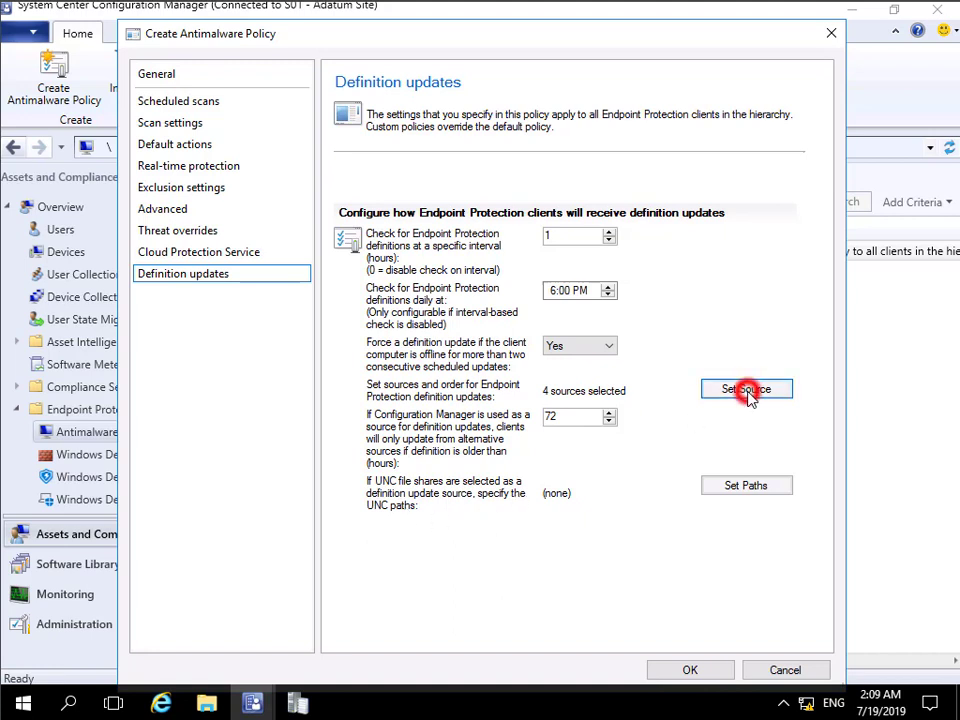
{"action": "left_click", "coordinate": [746, 388]}
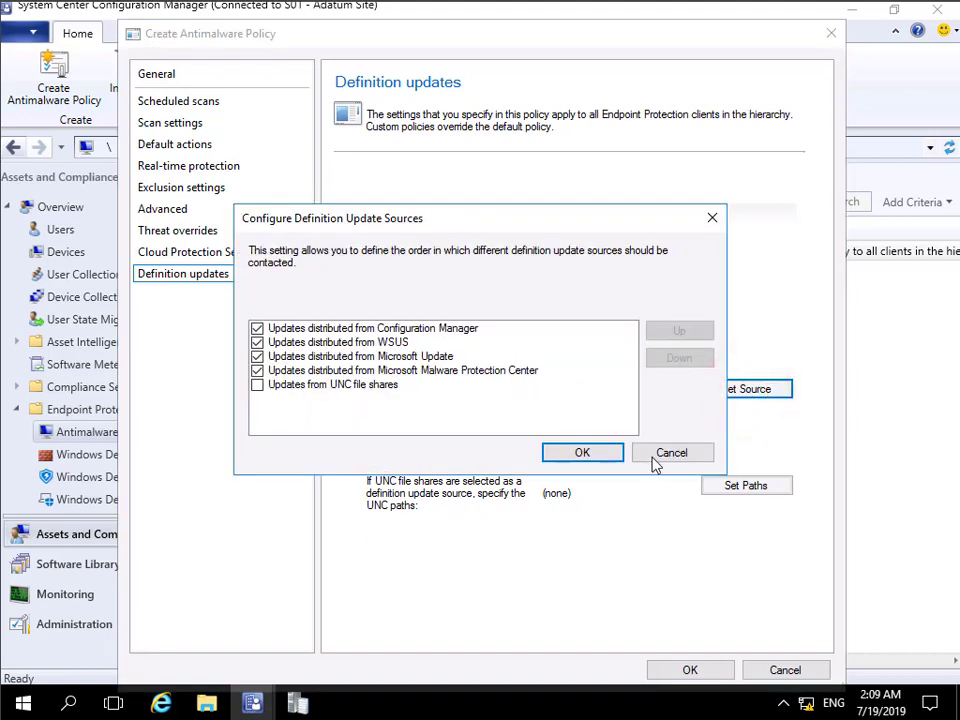
{"action": "left_click", "coordinate": [582, 452]}
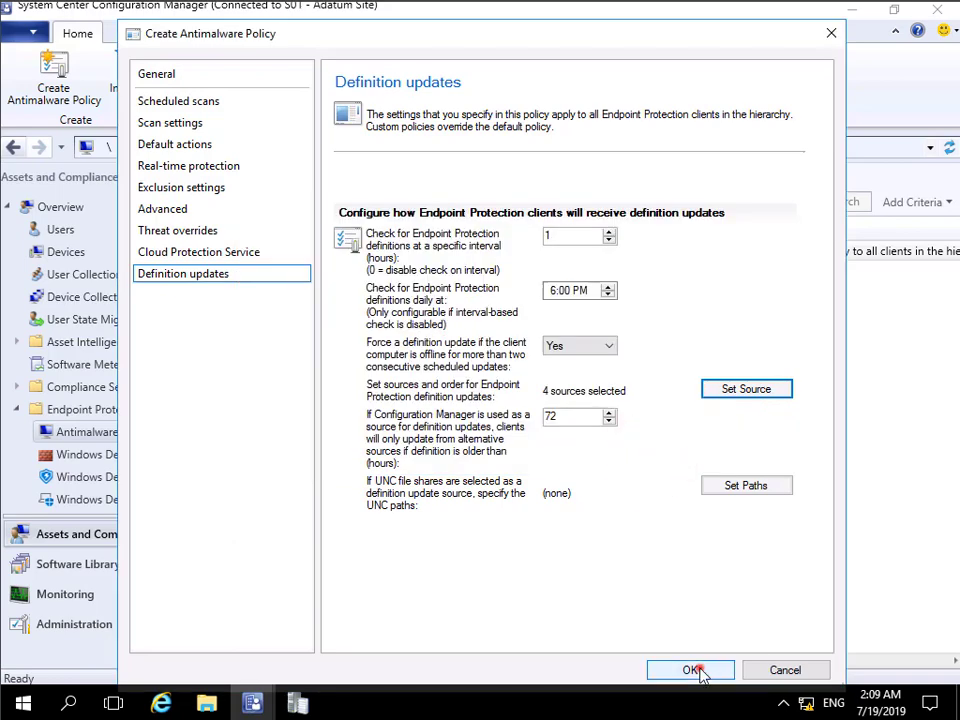
{"action": "left_click", "coordinate": [692, 670]}
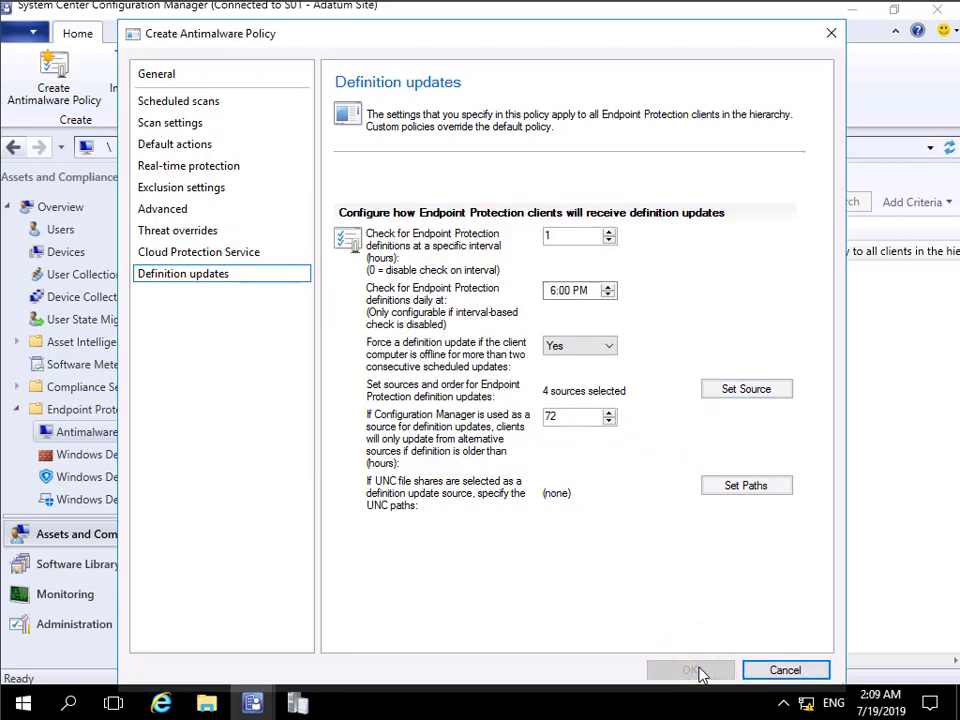
{"action": "left_click", "coordinate": [690, 670]}
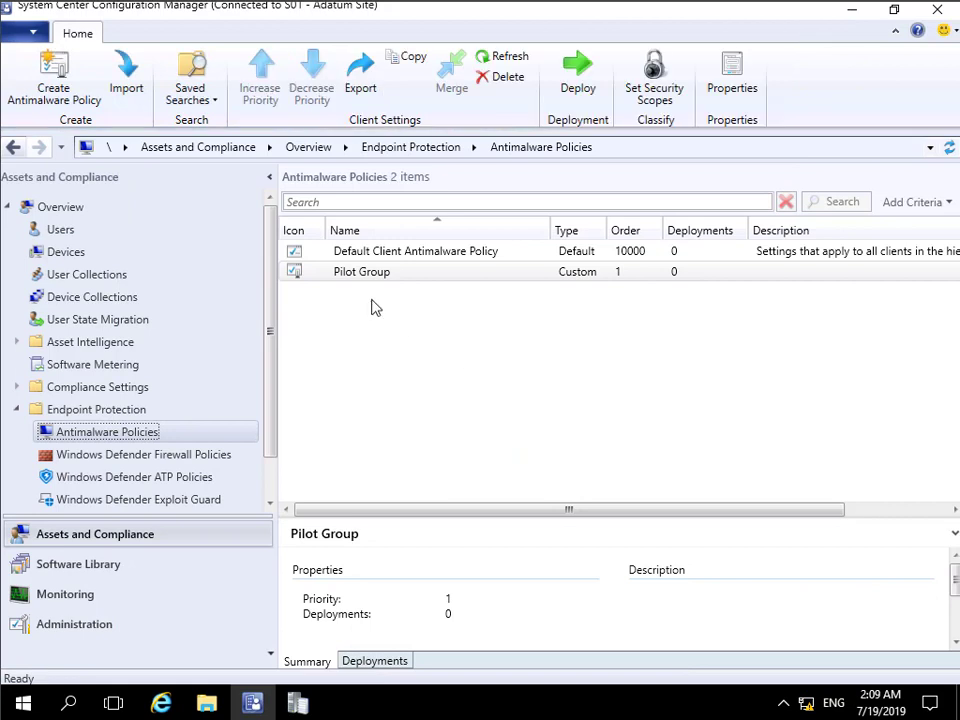
- Deploy the Pilot Group antimalware policy to the Endpoint Protection Pilot collection
{"action": "right_click", "coordinate": [360, 272]}
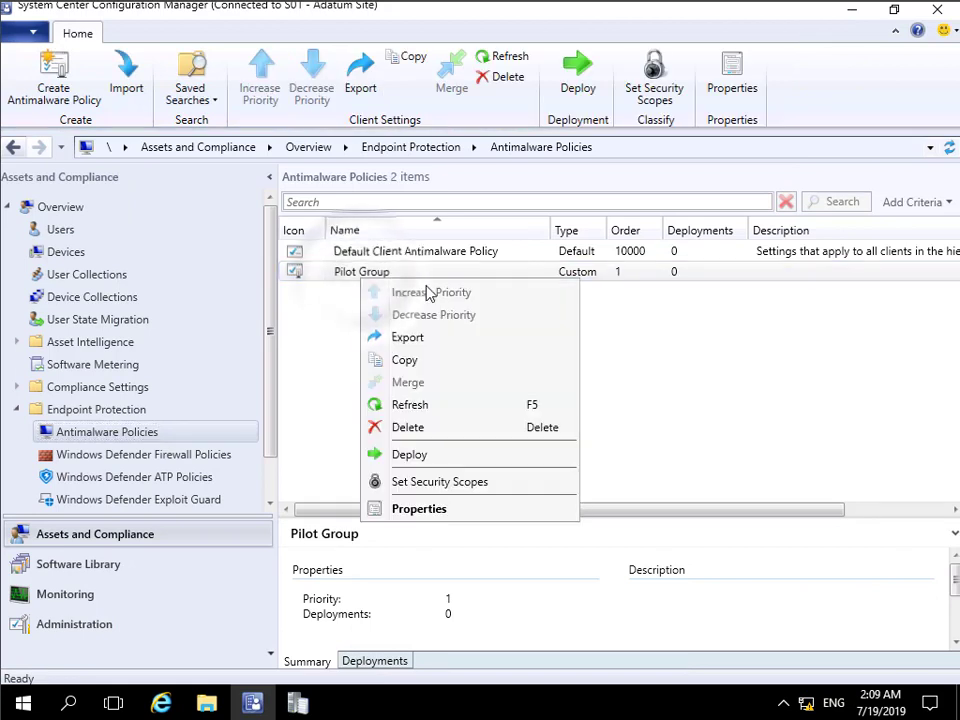
{"action": "mouse_move", "coordinate": [410, 454]}
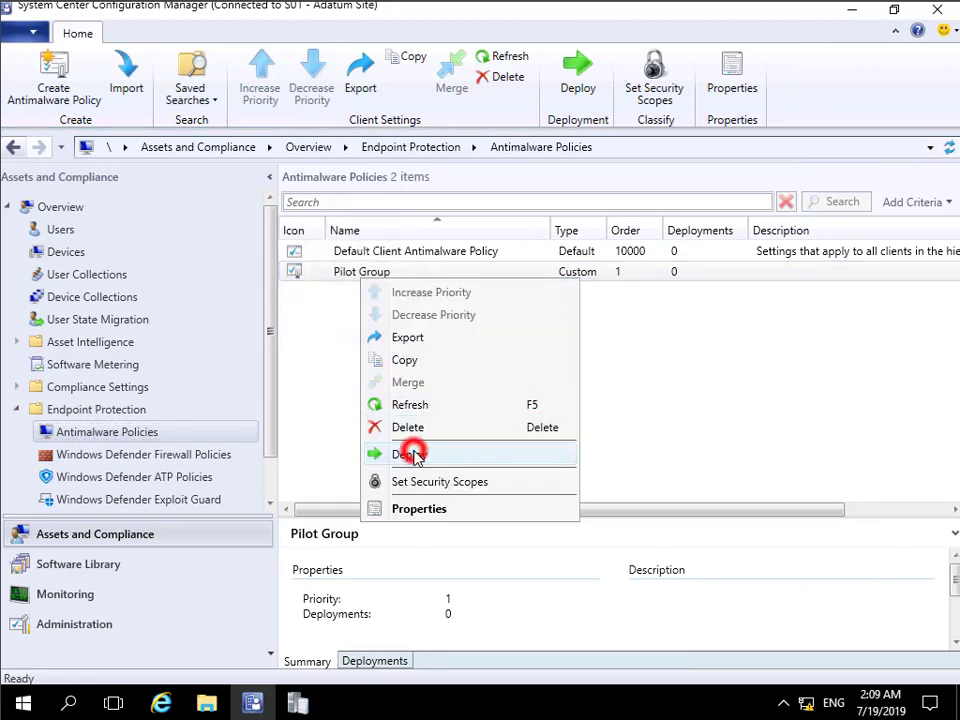
{"action": "left_click", "coordinate": [408, 452]}
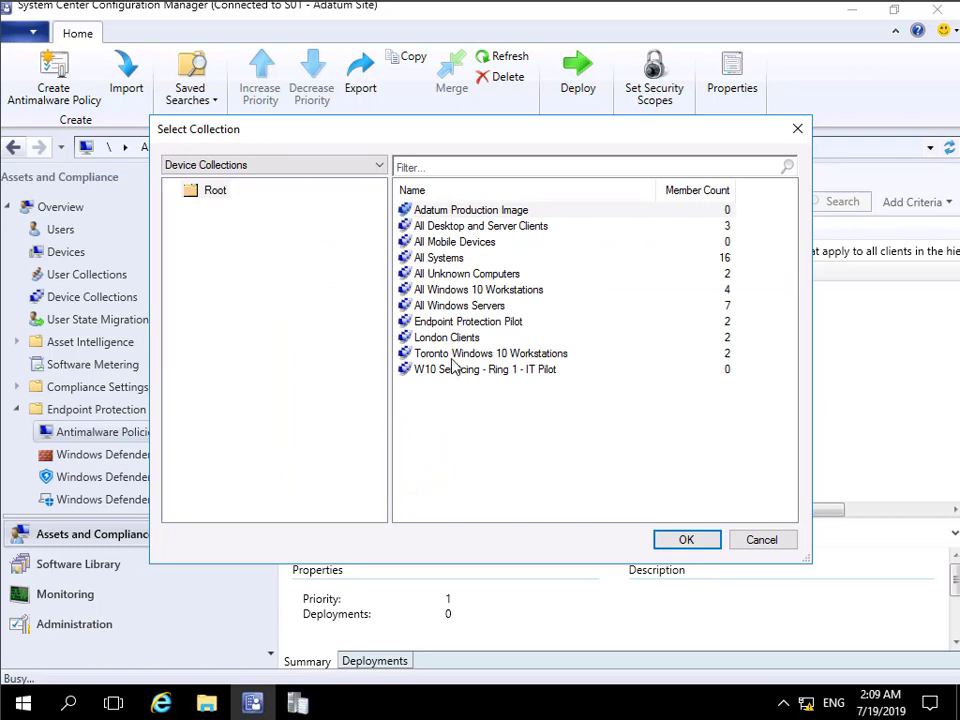
{"action": "left_click", "coordinate": [468, 320]}
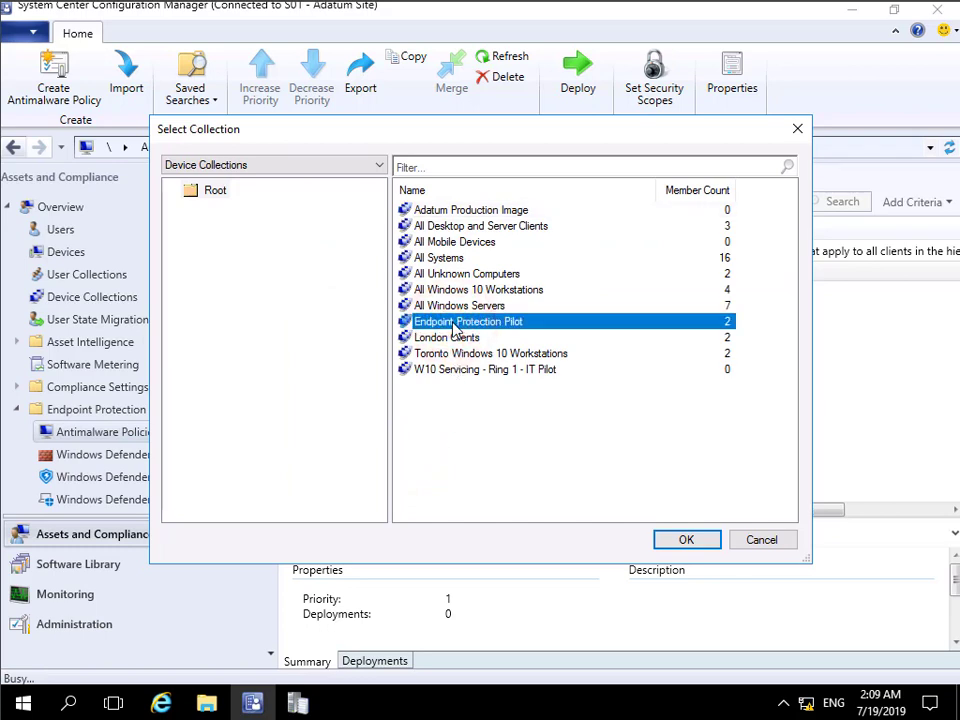
{"action": "left_click", "coordinate": [686, 540]}
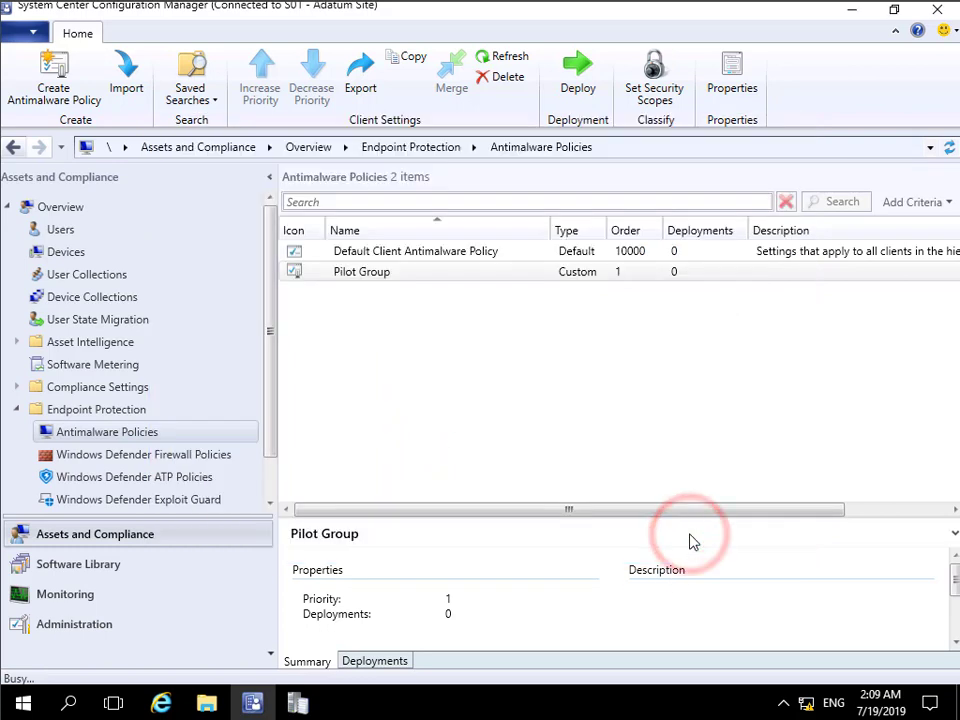
- Start a new Windows Defender Firewall policy named 'Endpoint pilot FW' and continue to profile settings
{"action": "left_click", "coordinate": [140, 454]}
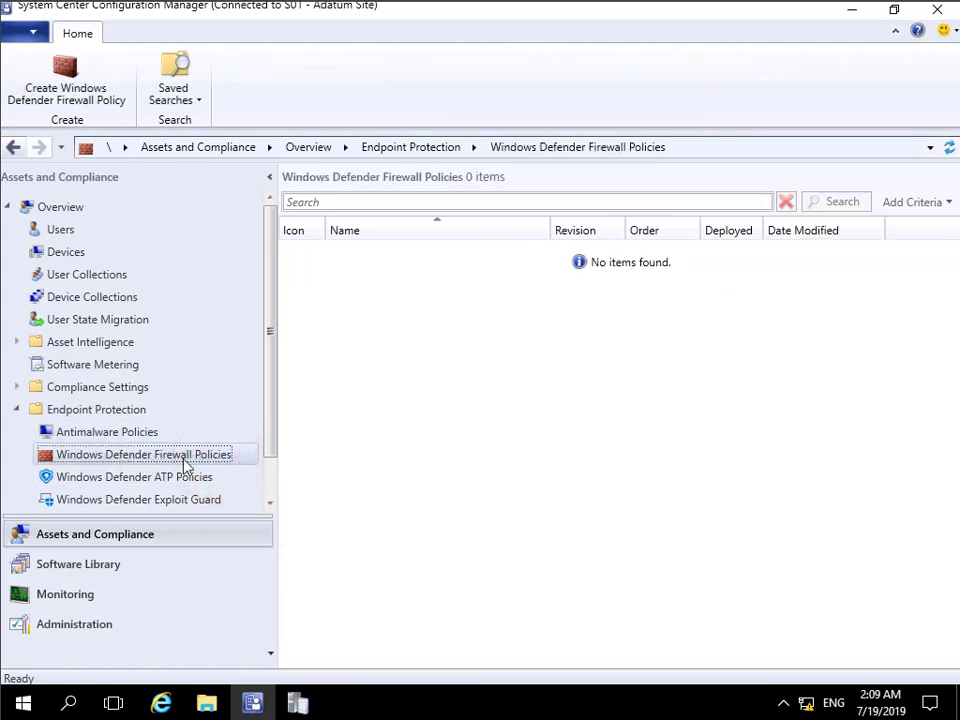
{"action": "left_click", "coordinate": [144, 454]}
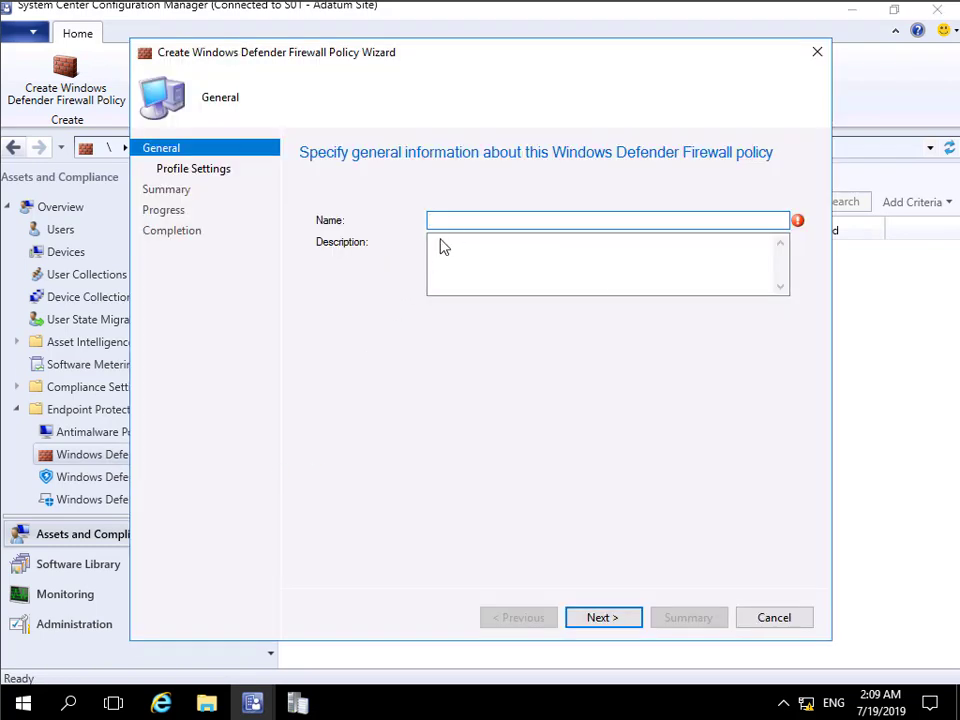
{"action": "left_click", "coordinate": [608, 220]}
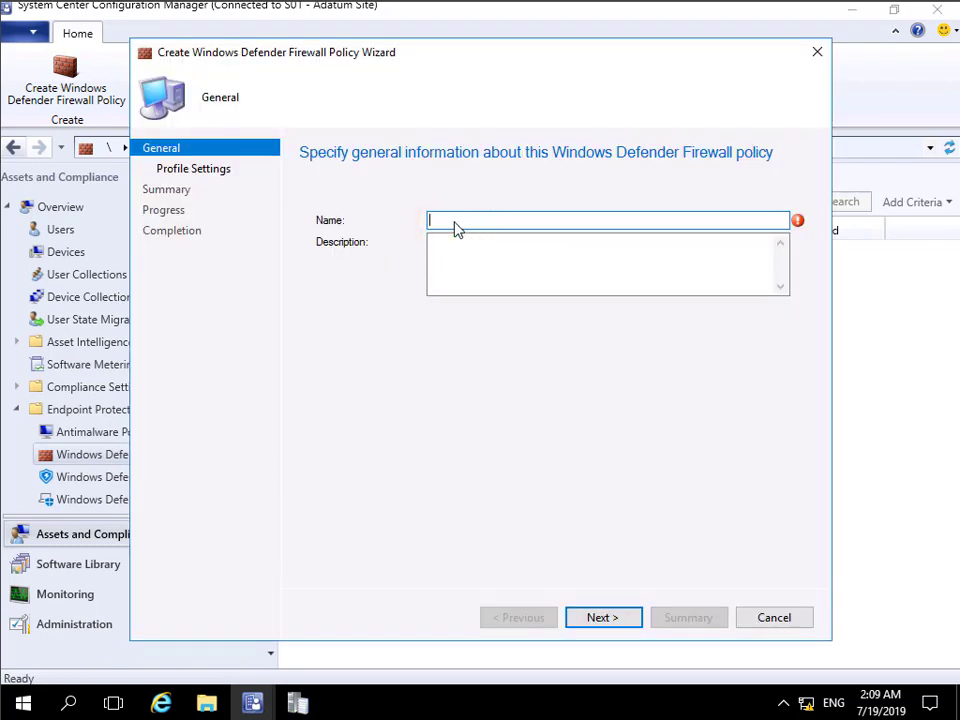
{"action": "type", "text": "Endpoint pilo"}
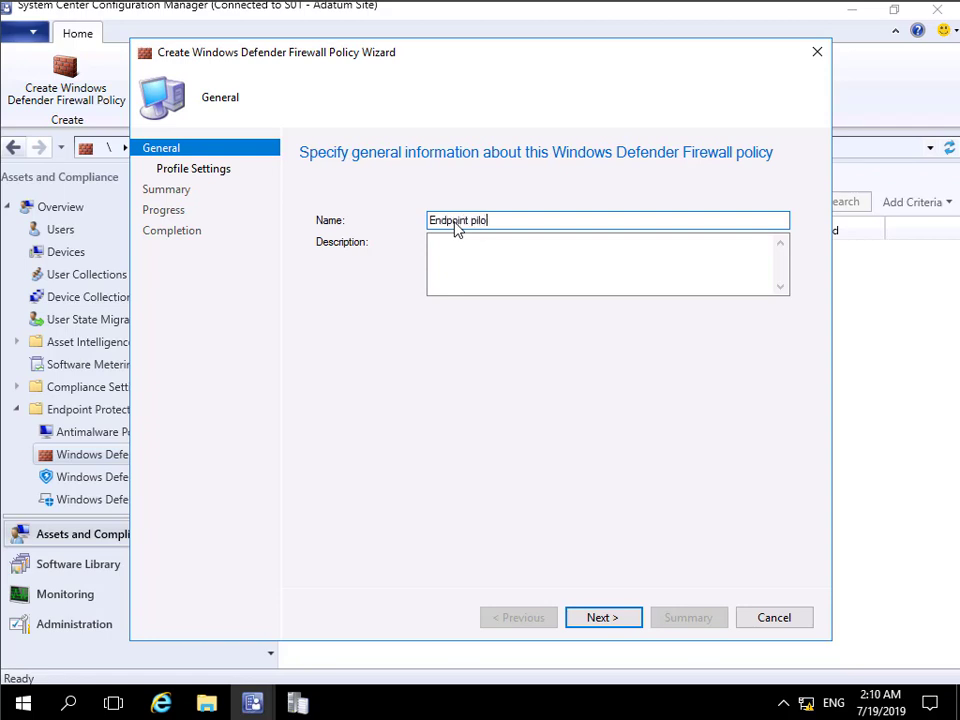
{"action": "type", "text": "FW"}
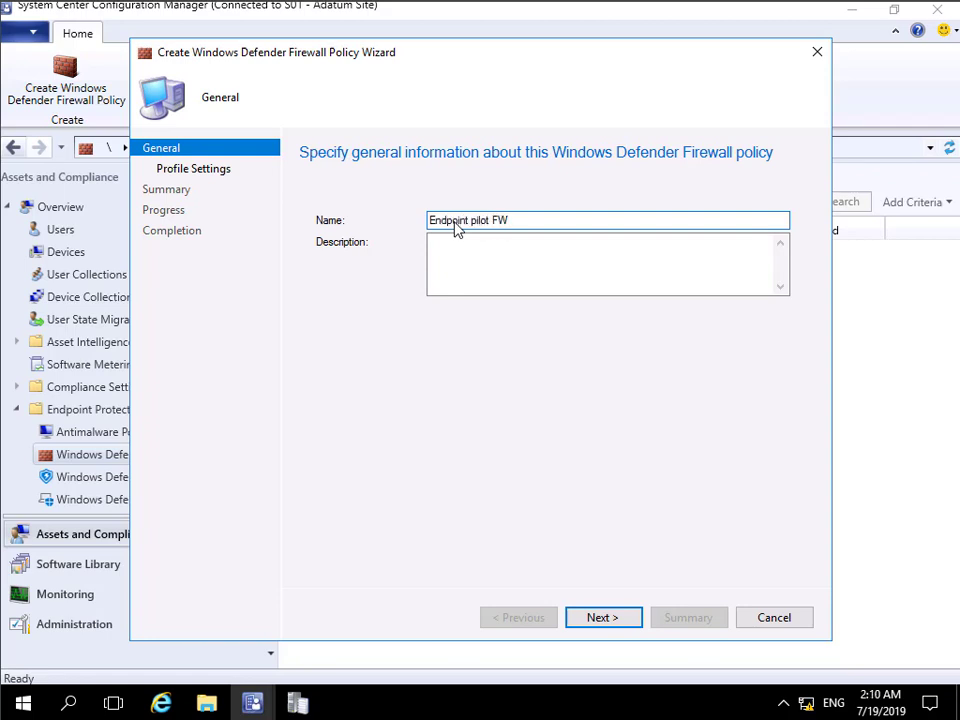
{"action": "left_click", "coordinate": [604, 616]}
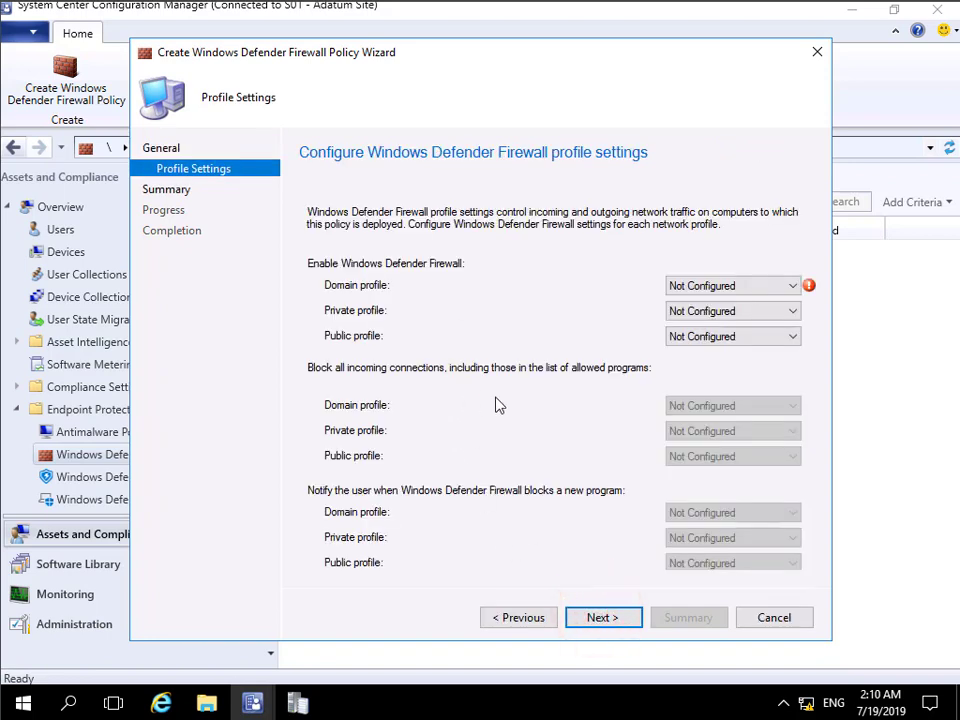
{"action": "mouse_move", "coordinate": [688, 460]}
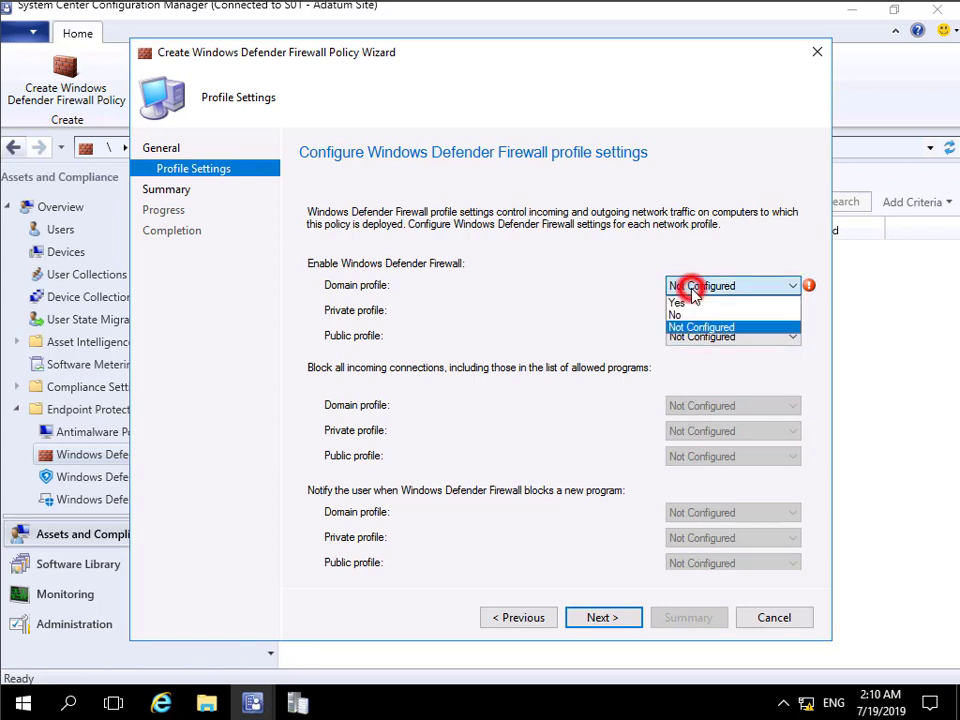
- Enable the firewall on the Domain, Private and Public profiles
{"action": "left_click", "coordinate": [678, 300]}
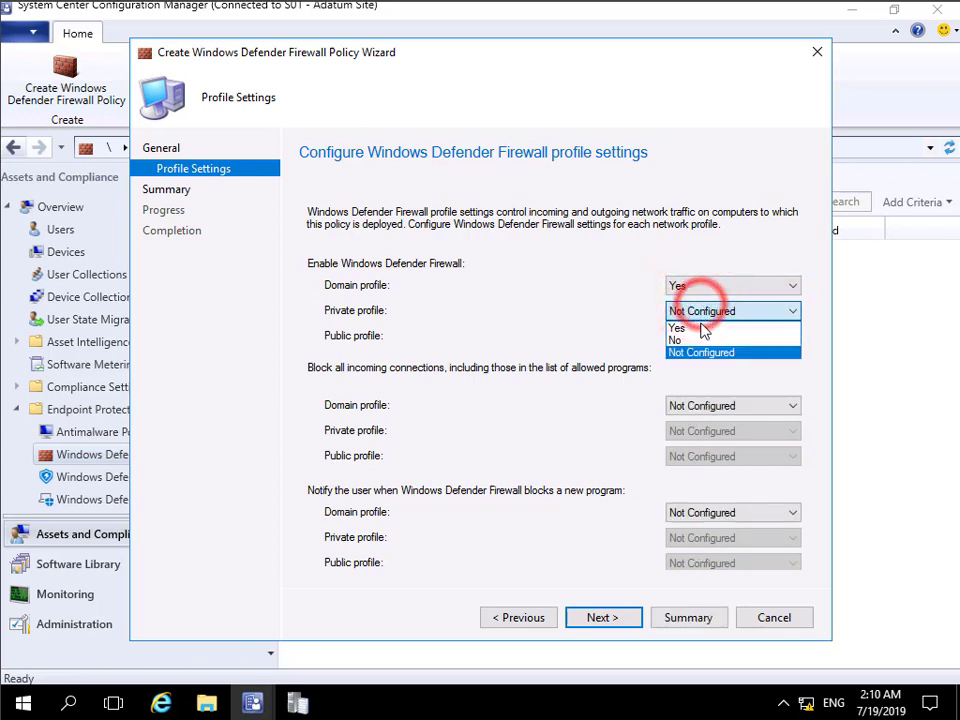
{"action": "left_click", "coordinate": [676, 328]}
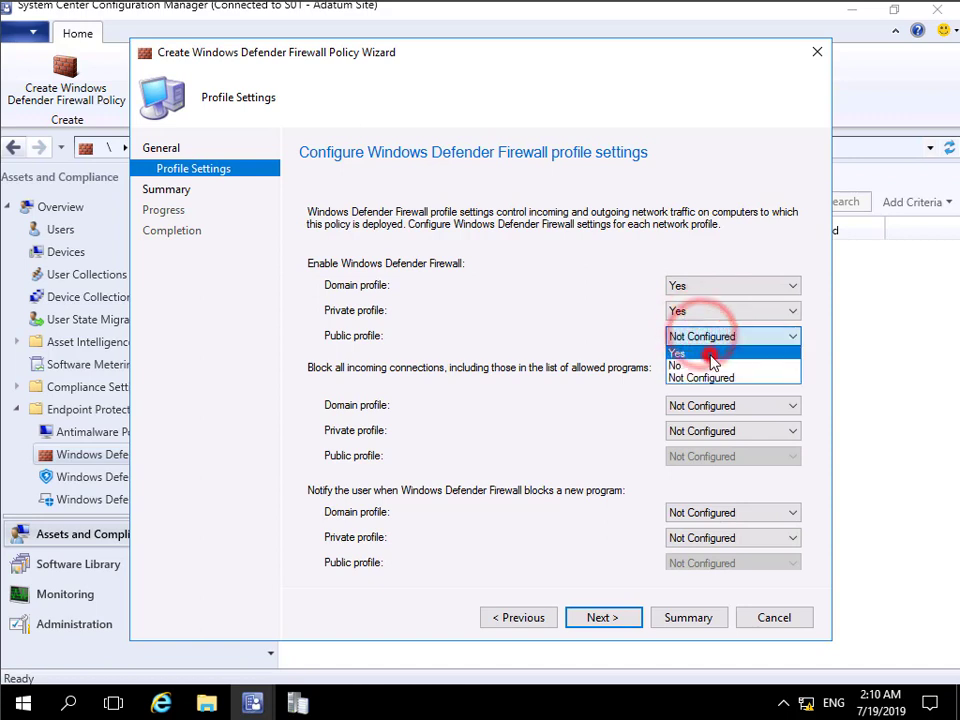
{"action": "left_click", "coordinate": [678, 352]}
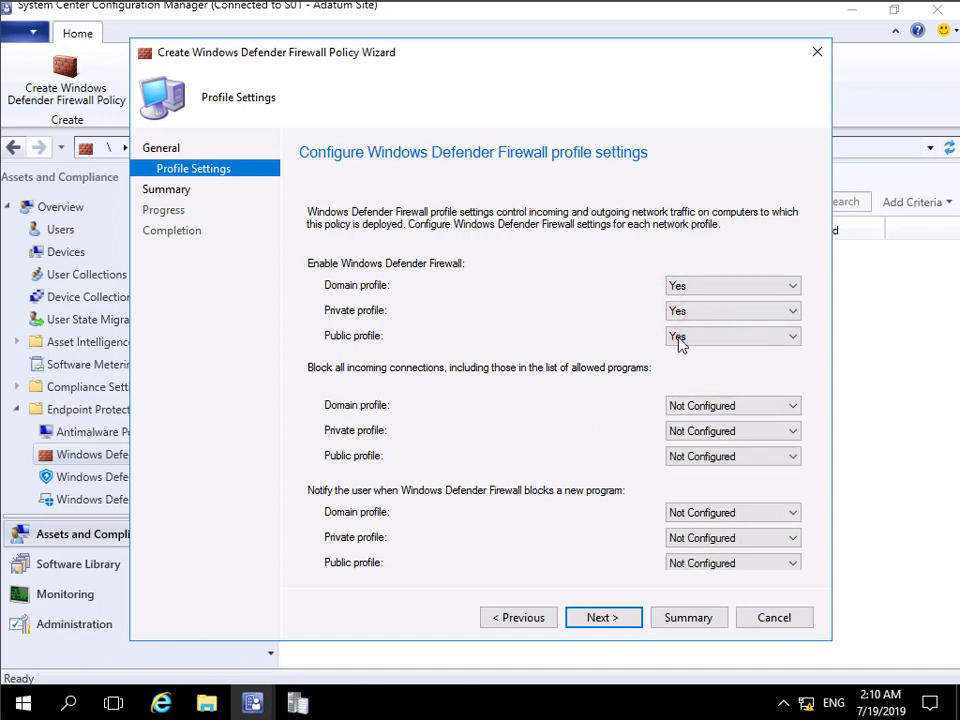
{"action": "mouse_move", "coordinate": [476, 392]}
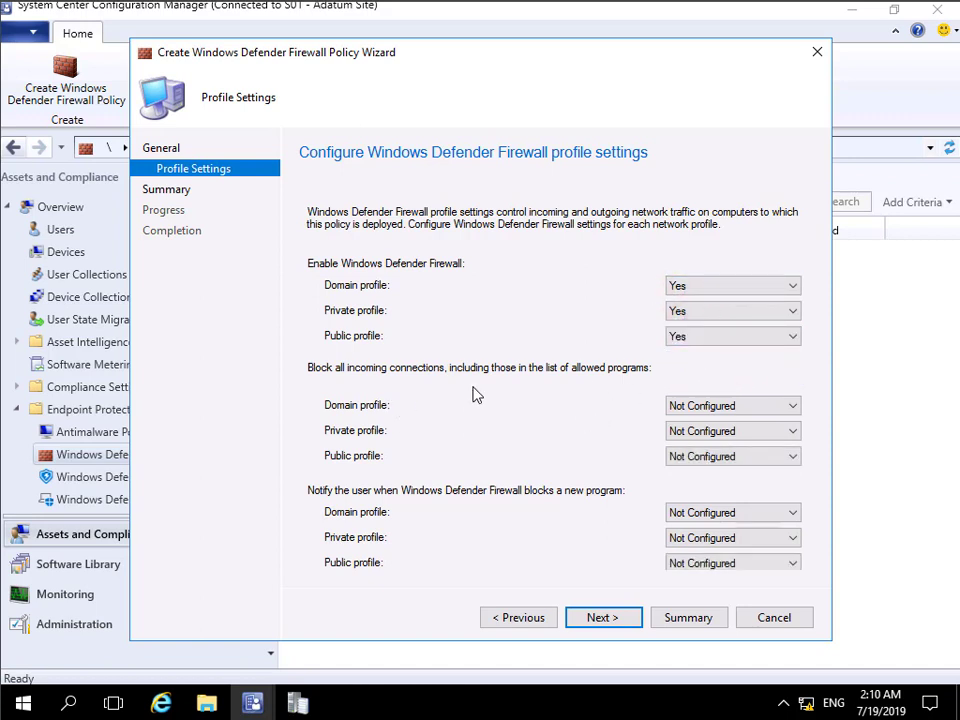
- Block all incoming connections and notify on blocks for all three profiles, reaching the Summary
{"action": "left_click", "coordinate": [732, 404]}
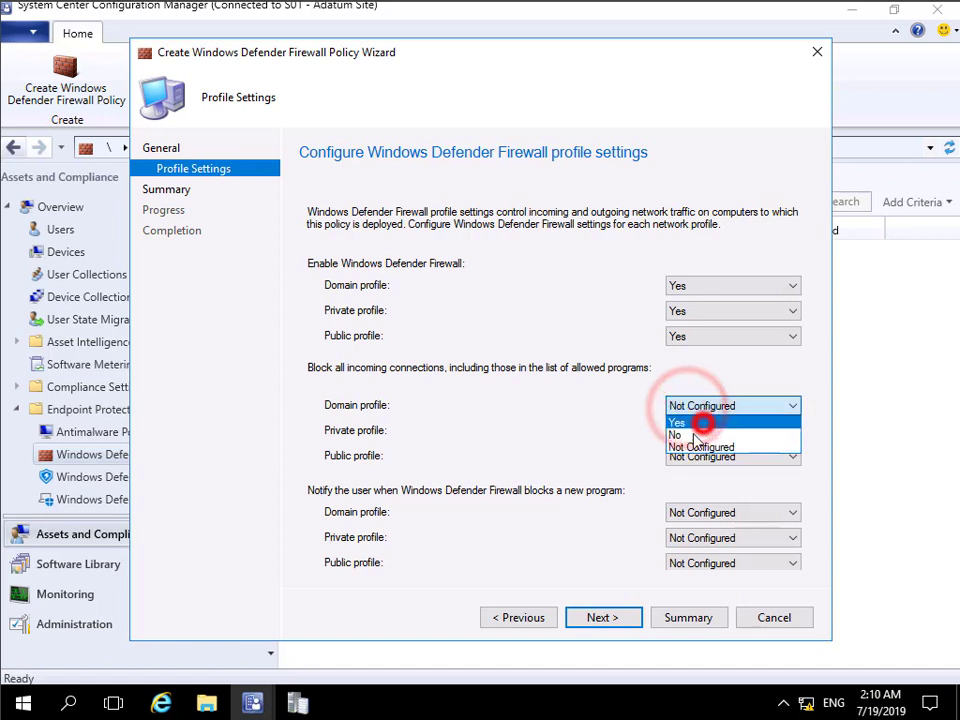
{"action": "left_click", "coordinate": [676, 422]}
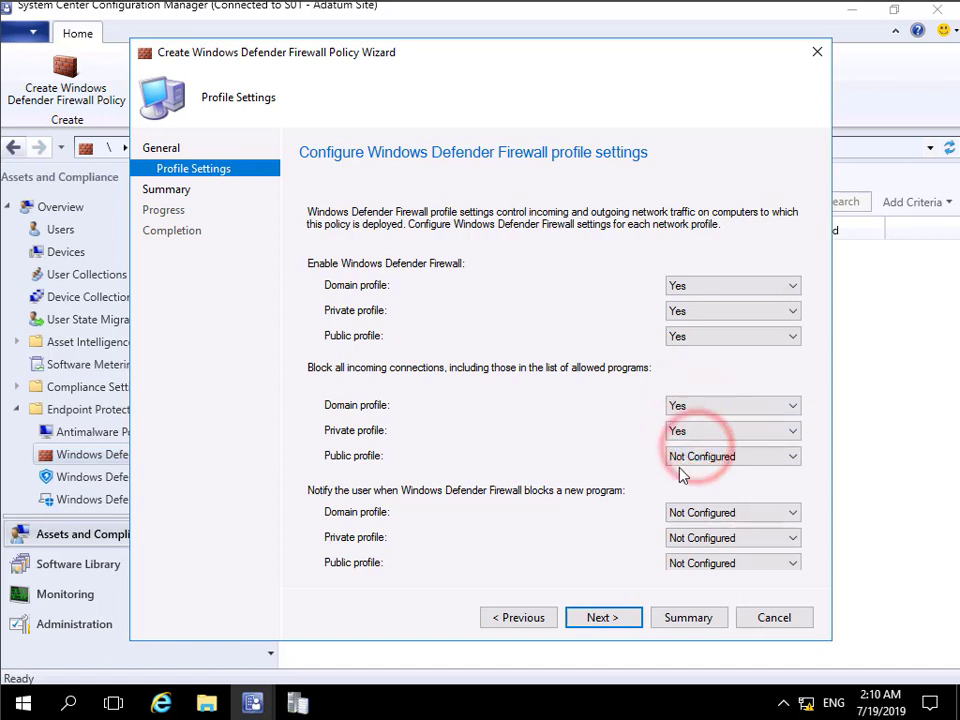
{"action": "left_click", "coordinate": [730, 456]}
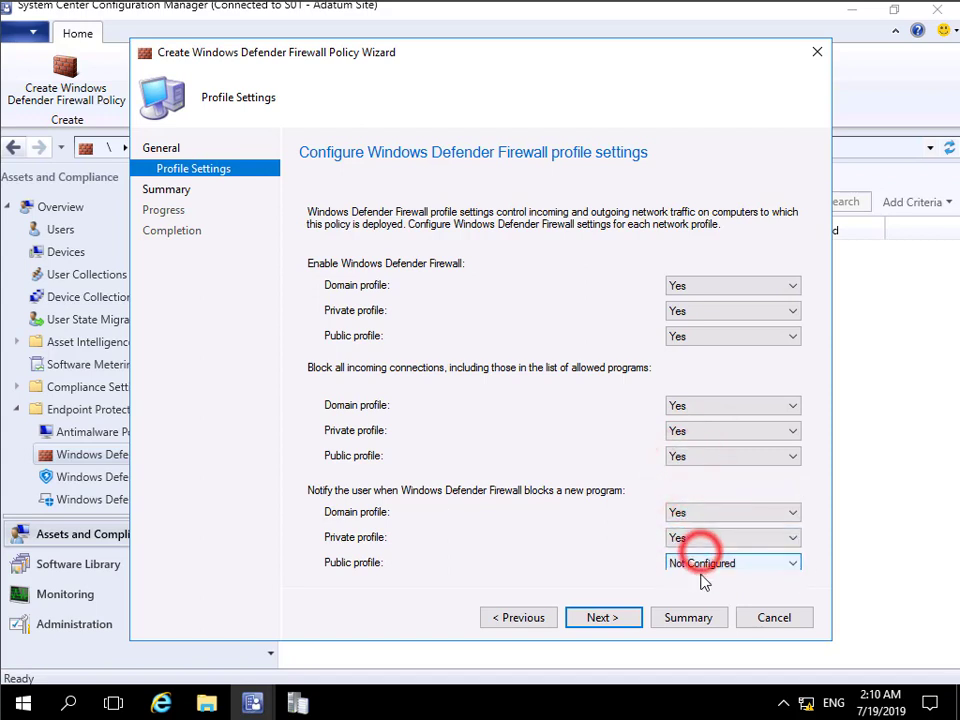
{"action": "left_click", "coordinate": [732, 562]}
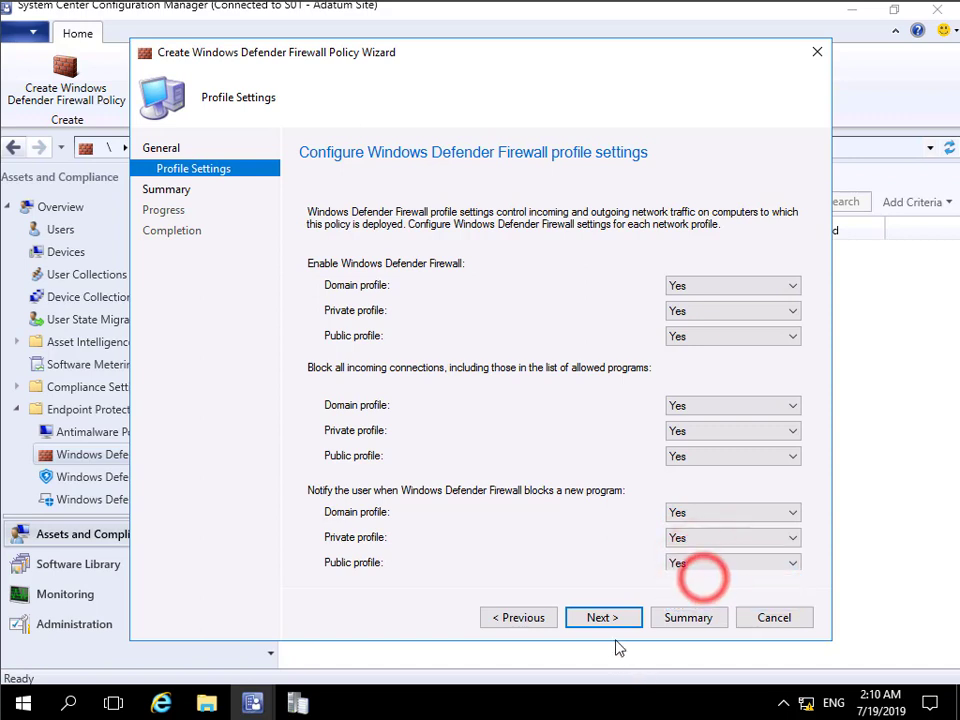
{"action": "left_click", "coordinate": [604, 616]}
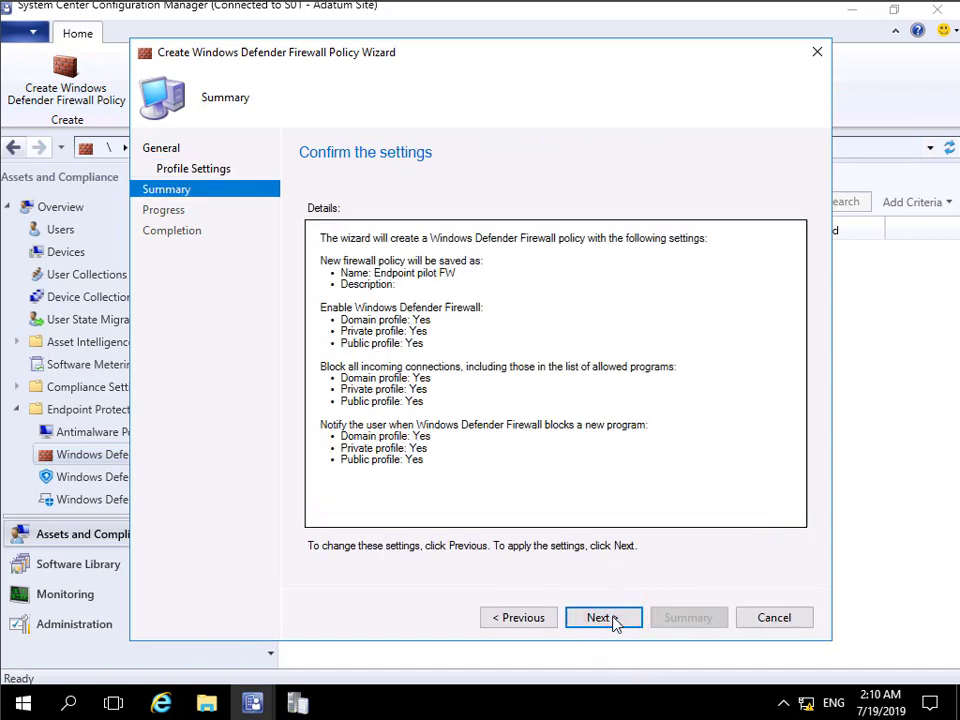
- Finish the wizard so the Endpoint pilot FW policy is created and listed
{"action": "left_click", "coordinate": [604, 616]}
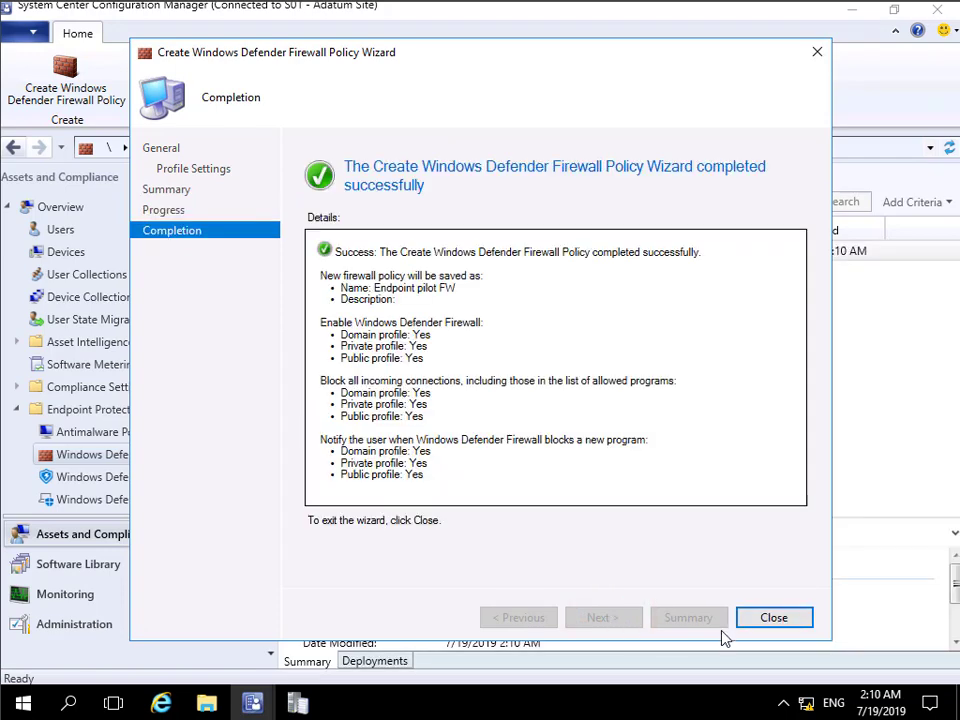
{"action": "left_click", "coordinate": [772, 616]}
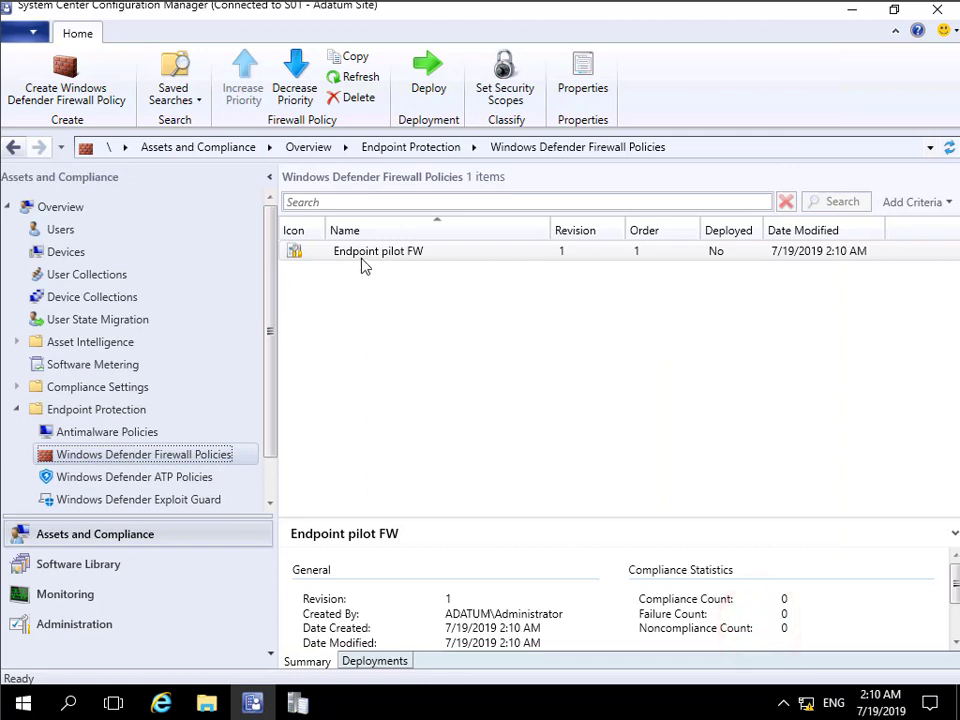
- Deploy Endpoint pilot FW to the Endpoint Protection Pilot collection, evaluated every 1 day
{"action": "right_click", "coordinate": [378, 250]}
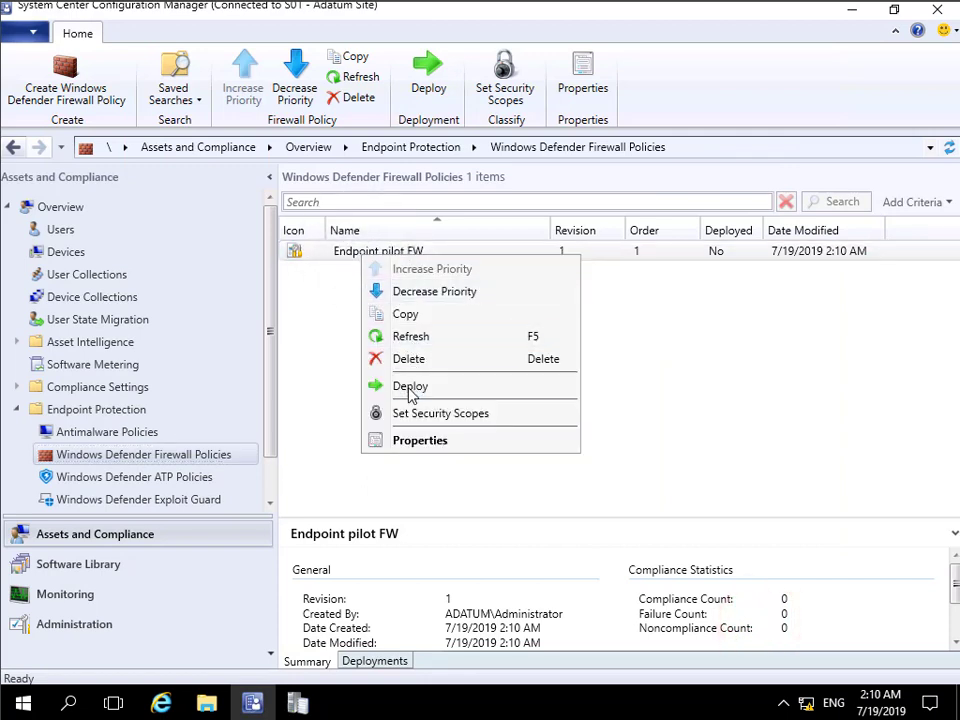
{"action": "left_click", "coordinate": [410, 386]}
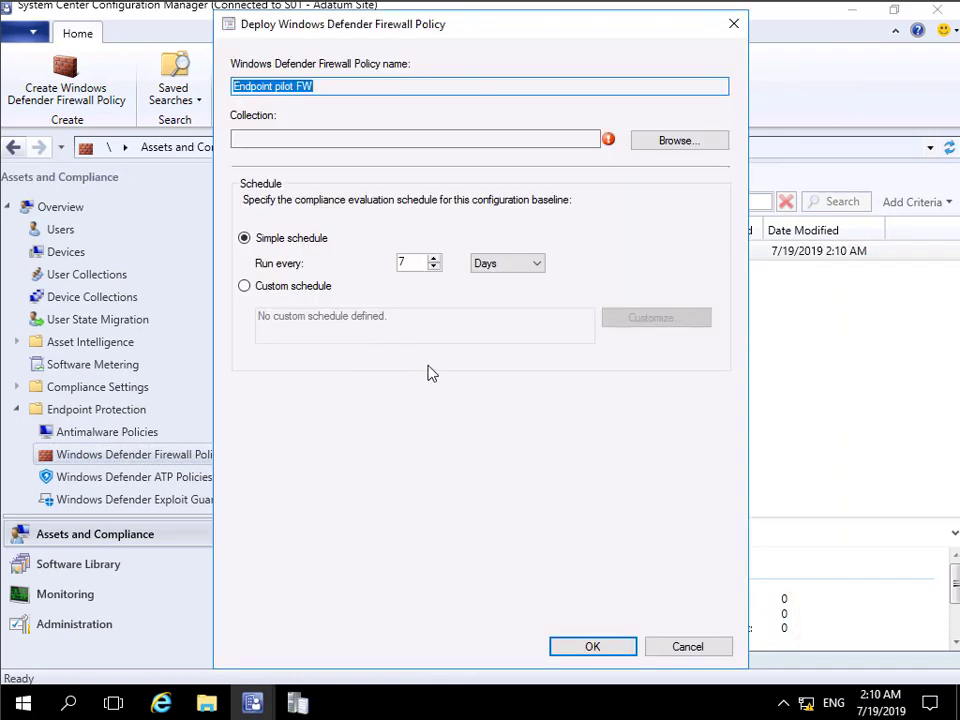
{"action": "left_click", "coordinate": [680, 140]}
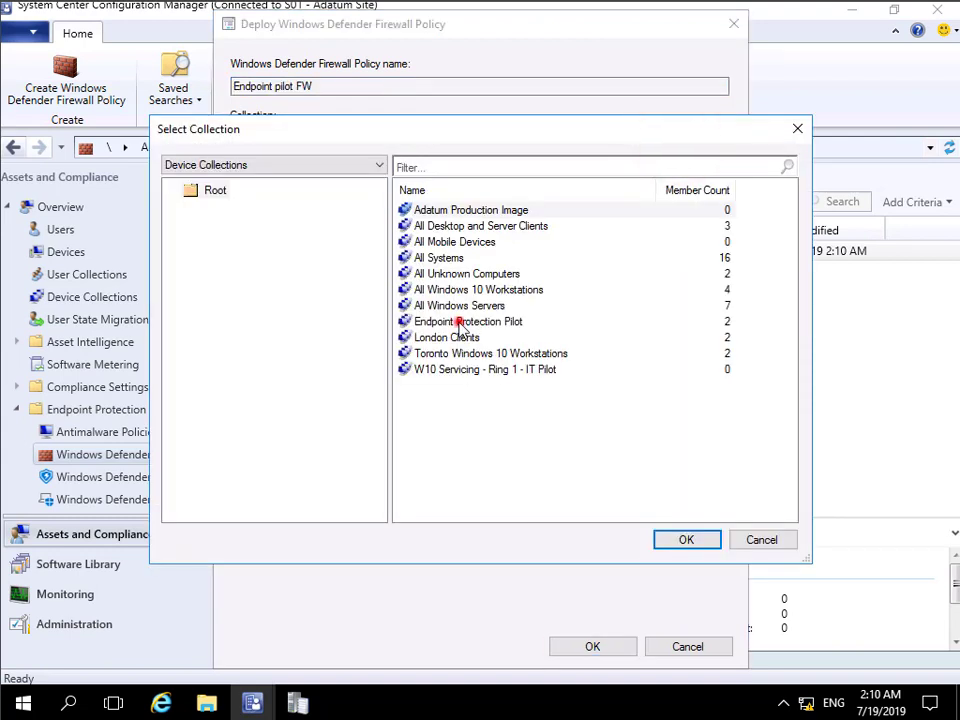
{"action": "left_click", "coordinate": [686, 540]}
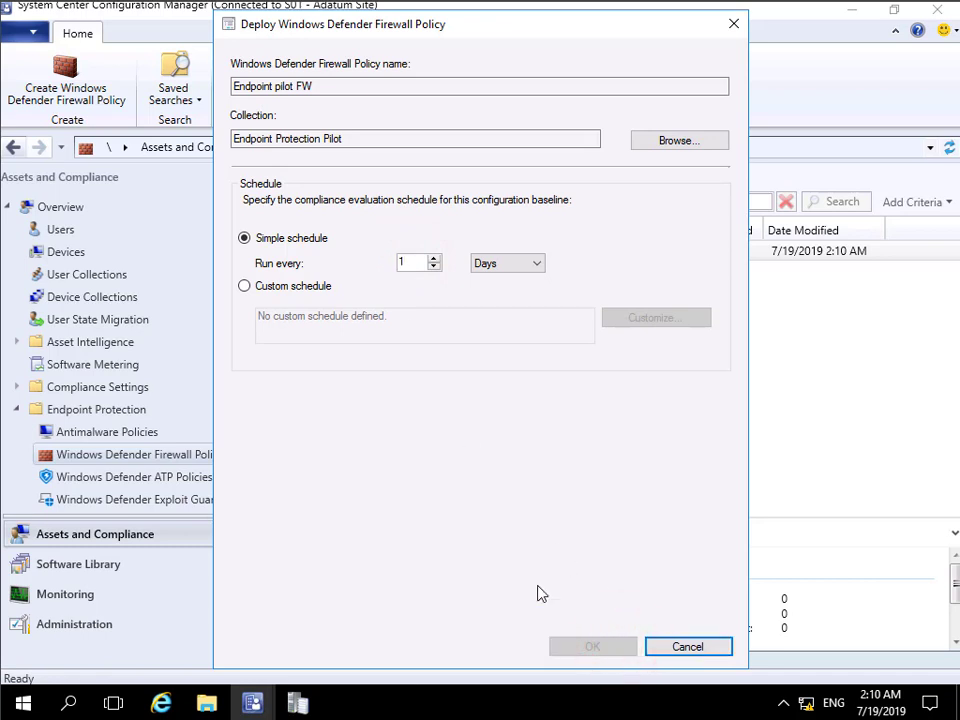
{"action": "left_click", "coordinate": [592, 646]}
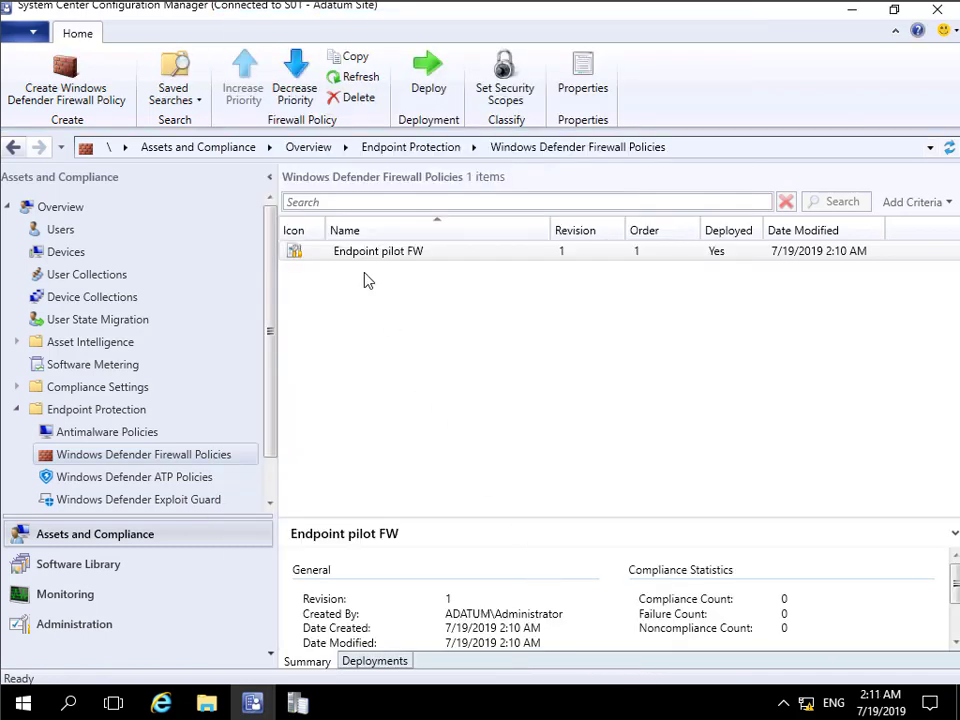
{"action": "mouse_move", "coordinate": [104, 432]}
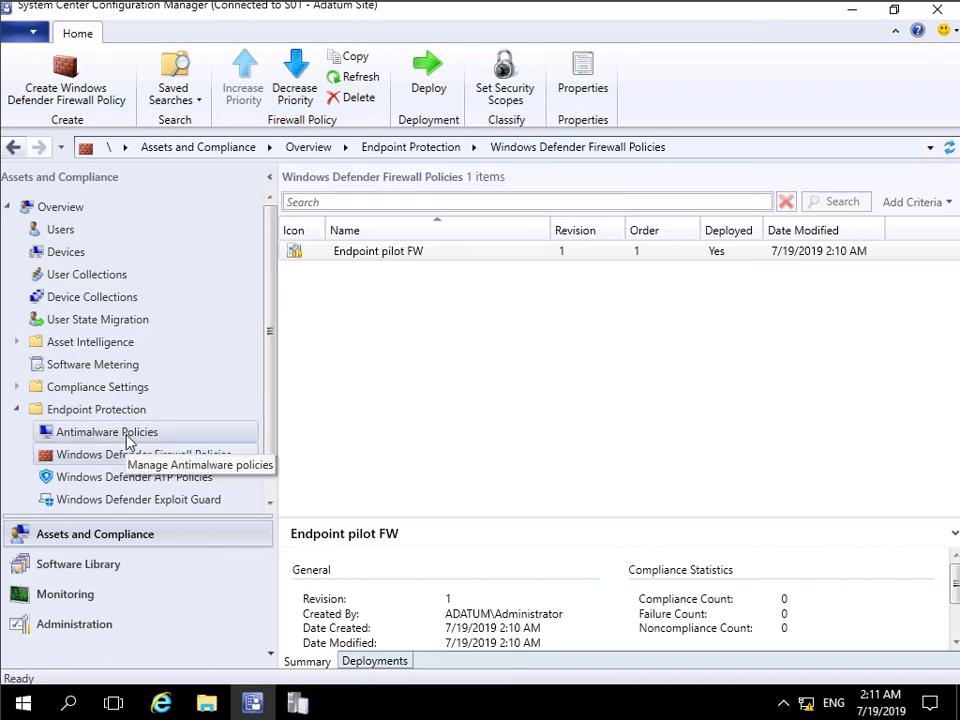
{"action": "mouse_move", "coordinate": [148, 454]}
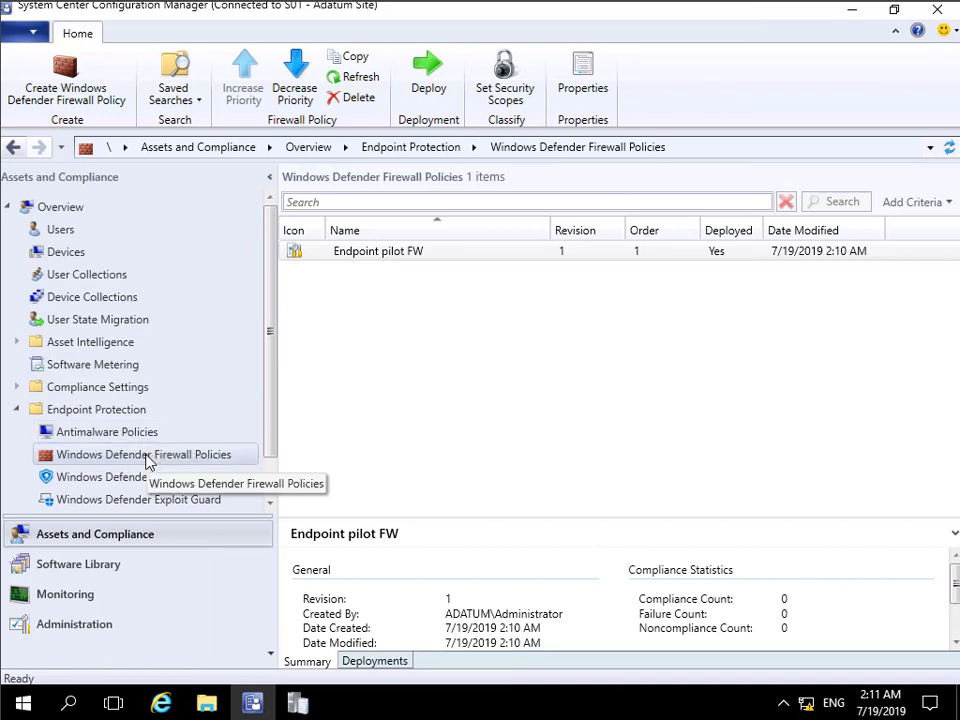